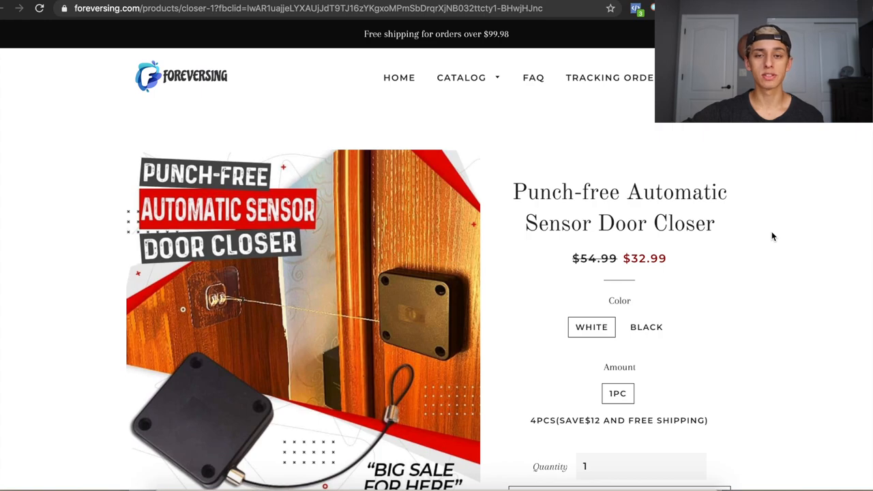
mouse_move(849, 264)
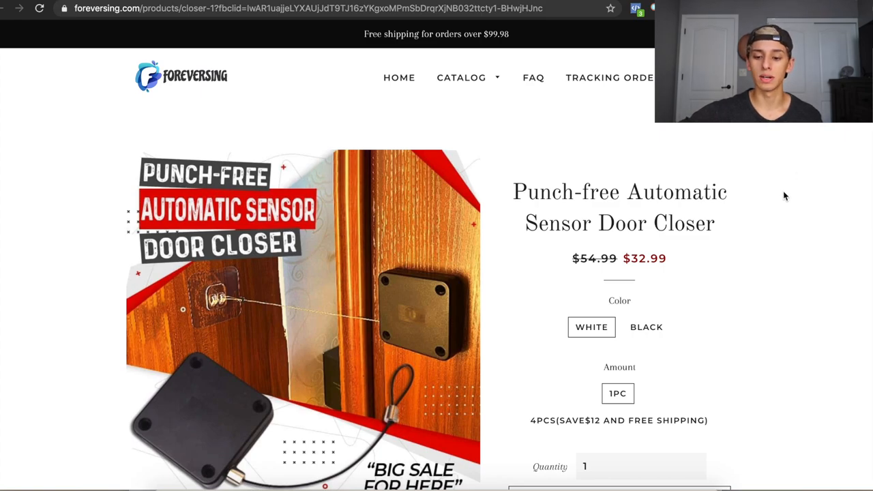
mouse_move(782, 216)
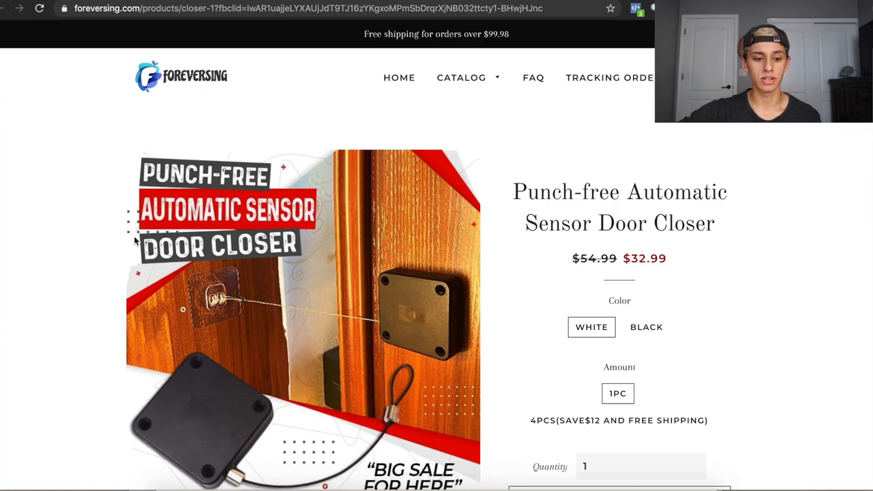
Scroll through the door closer's Main Features and 800G Pull sections
scroll(down, 3)
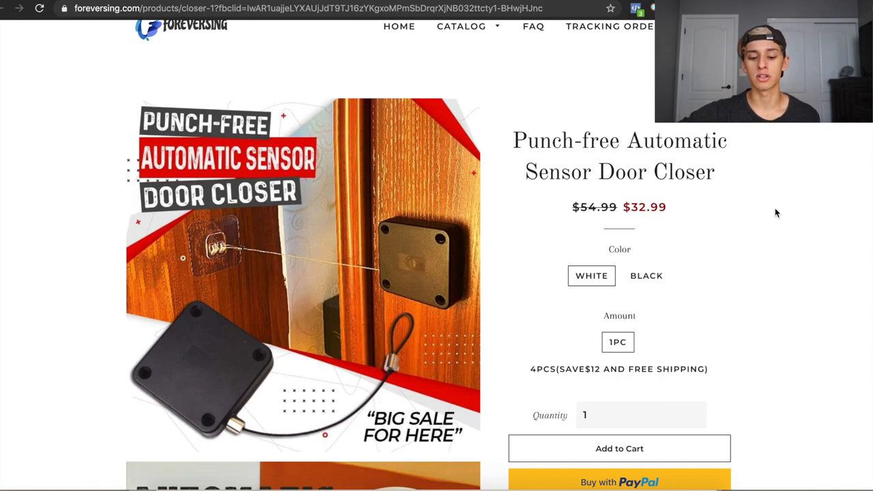
scroll(down, 3)
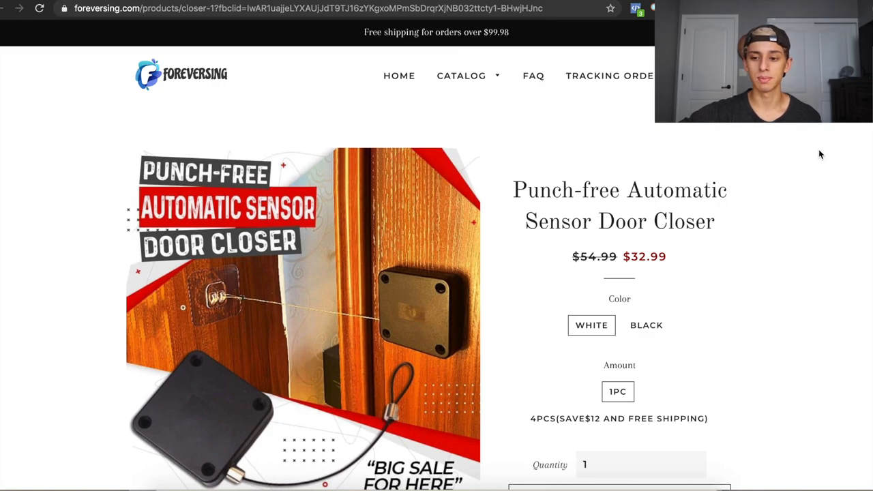
scroll(down, 3)
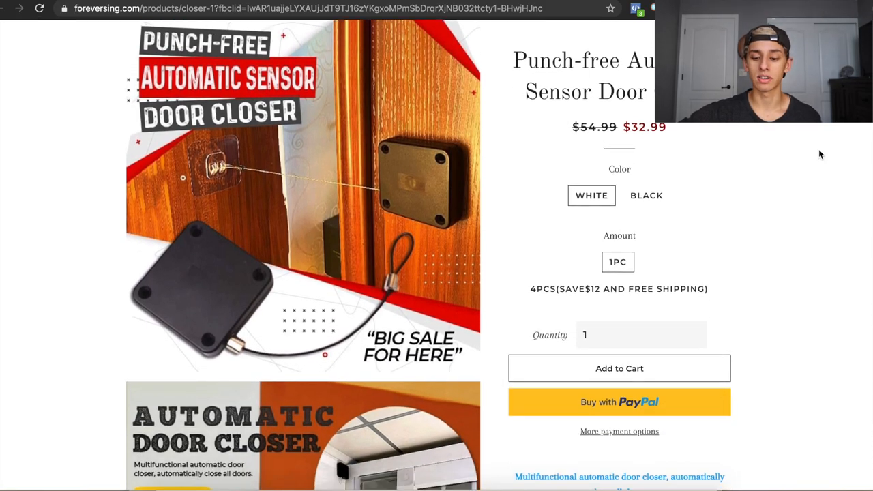
scroll(down, 3)
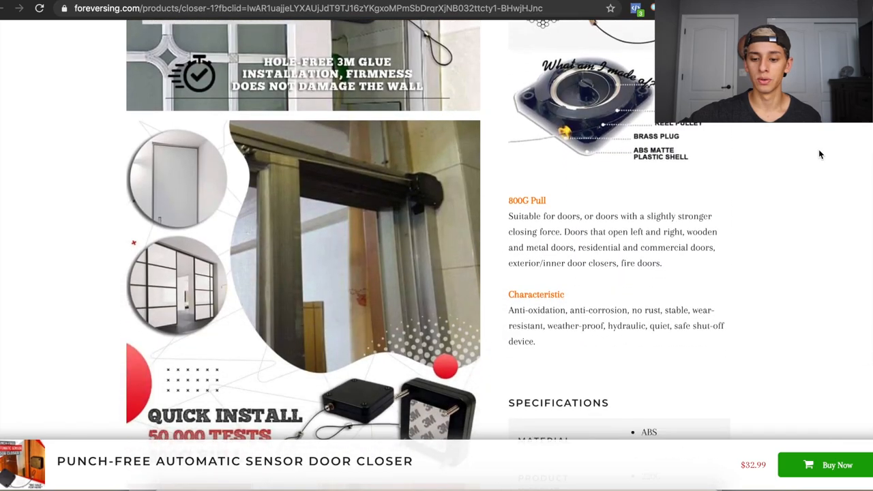
scroll(down, 3)
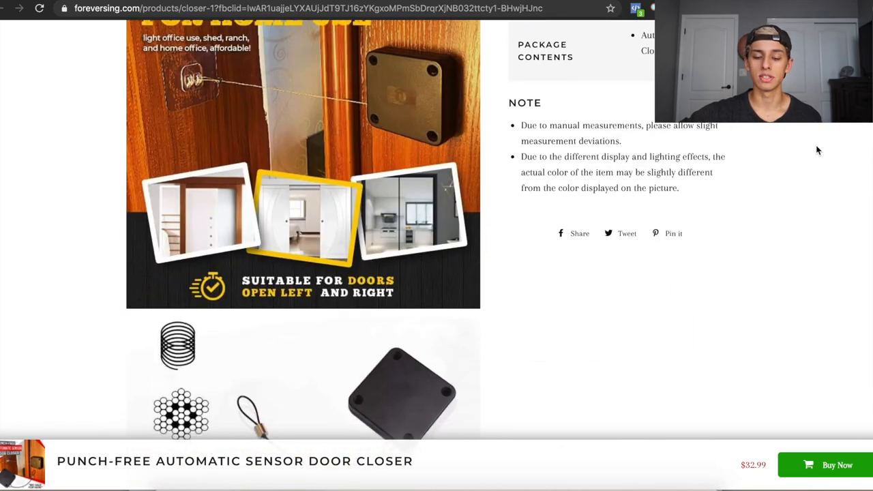
scroll(down, 3)
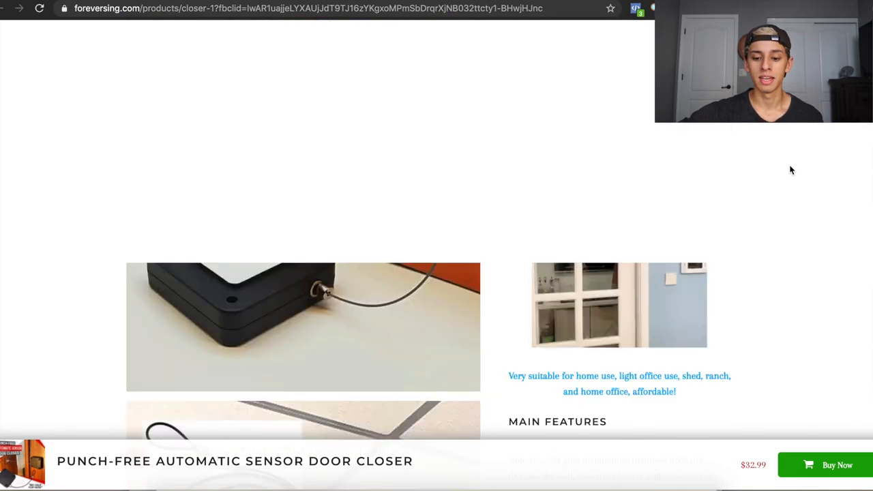
scroll(up, 3)
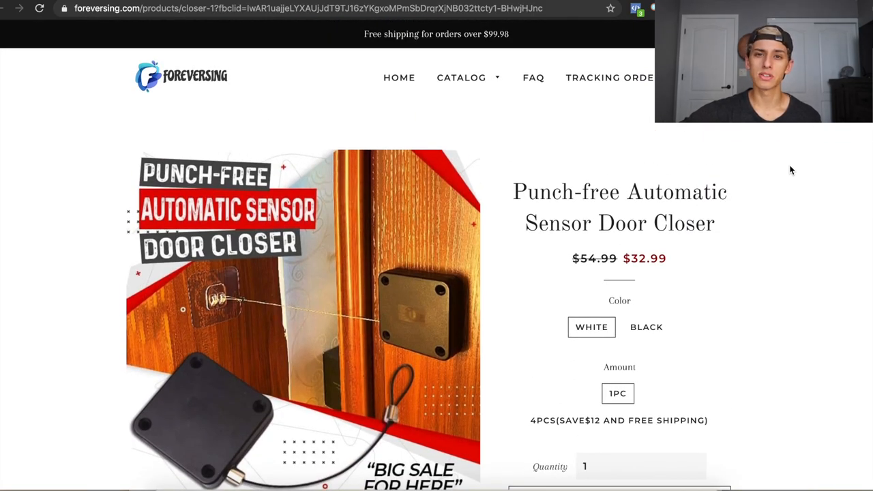
mouse_move(795, 212)
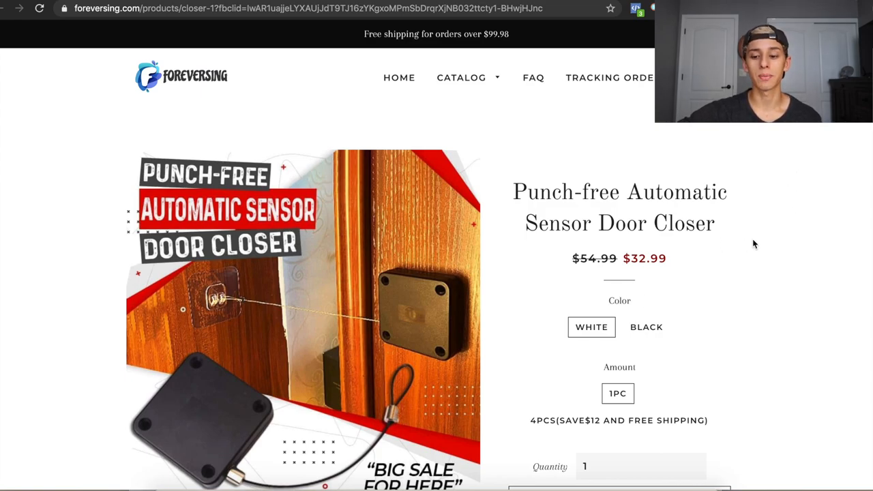
mouse_move(774, 236)
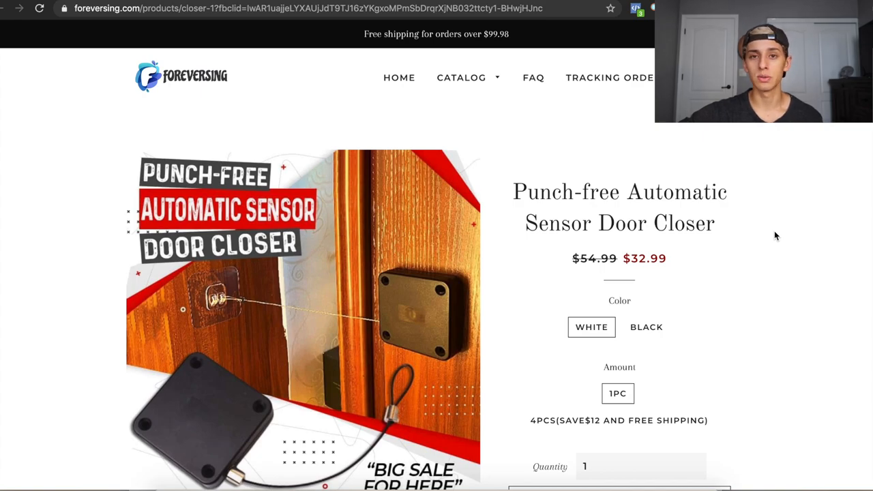
scroll(down, 3)
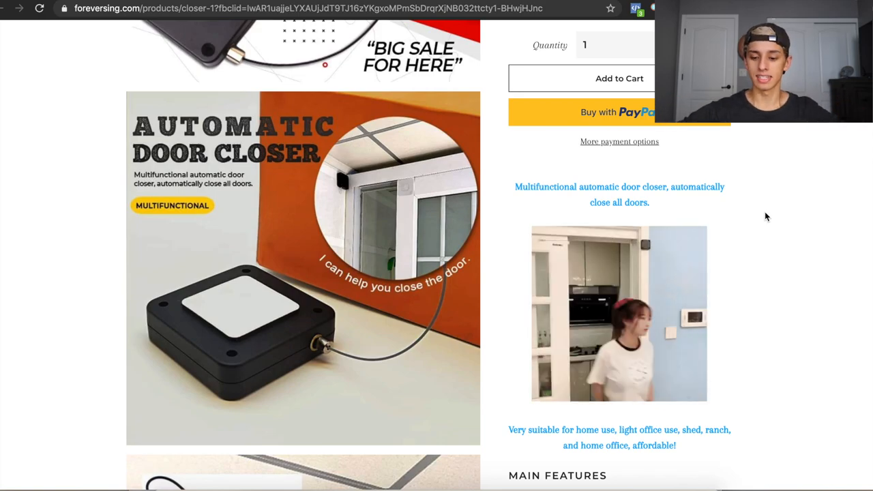
scroll(down, 3)
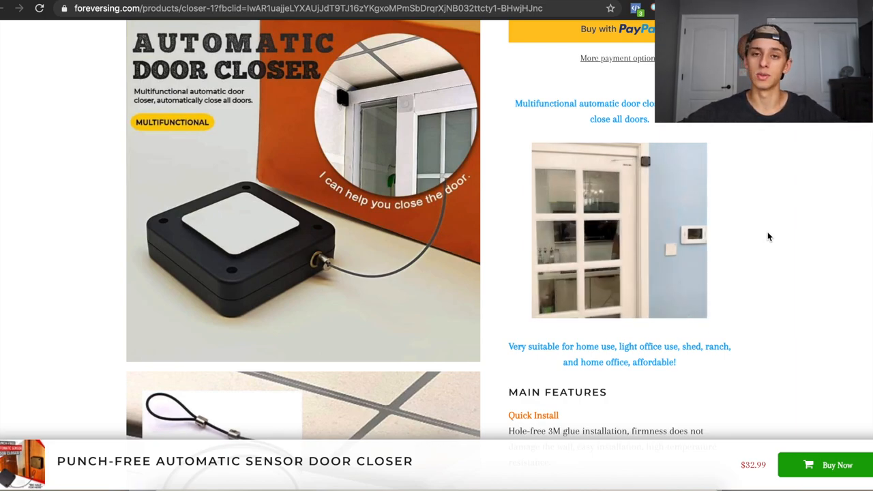
scroll(down, 3)
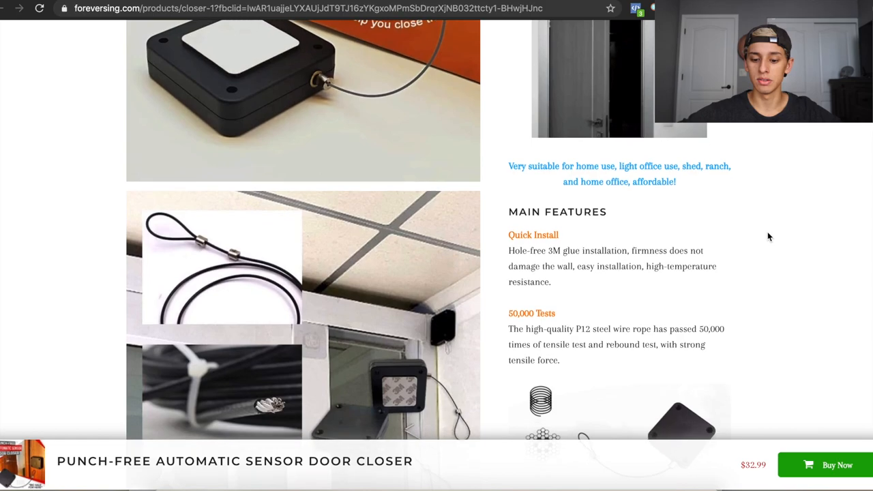
scroll(down, 3)
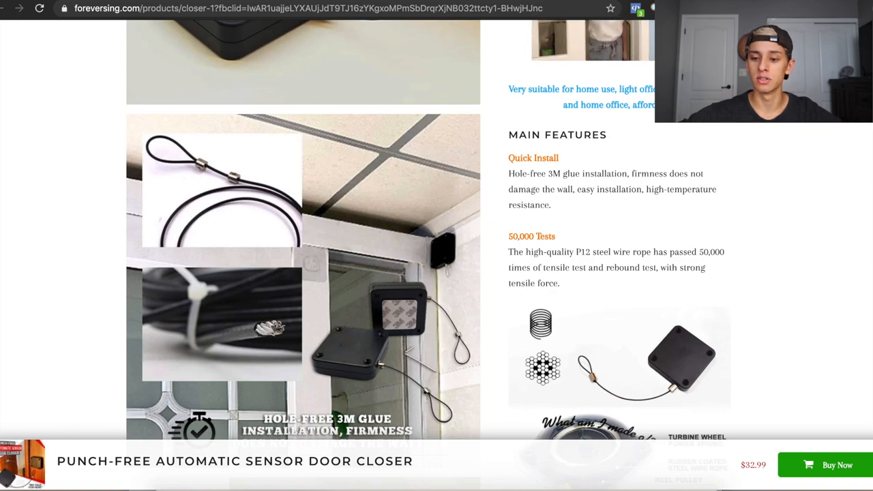
mouse_move(746, 131)
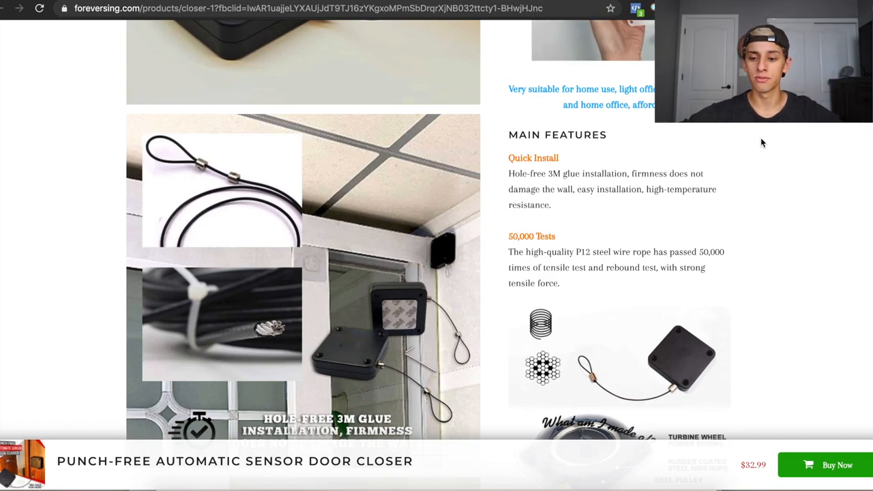
Continue past Characteristic to the Specifications table showing ABS material and 220G weight
scroll(down, 3)
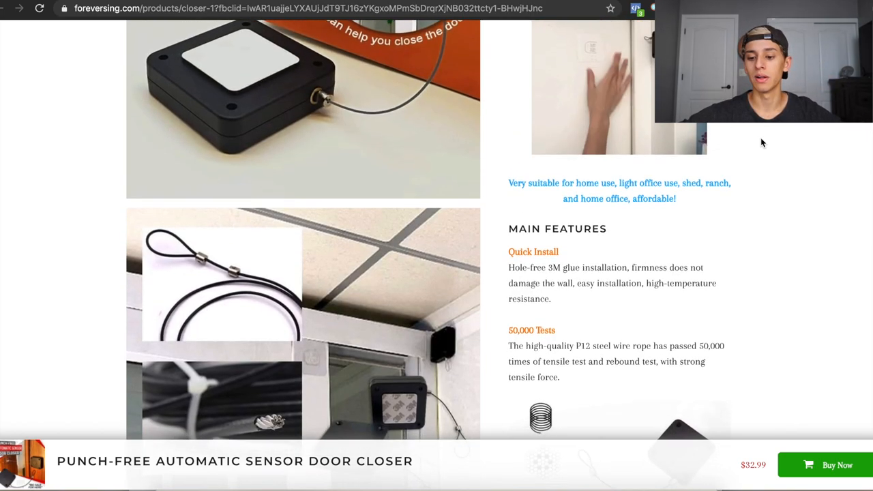
scroll(down, 3)
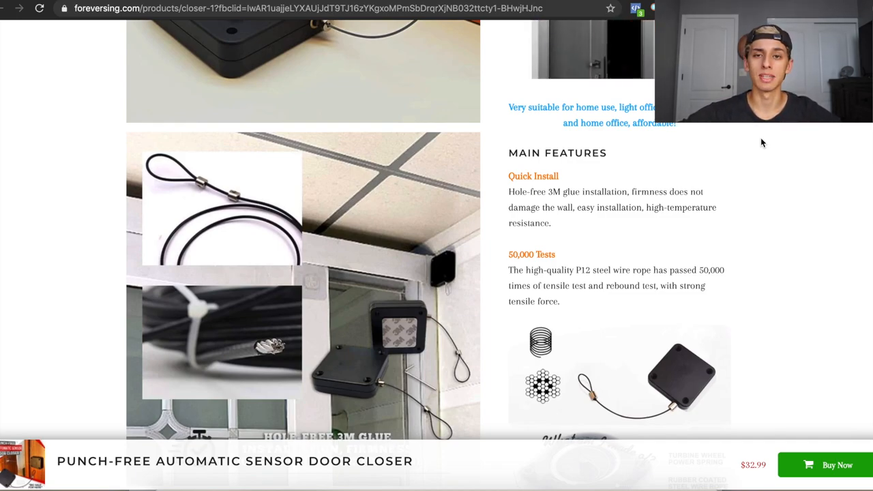
scroll(down, 3)
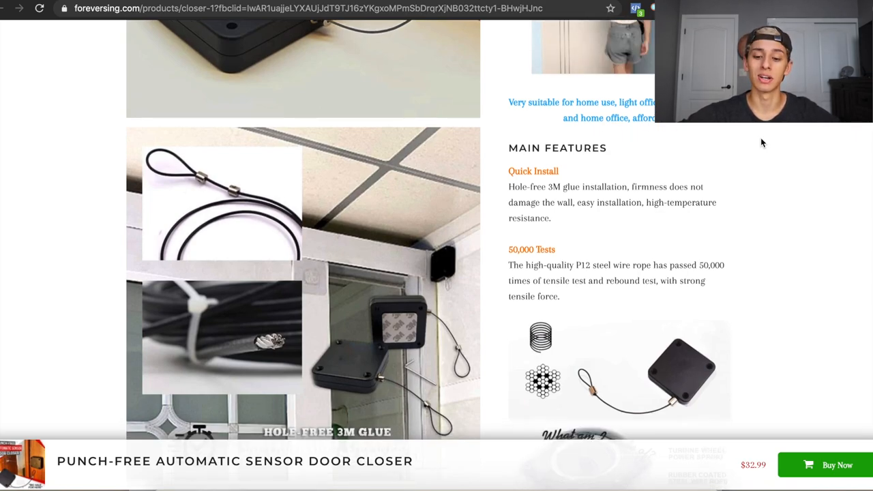
drag(508, 170, 535, 188)
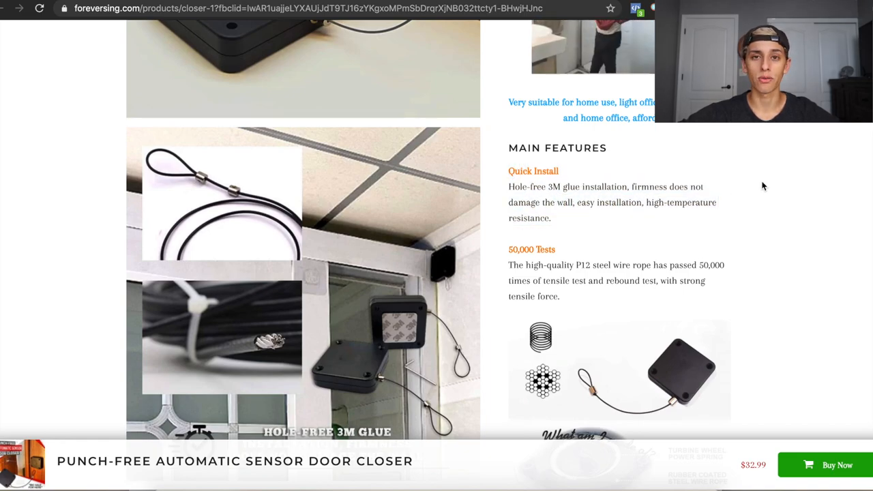
scroll(down, 3)
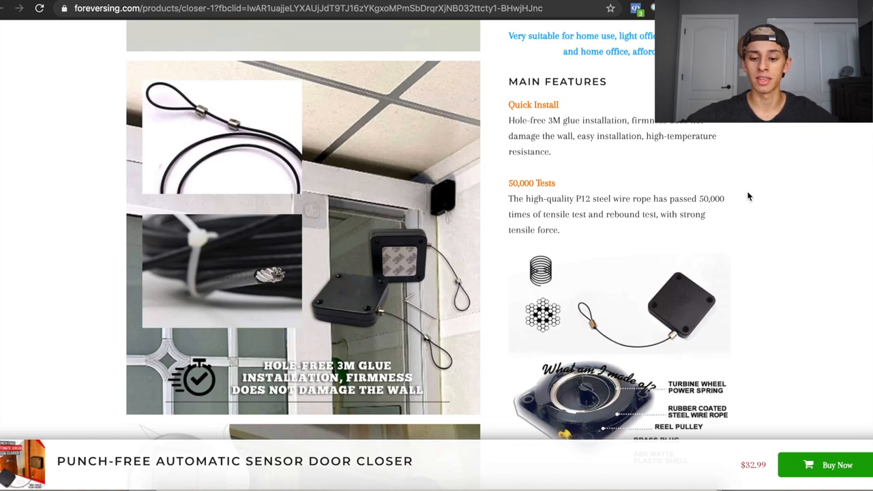
scroll(down, 3)
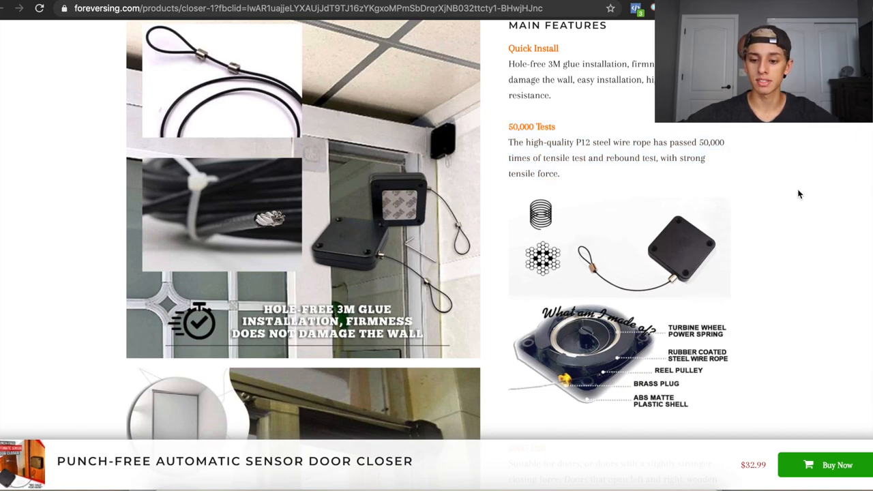
mouse_move(266, 188)
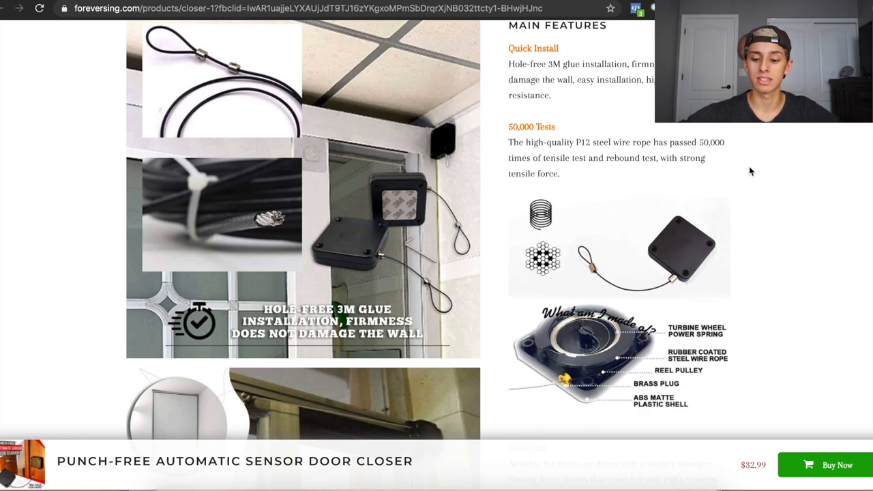
scroll(down, 3)
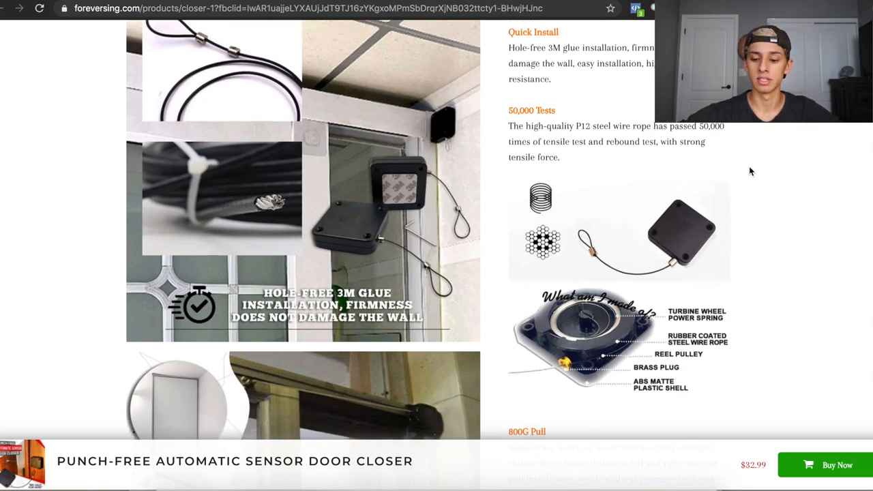
scroll(down, 3)
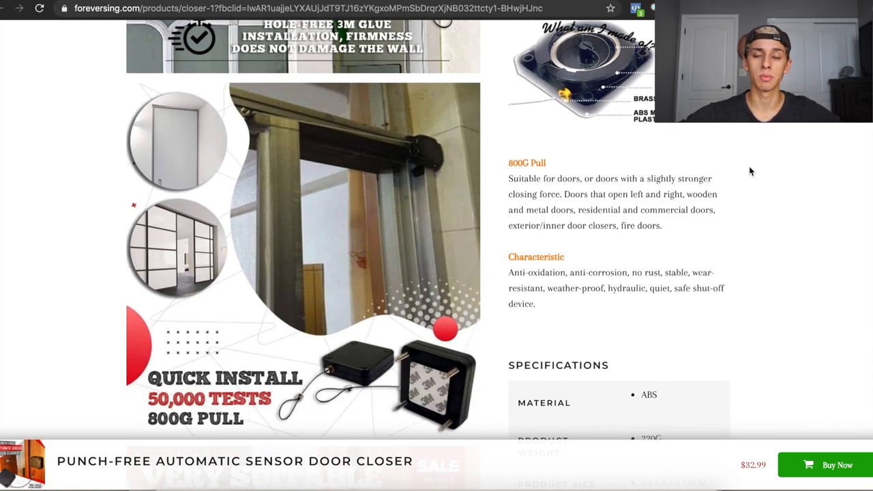
scroll(down, 3)
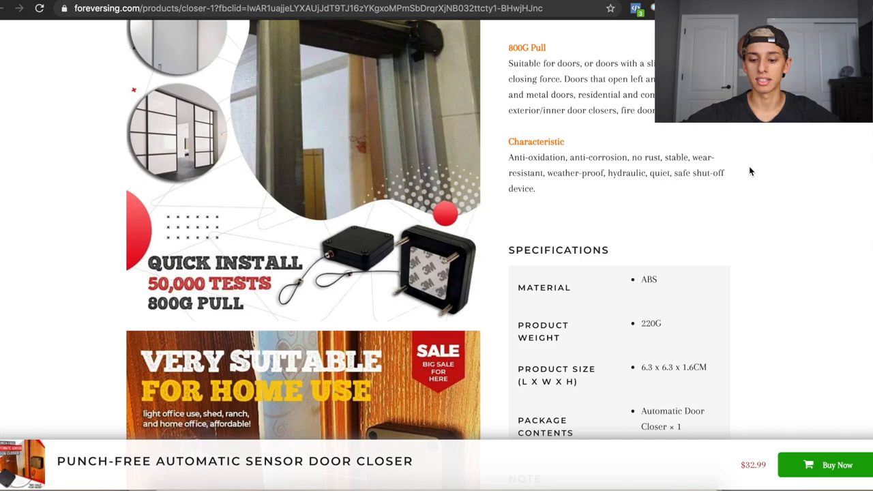
Skim the door closer page, then return to its title, $32.99 price and colour options
scroll(up, 3)
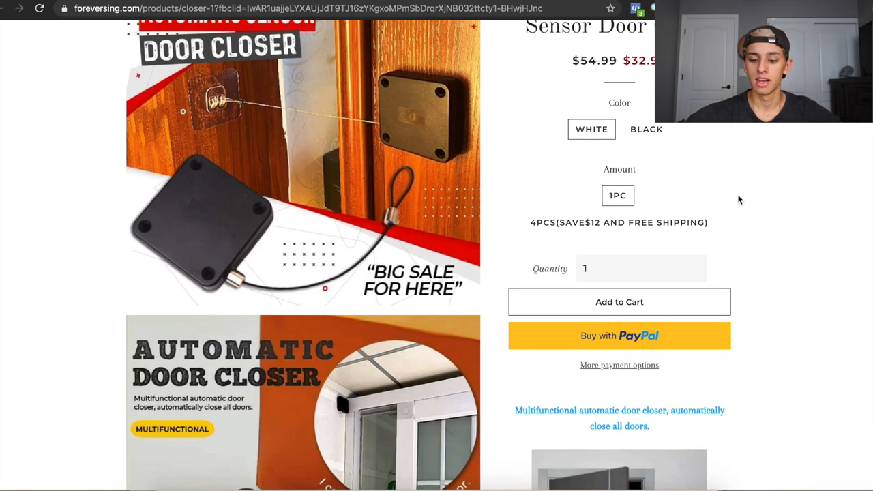
scroll(down, 3)
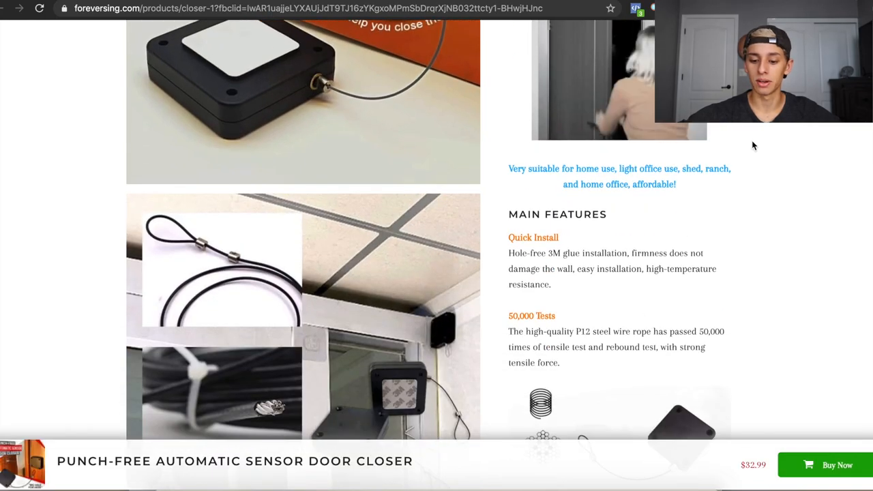
scroll(down, 3)
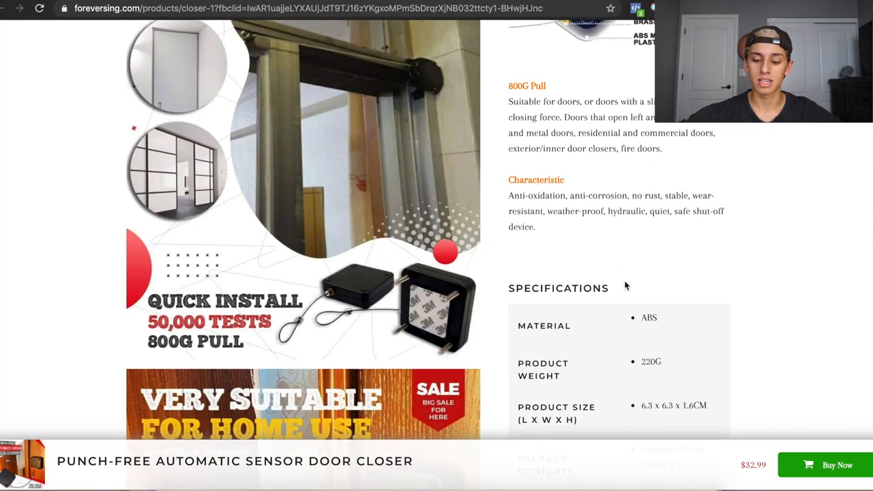
scroll(down, 3)
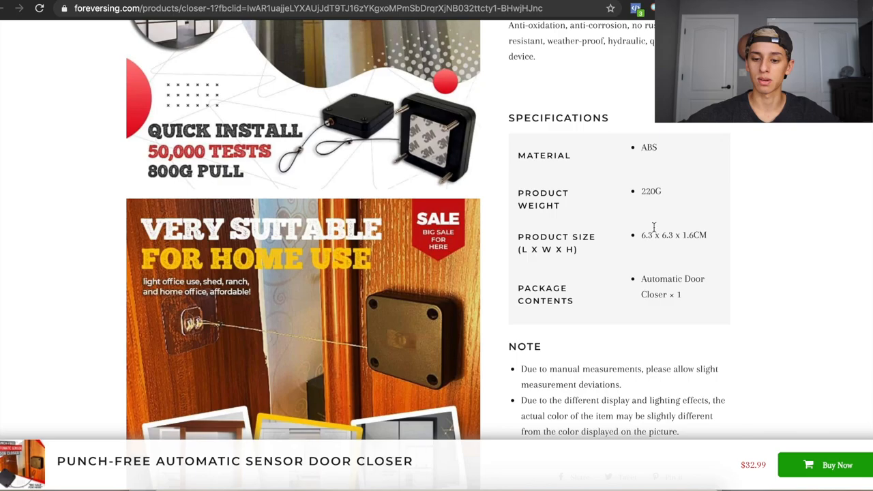
scroll(down, 3)
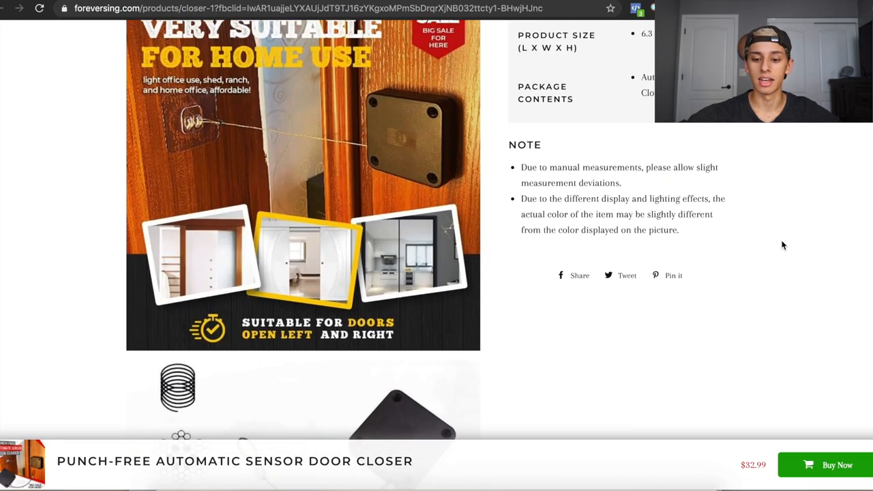
scroll(up, 3)
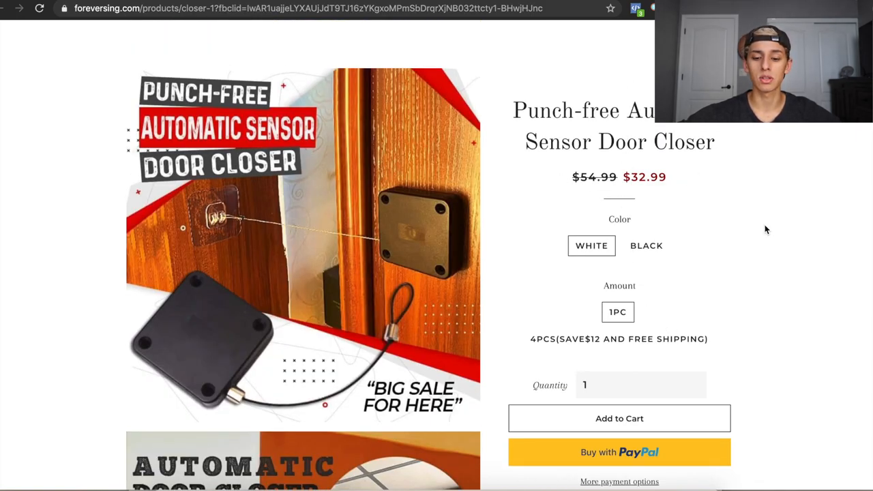
scroll(down, 3)
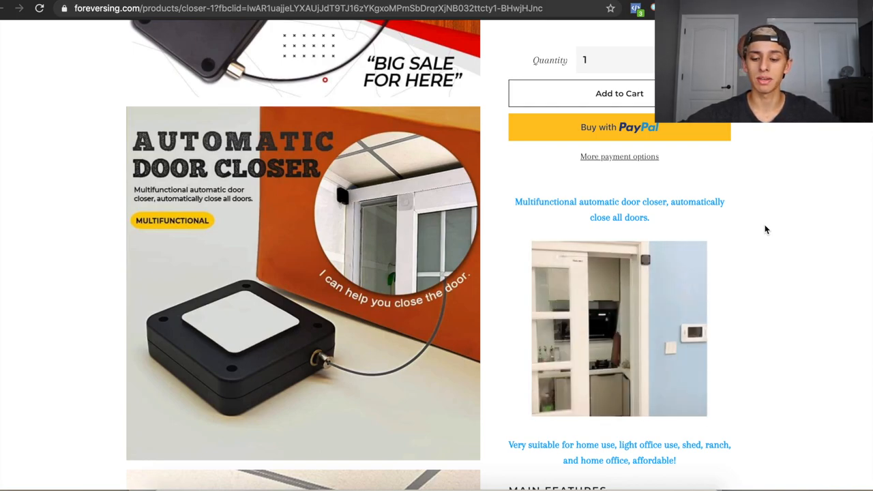
scroll(down, 3)
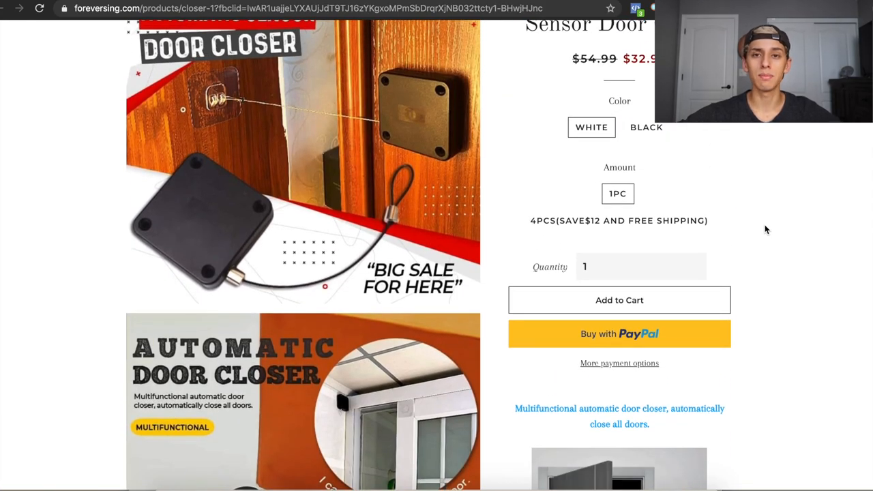
scroll(up, 3)
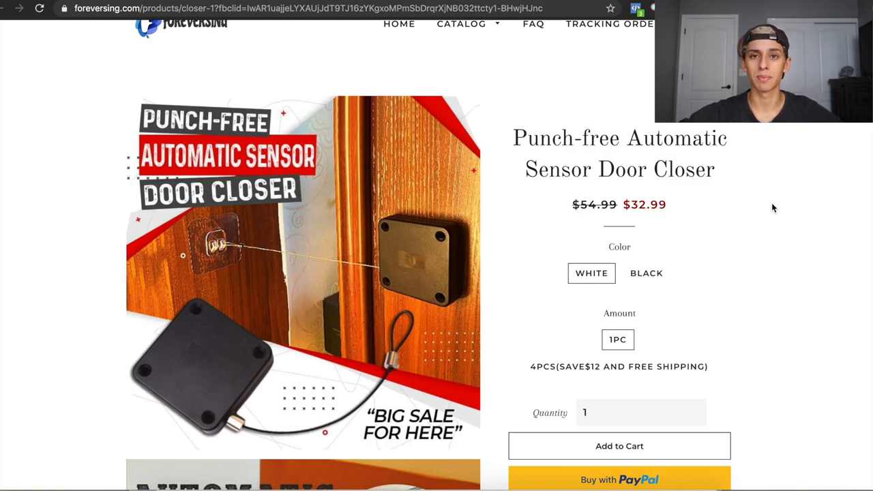
mouse_move(802, 216)
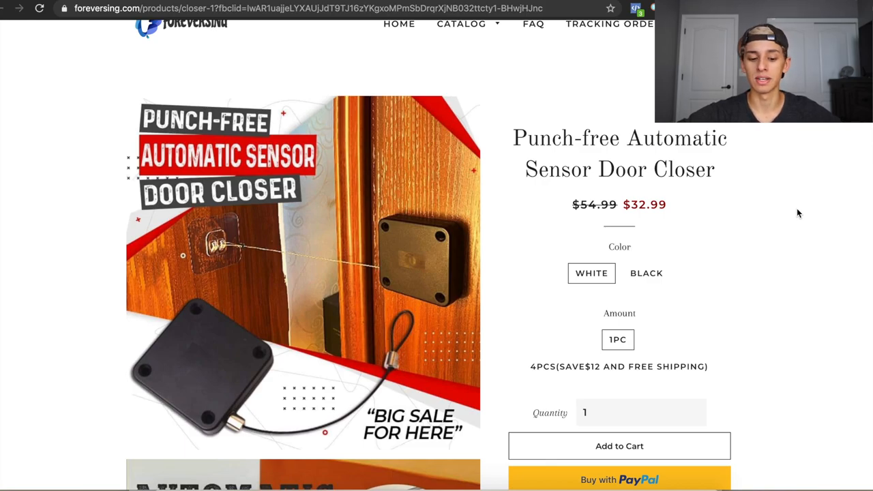
Scroll past the door closer's Specifications and 'What am I made of' materials image
scroll(down, 3)
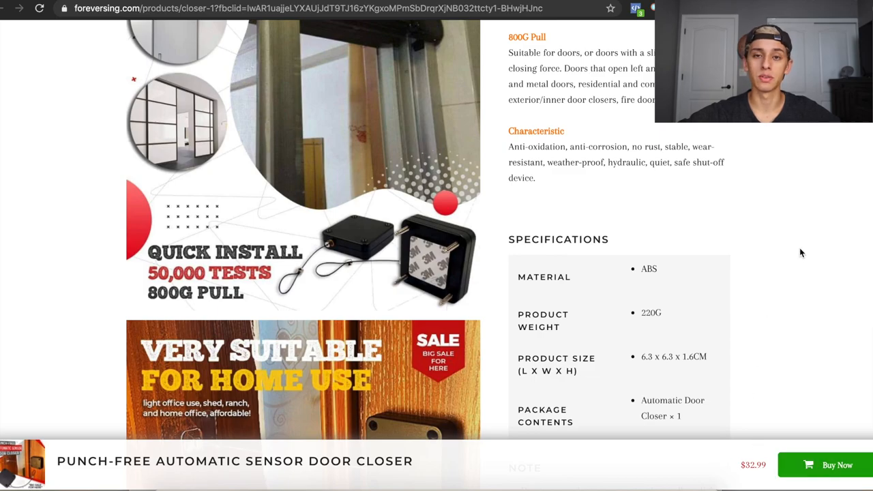
scroll(down, 3)
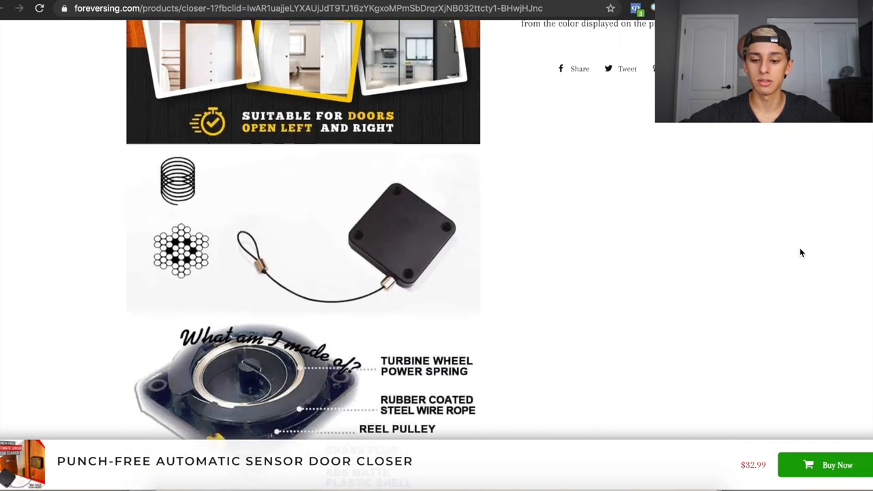
scroll(up, 3)
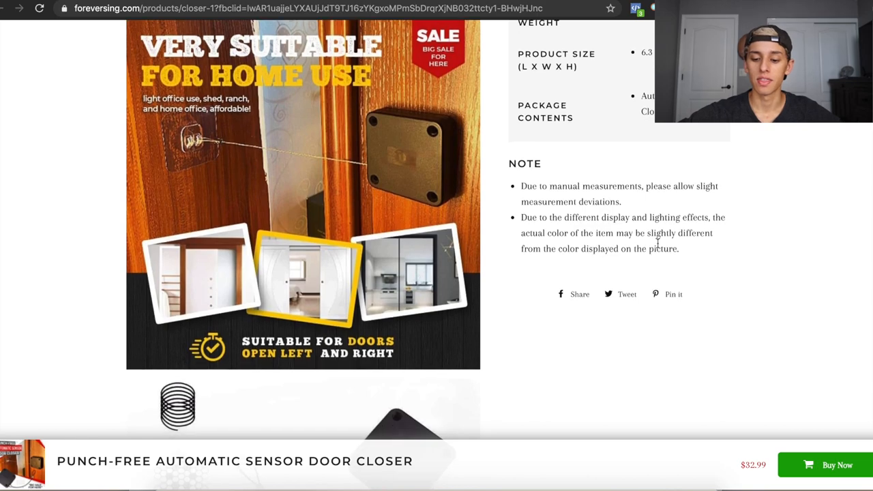
mouse_move(654, 169)
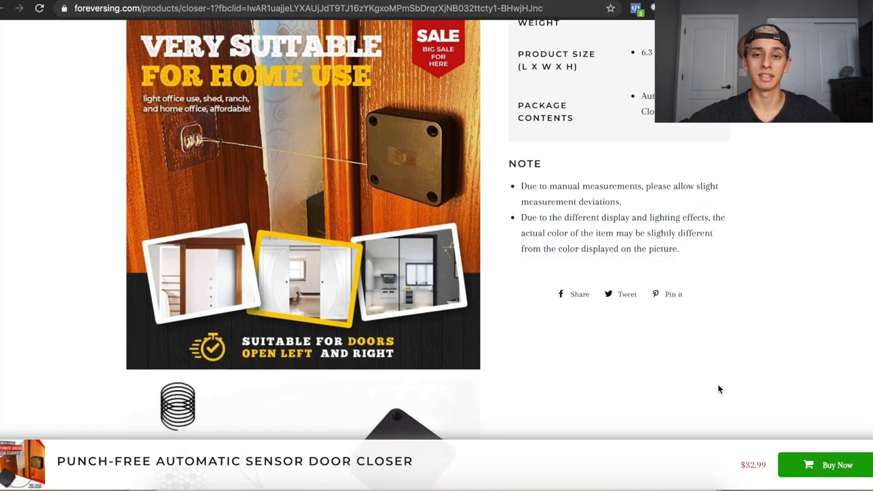
scroll(down, 3)
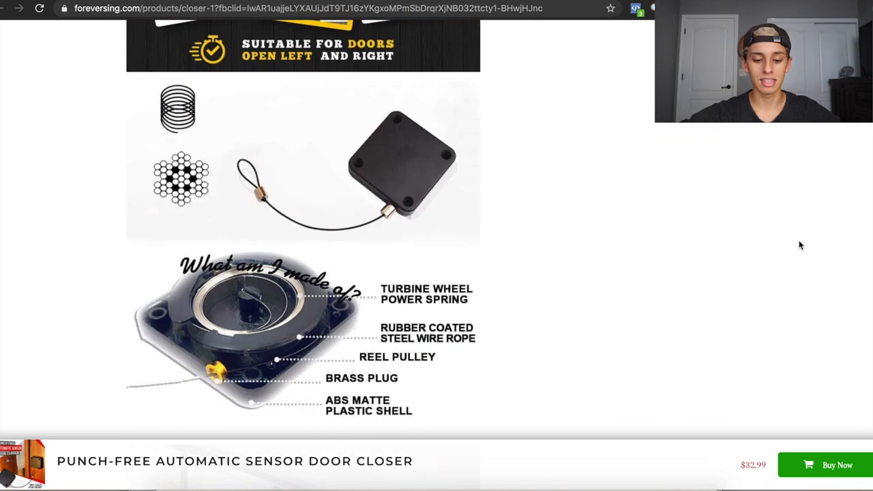
scroll(down, 3)
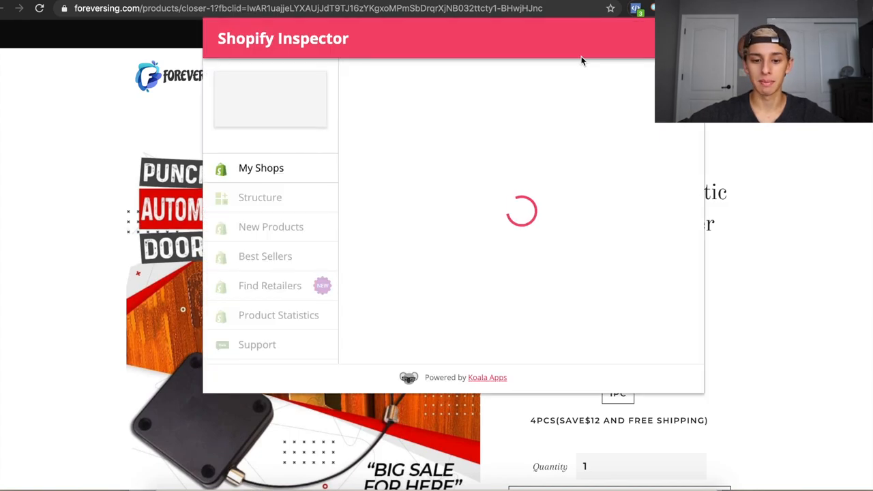
Show Structure in Shopify Inspector: foreversing.myshopify.com, theme B-1-brogrowshop, apps like TinyIMG SEO
click(260, 197)
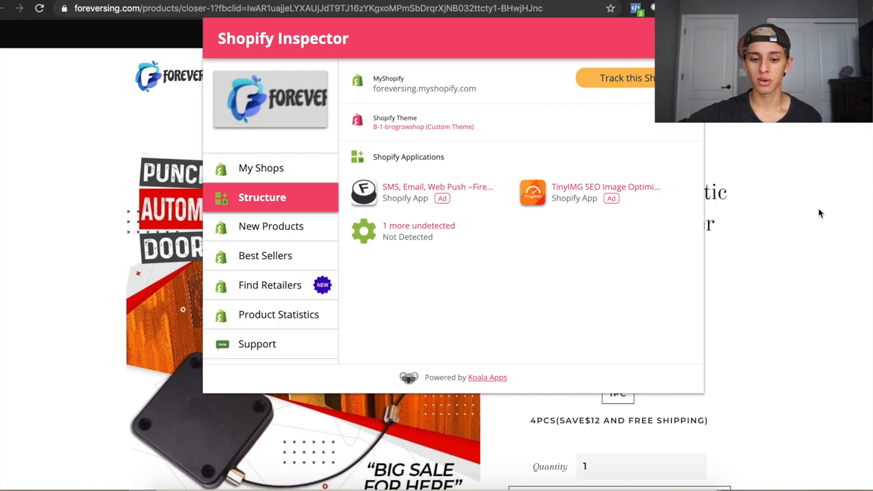
mouse_move(390, 136)
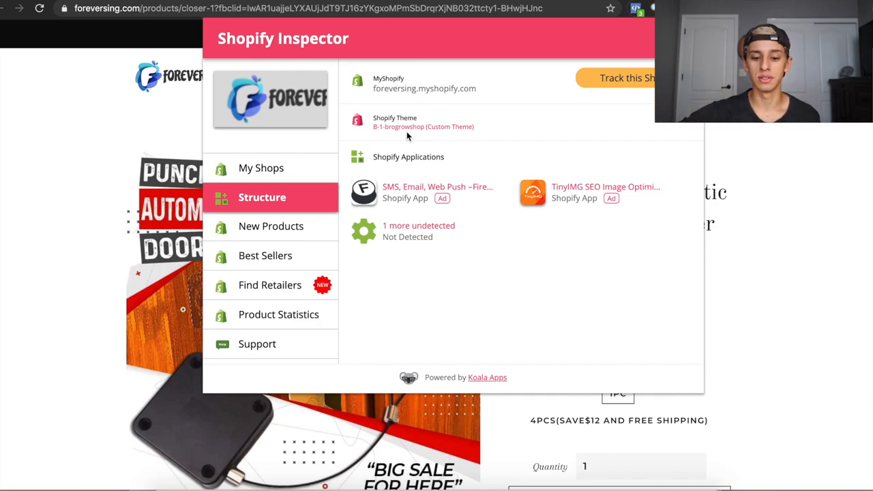
mouse_move(796, 167)
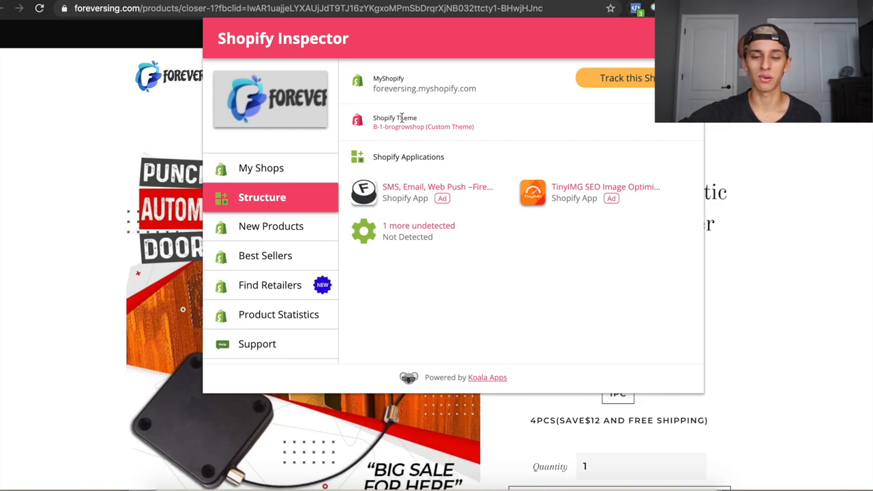
mouse_move(433, 149)
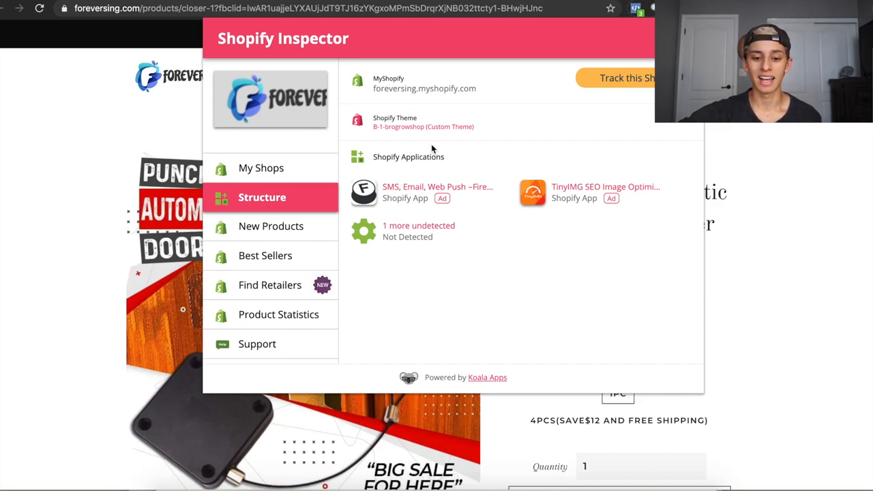
mouse_move(507, 290)
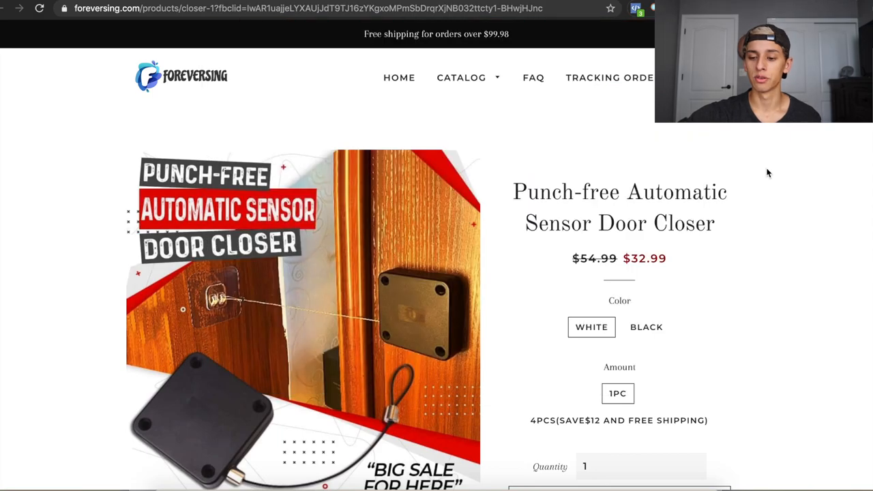
Scroll the door closer product page again with the Shopify Inspector panel closed
scroll(down, 3)
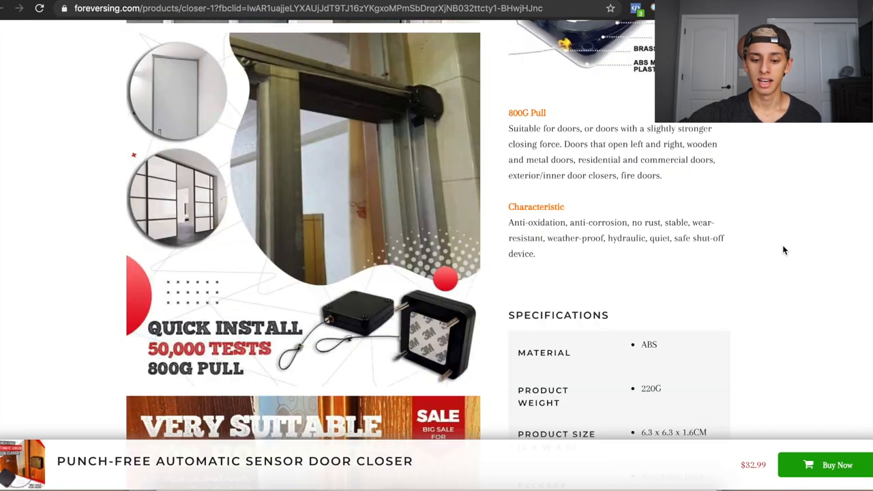
scroll(down, 3)
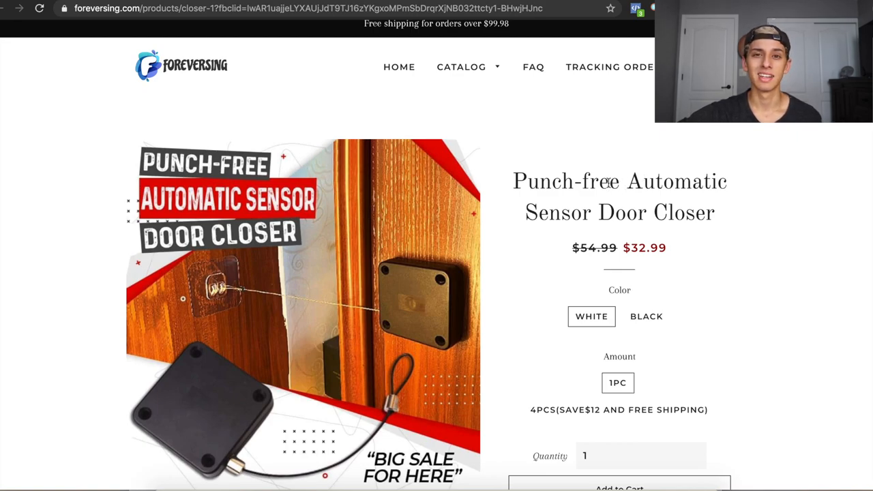
mouse_move(679, 141)
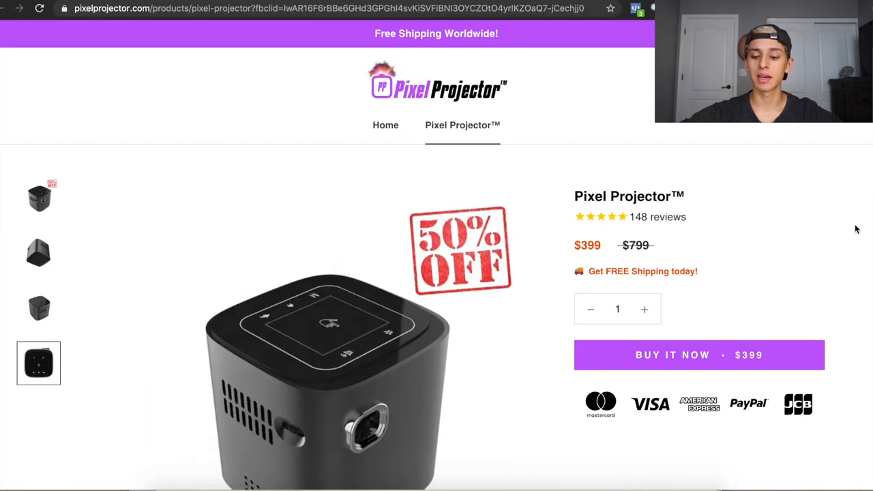
mouse_move(730, 178)
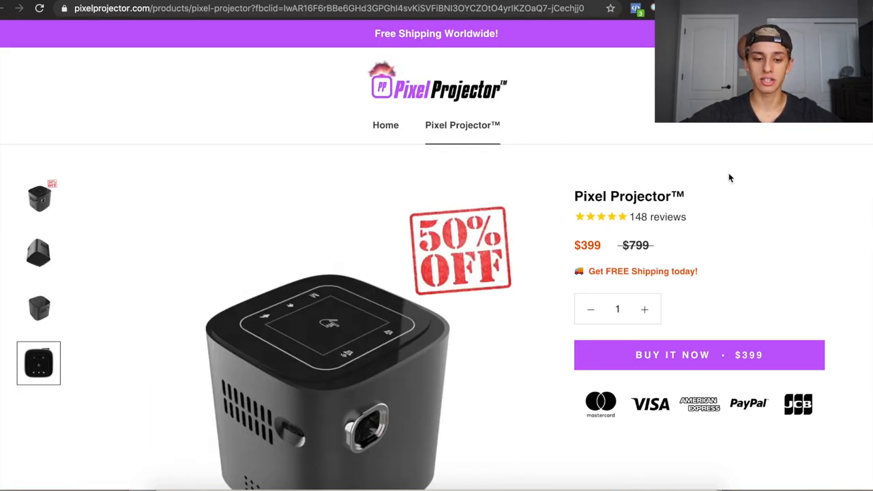
scroll(down, 3)
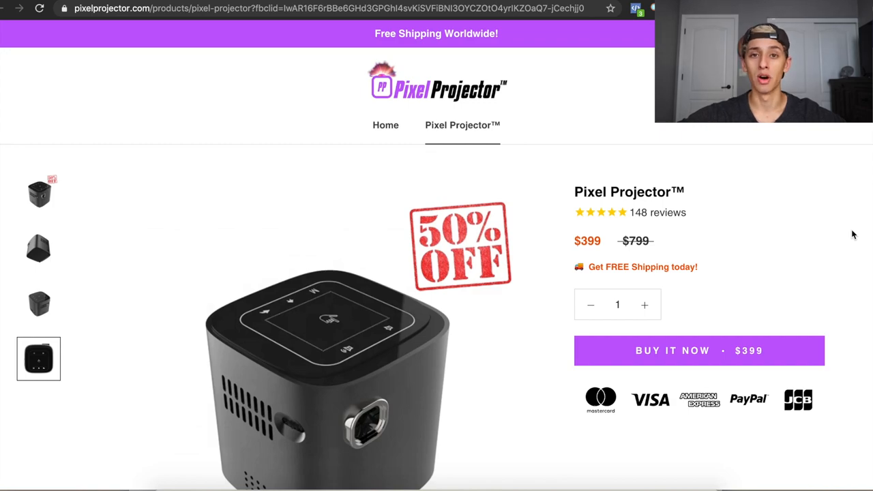
mouse_move(803, 209)
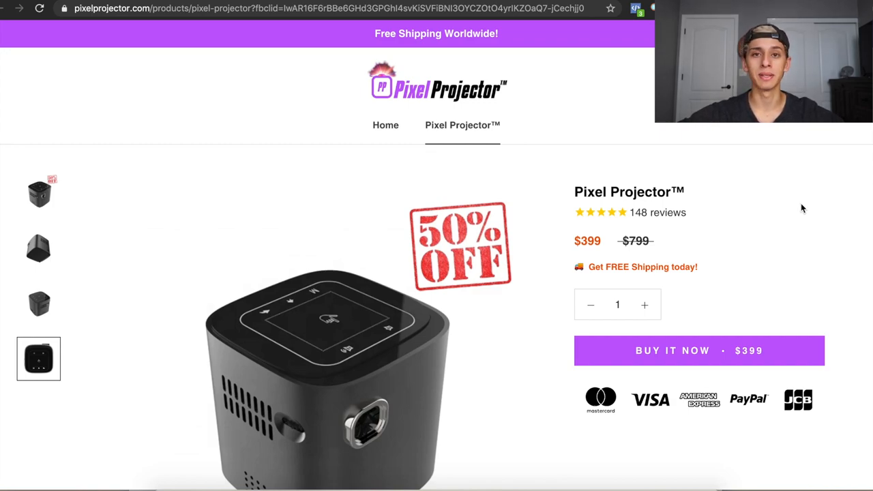
scroll(down, 3)
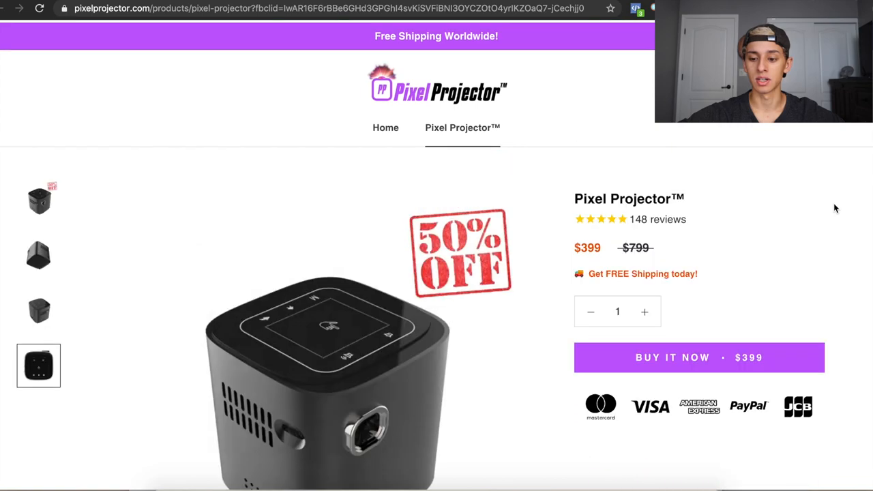
scroll(down, 3)
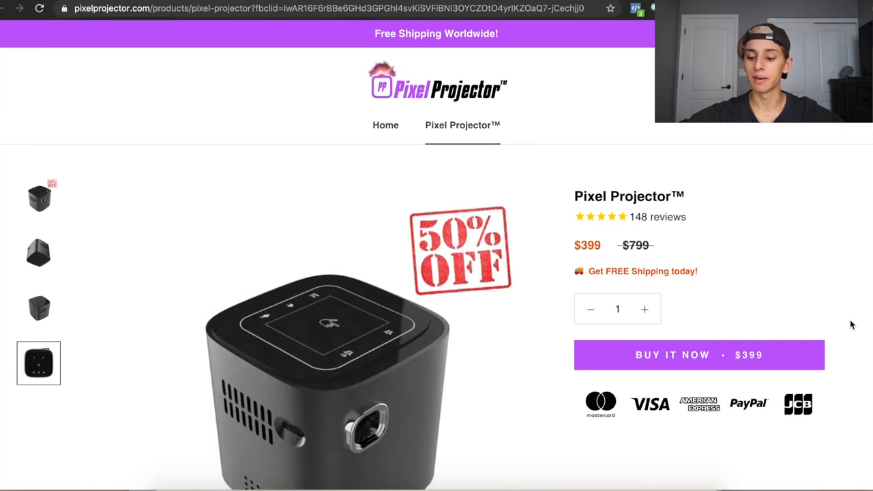
scroll(down, 3)
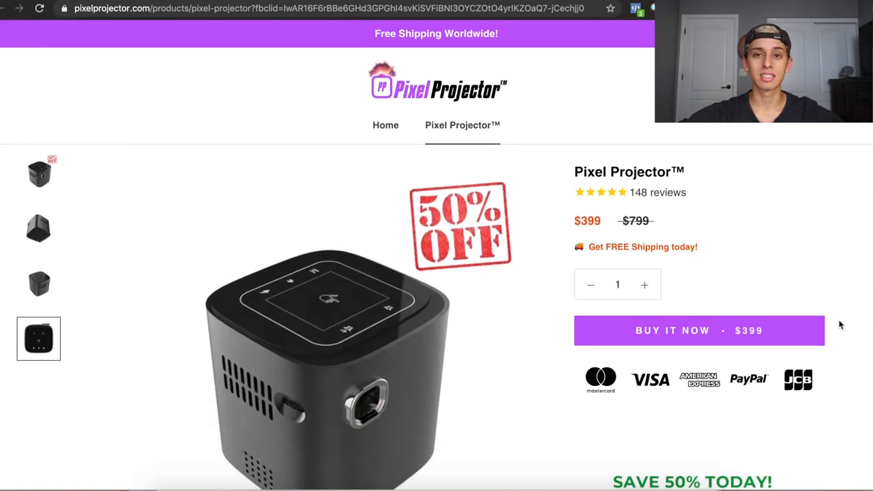
scroll(down, 3)
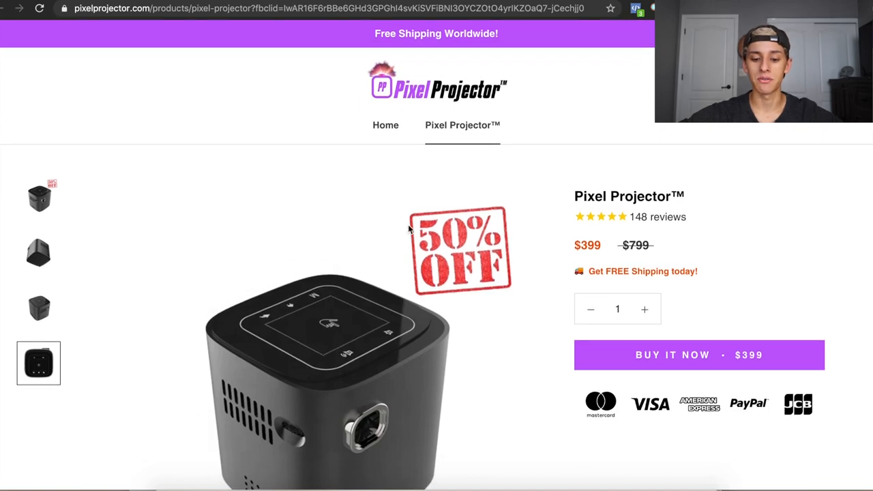
mouse_move(601, 259)
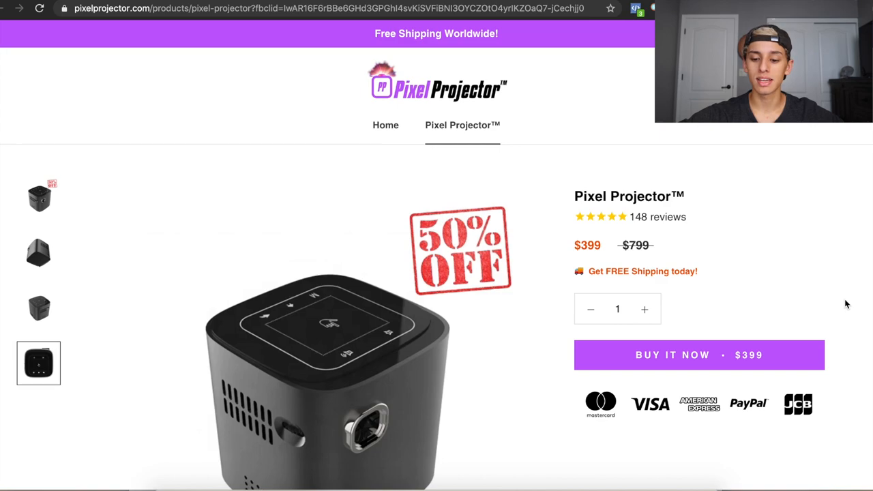
mouse_move(780, 332)
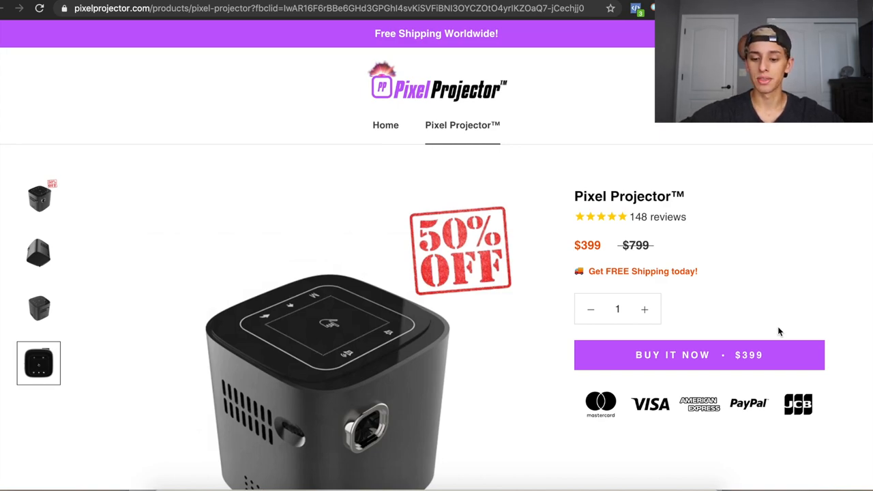
mouse_move(674, 249)
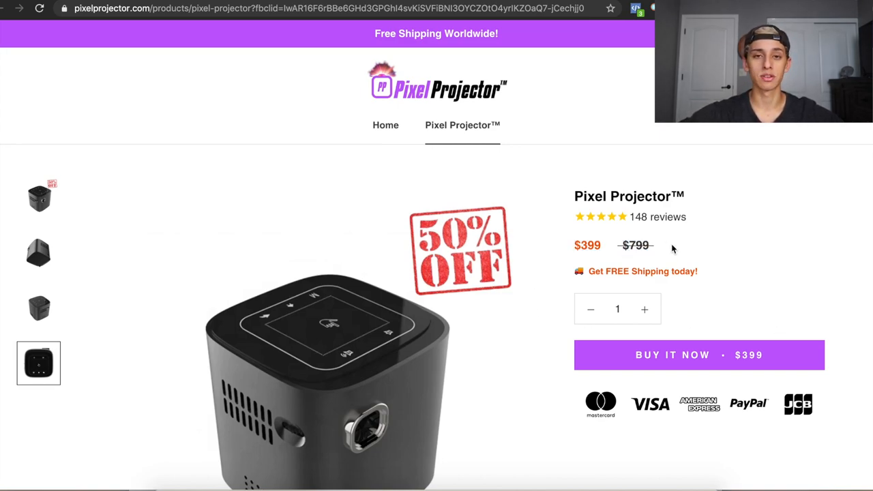
mouse_move(445, 292)
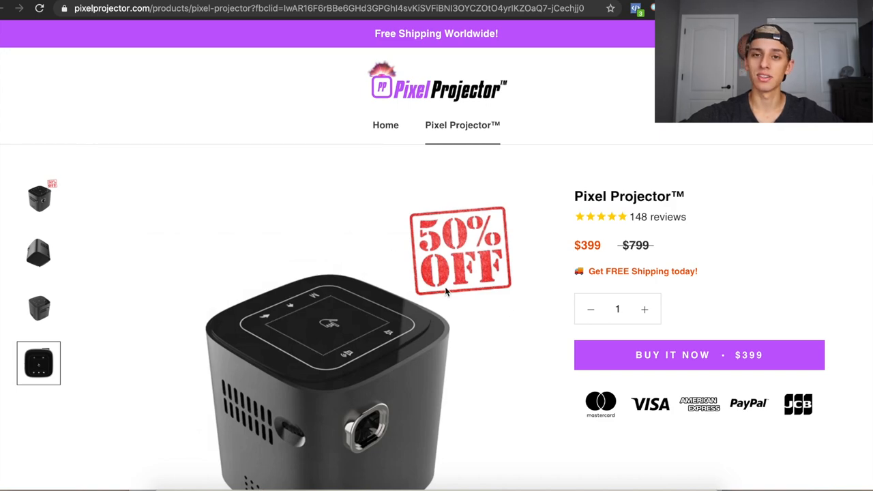
scroll(down, 3)
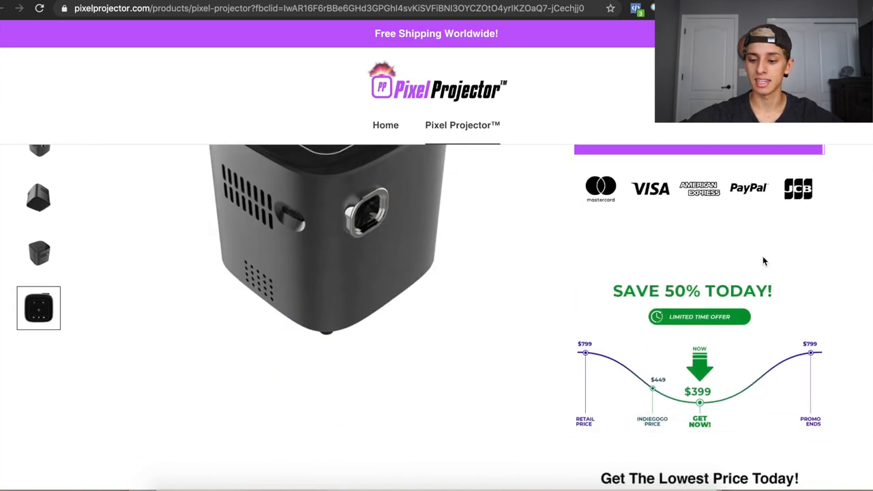
scroll(down, 3)
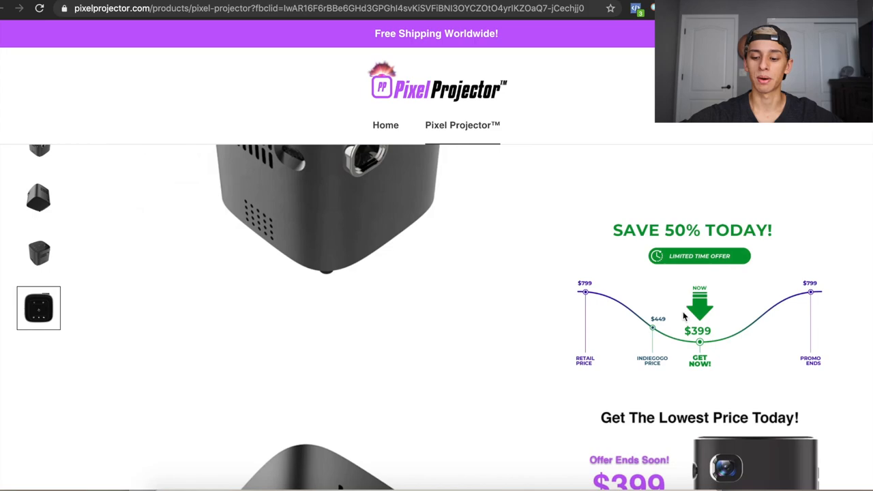
mouse_move(689, 326)
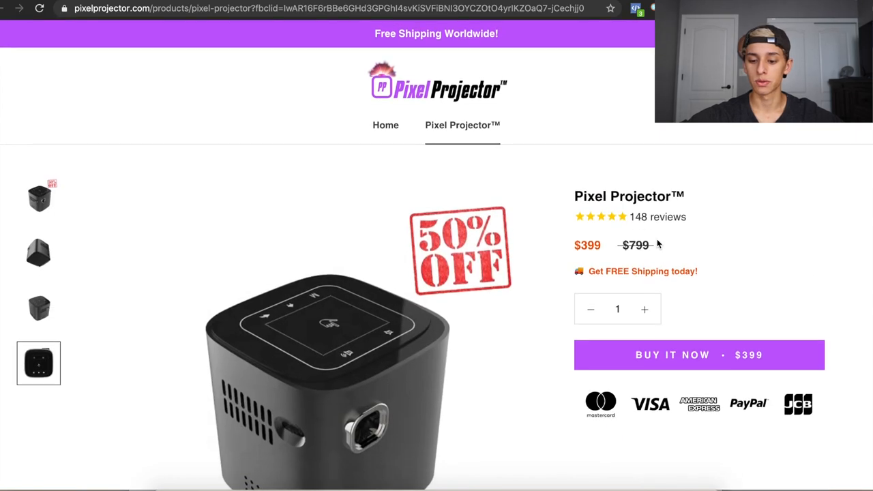
scroll(down, 3)
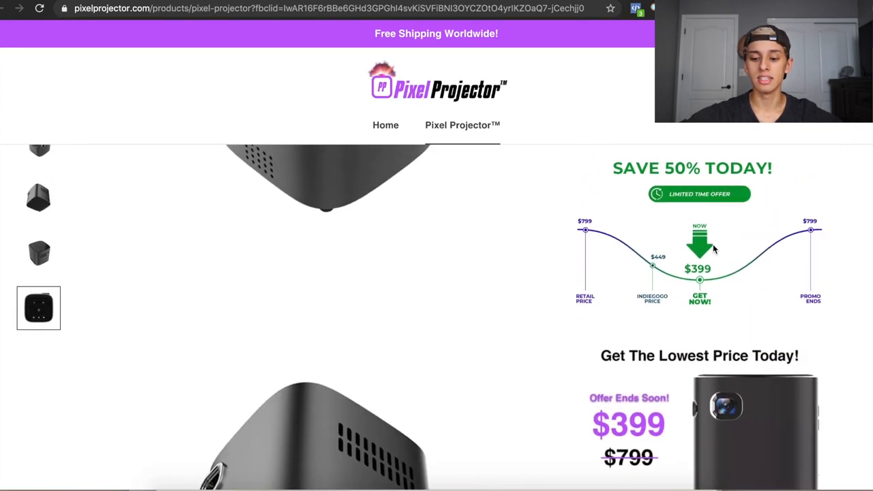
mouse_move(655, 266)
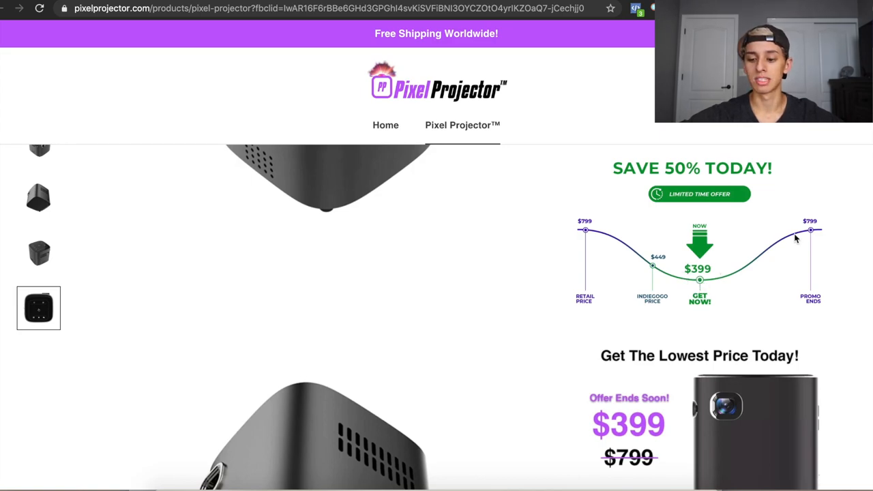
mouse_move(870, 244)
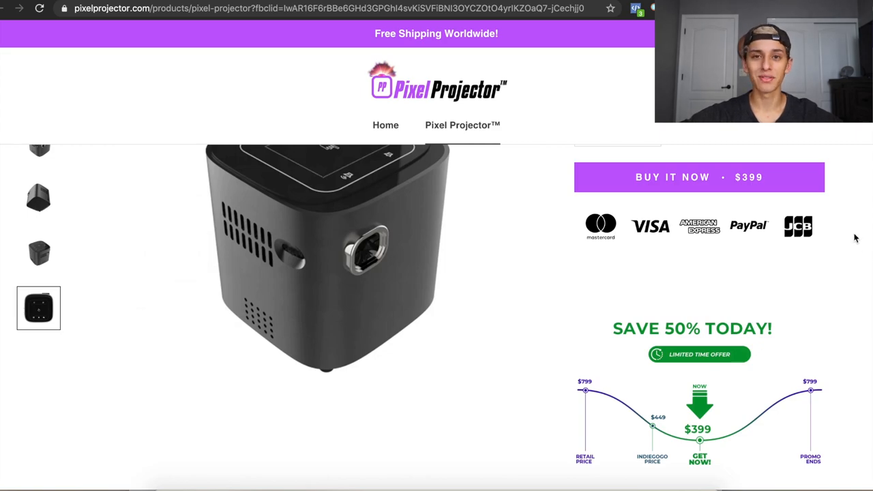
scroll(down, 3)
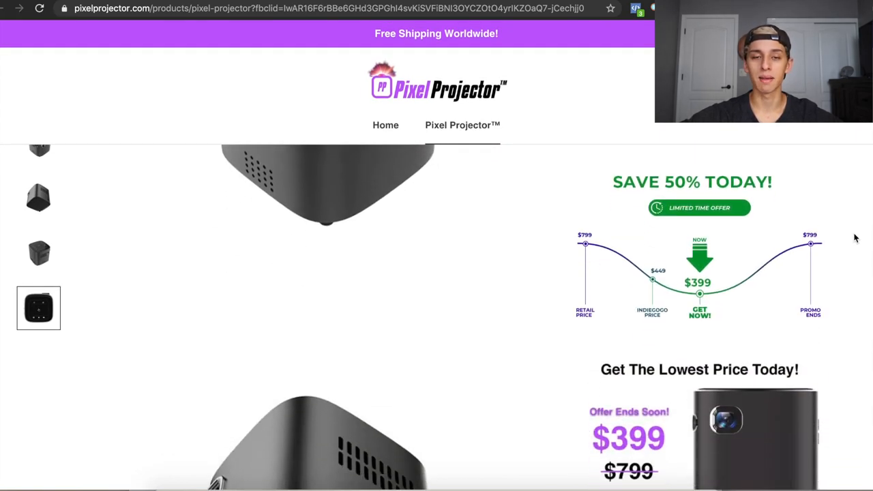
scroll(down, 3)
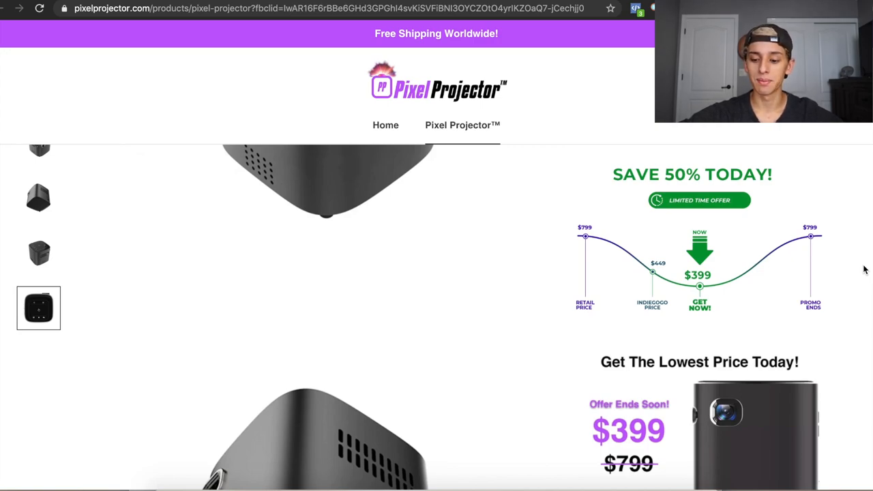
scroll(down, 3)
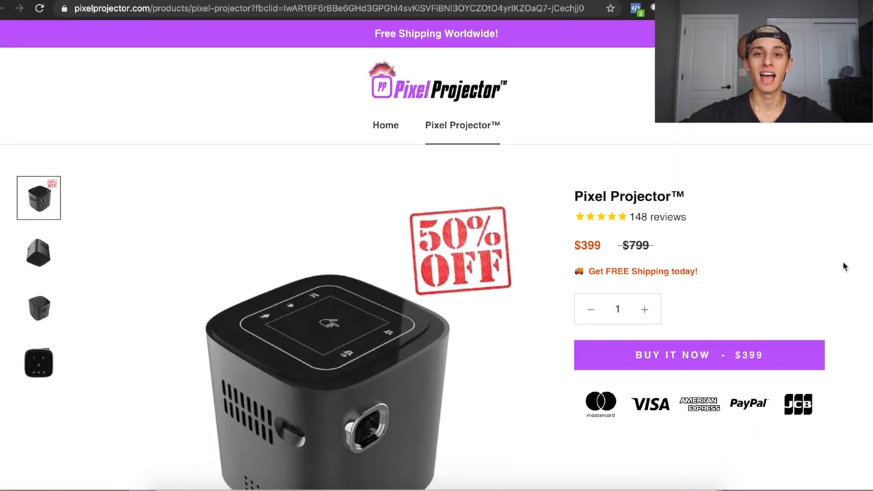
scroll(down, 3)
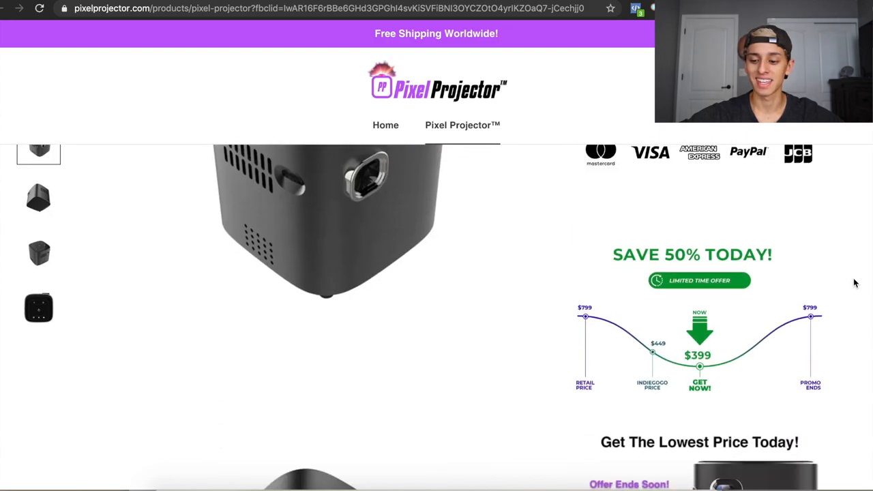
scroll(down, 3)
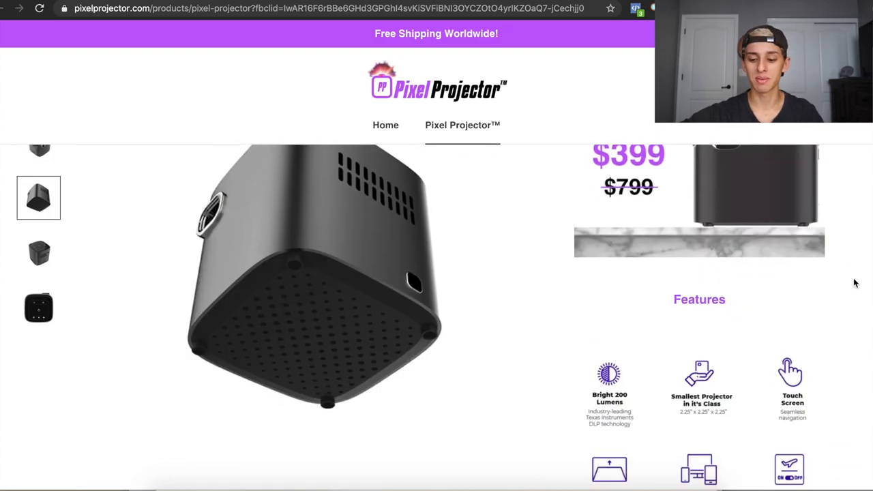
scroll(down, 3)
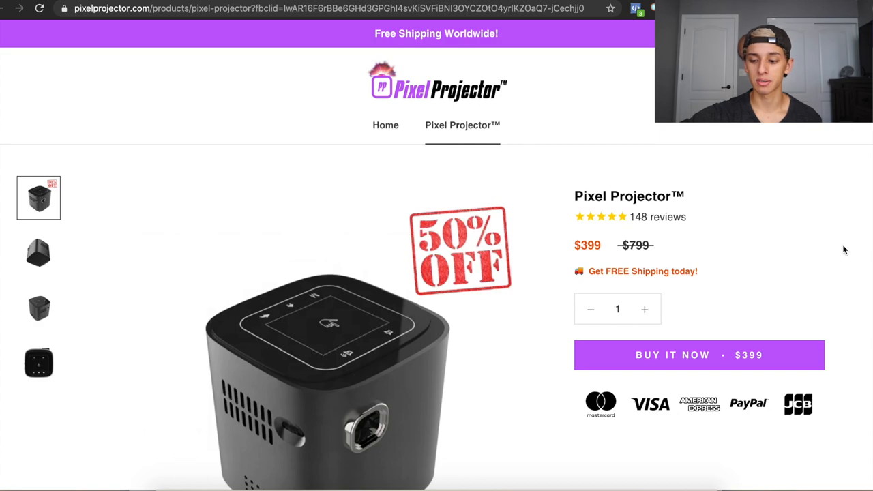
scroll(down, 3)
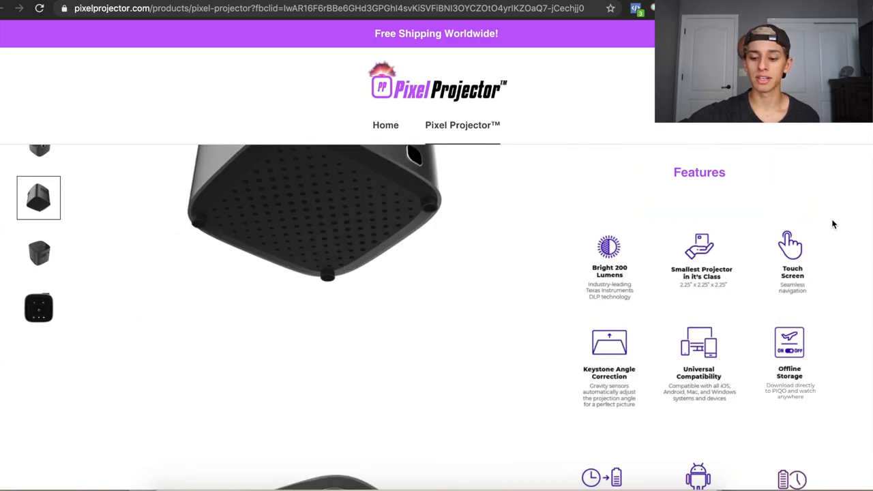
mouse_move(720, 294)
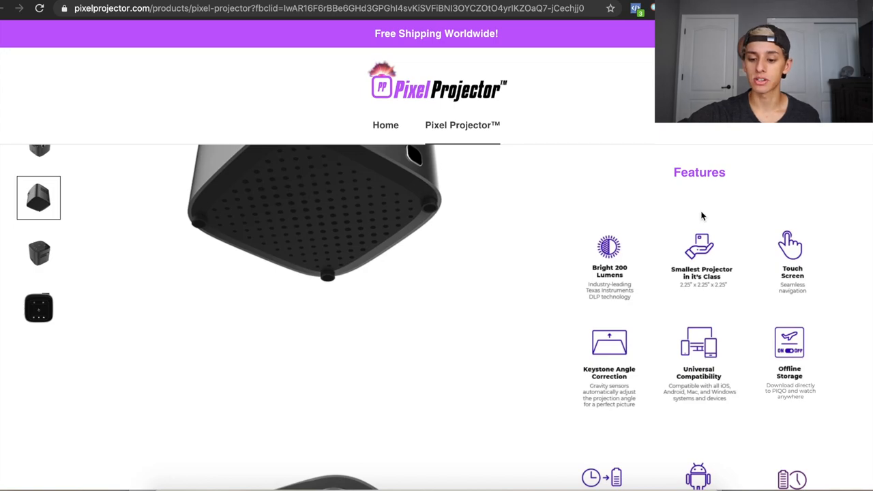
scroll(down, 3)
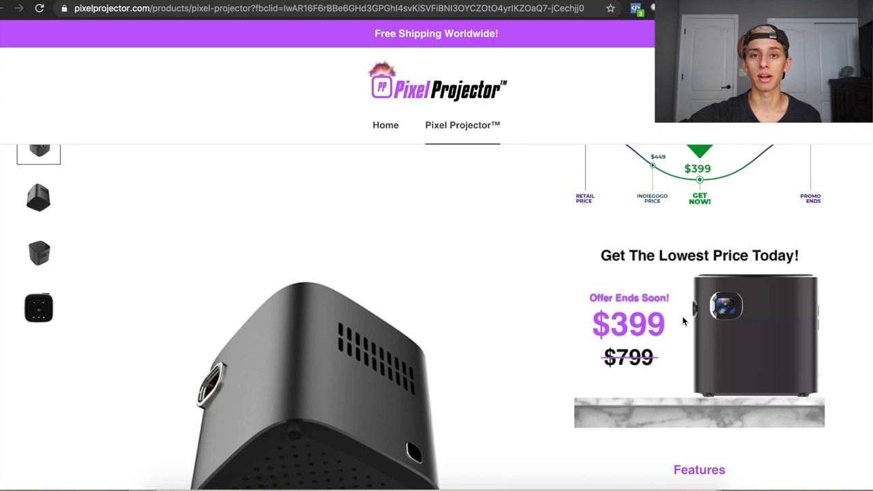
scroll(down, 3)
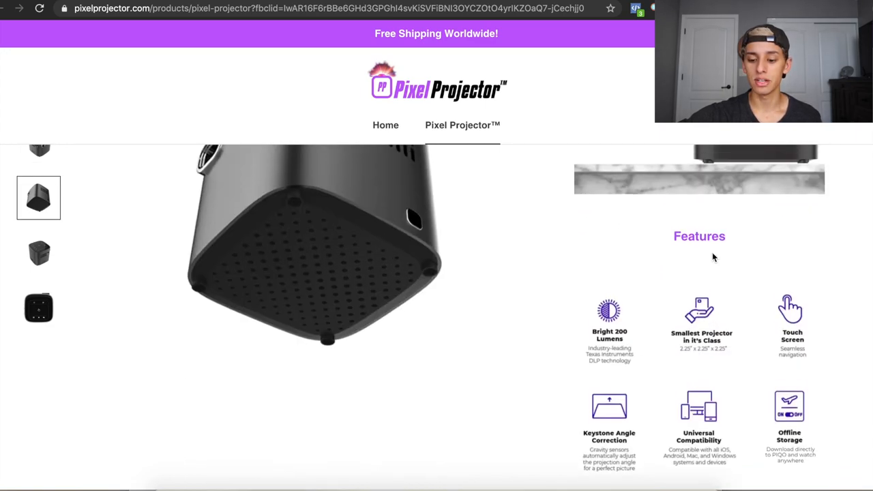
scroll(down, 3)
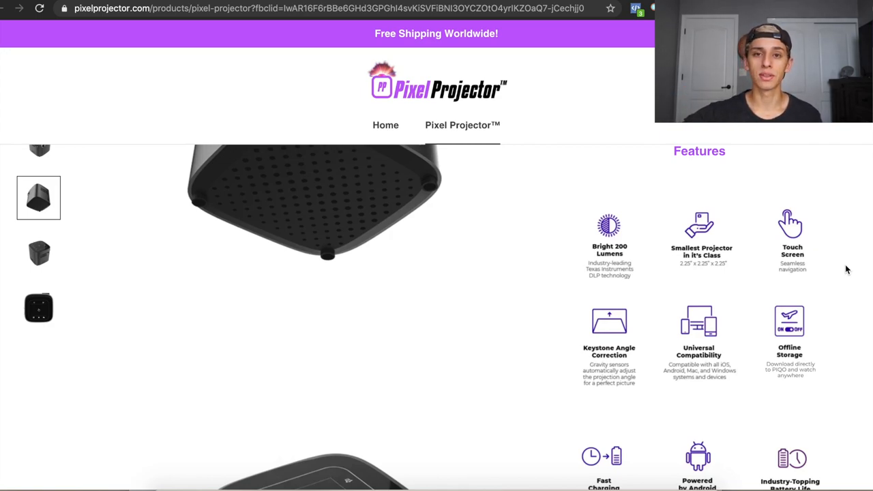
scroll(down, 3)
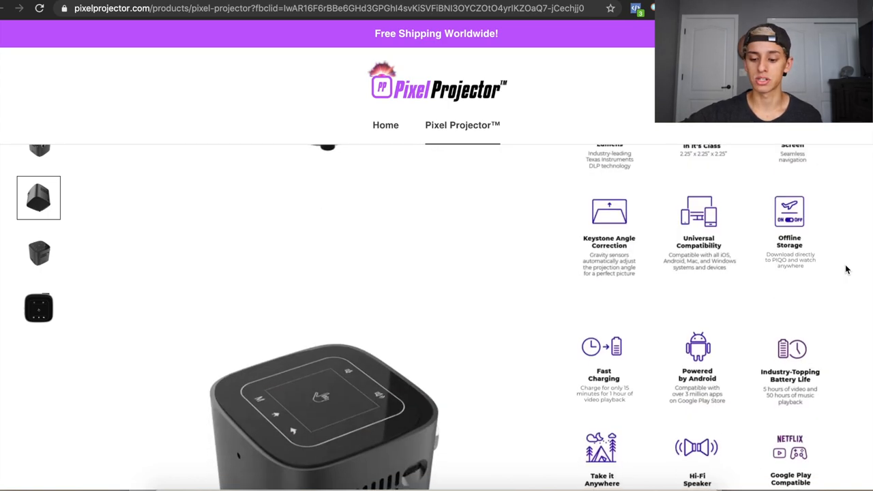
scroll(down, 3)
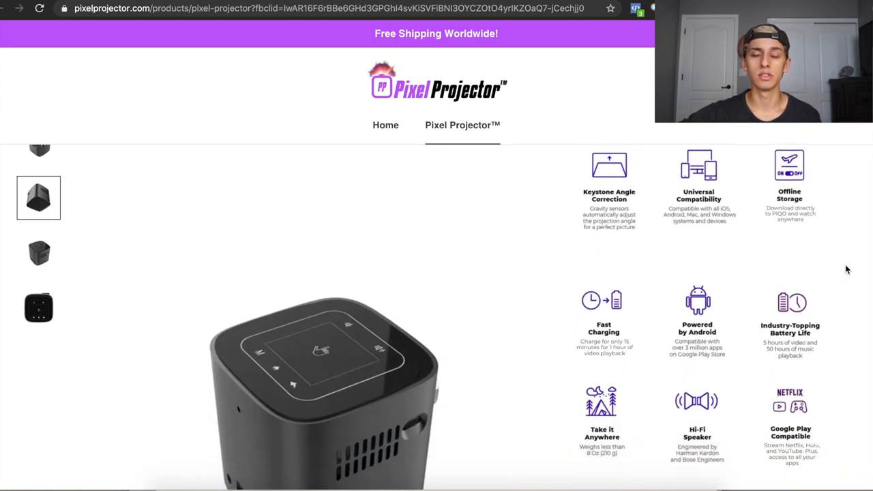
scroll(down, 3)
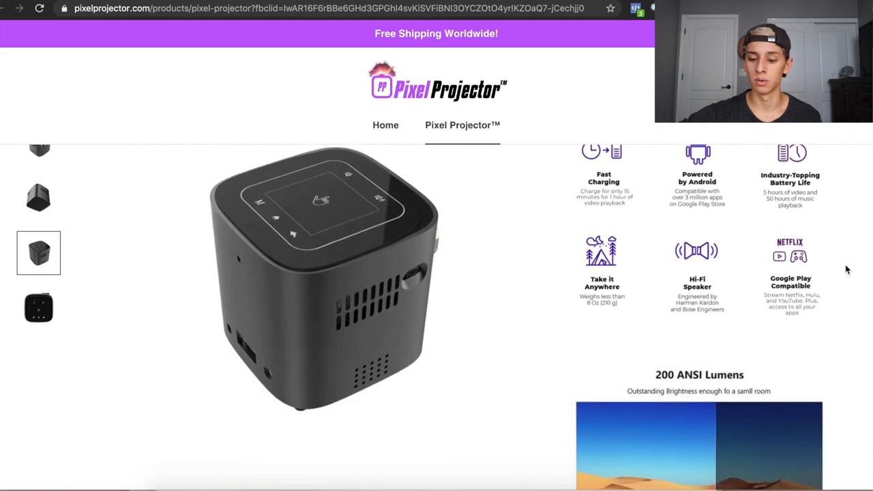
scroll(down, 3)
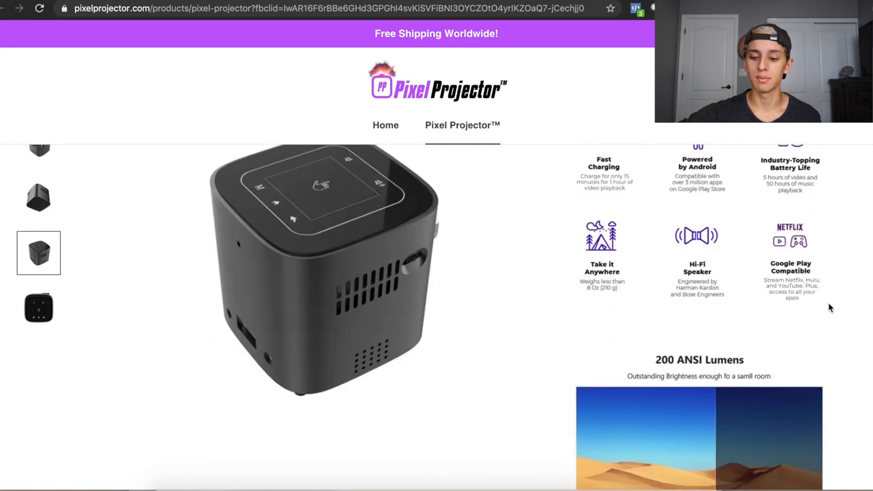
scroll(down, 3)
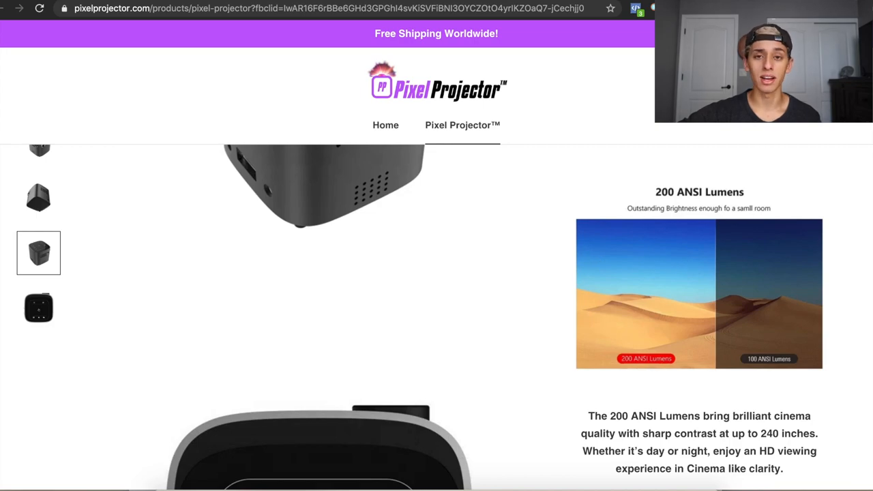
scroll(down, 3)
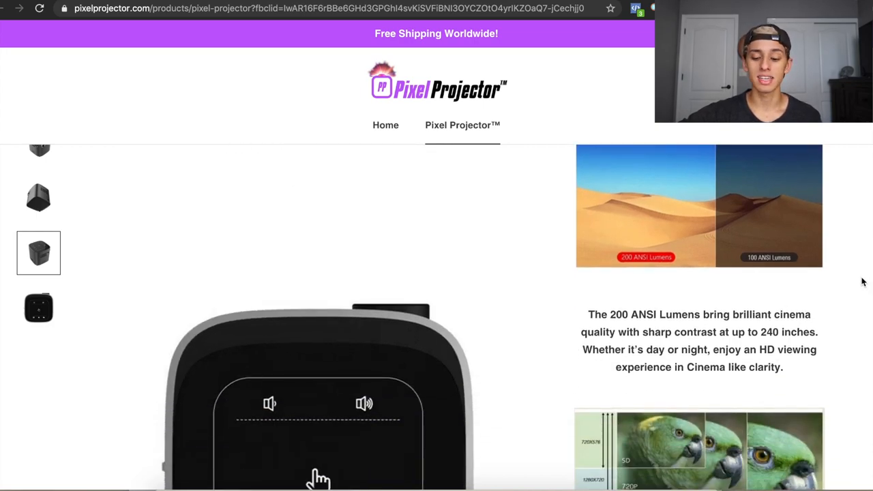
scroll(down, 3)
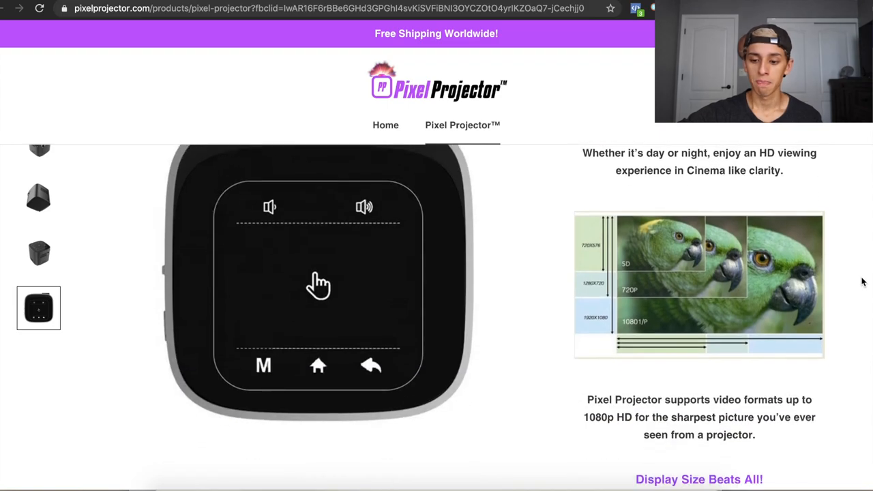
mouse_move(711, 325)
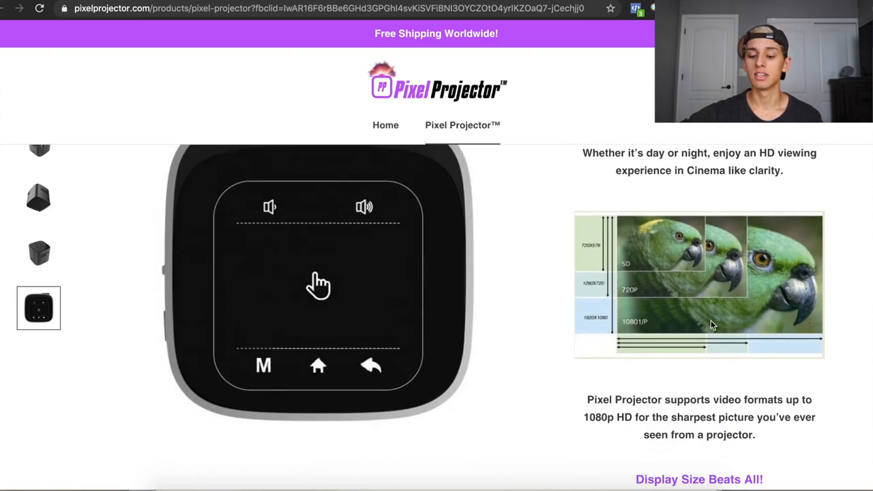
scroll(down, 3)
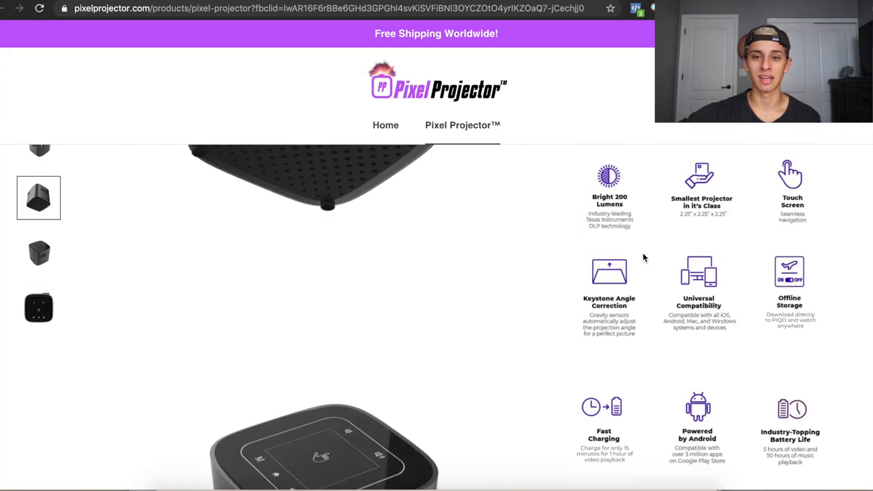
scroll(up, 3)
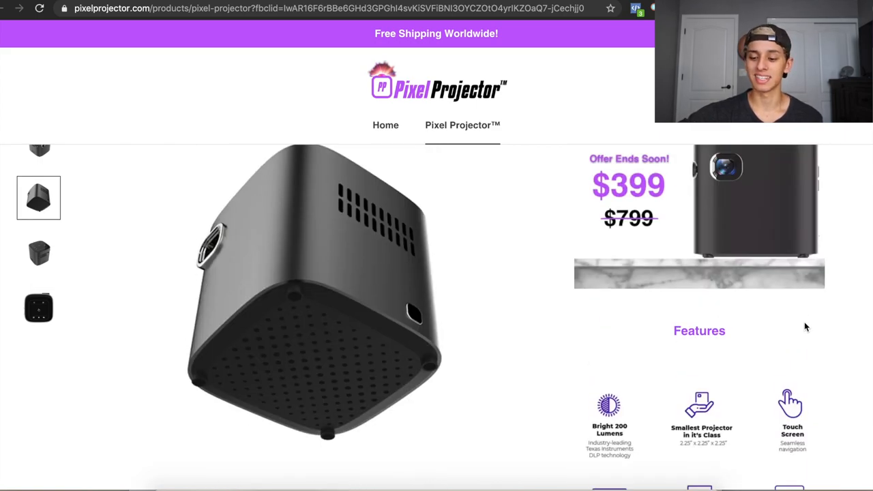
scroll(down, 3)
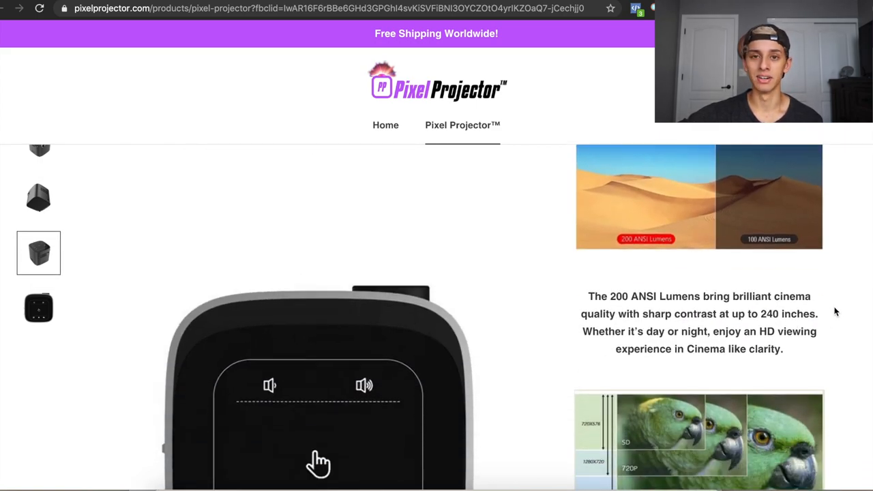
scroll(down, 3)
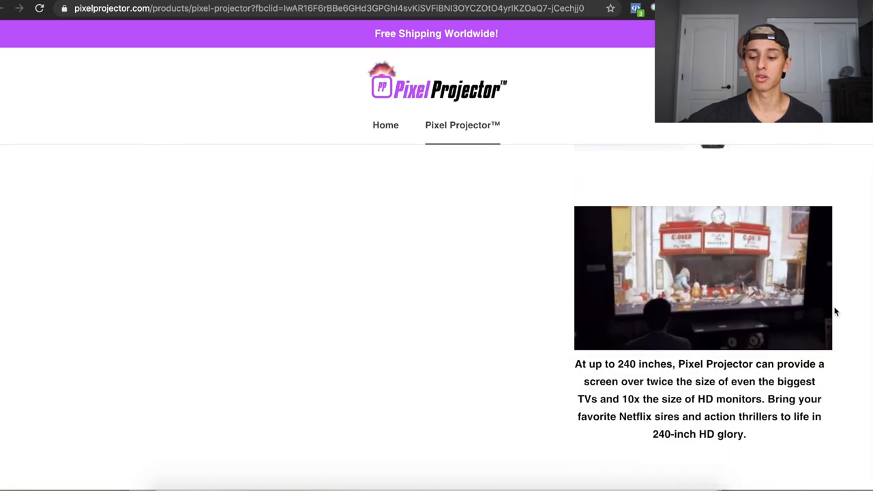
scroll(up, 3)
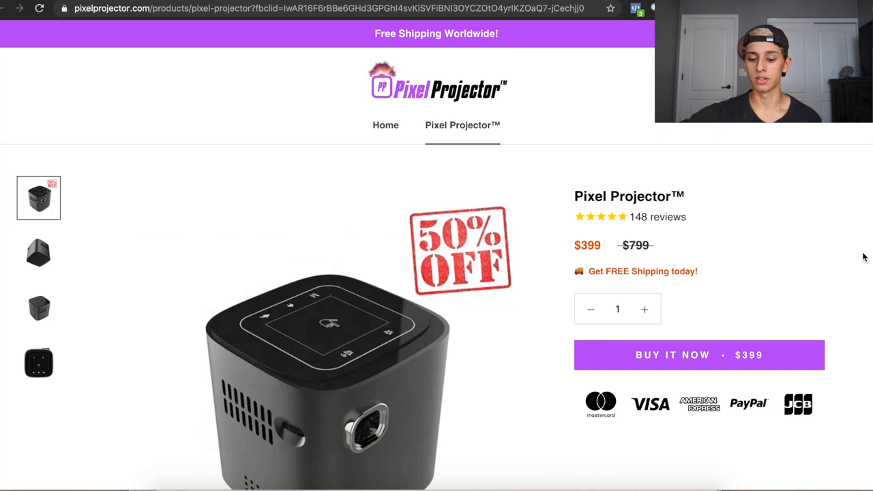
Scroll through the Pixel Projector's Features and 200 ANSI Lumens sections
scroll(down, 3)
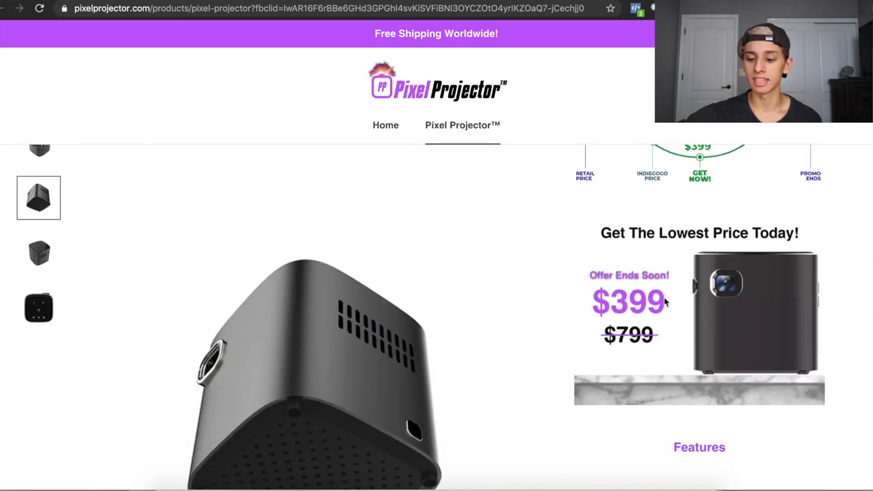
scroll(down, 3)
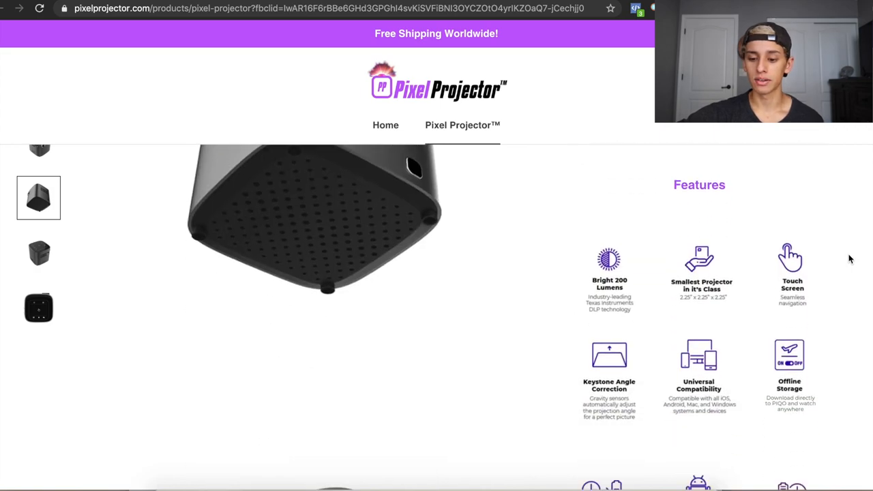
scroll(down, 3)
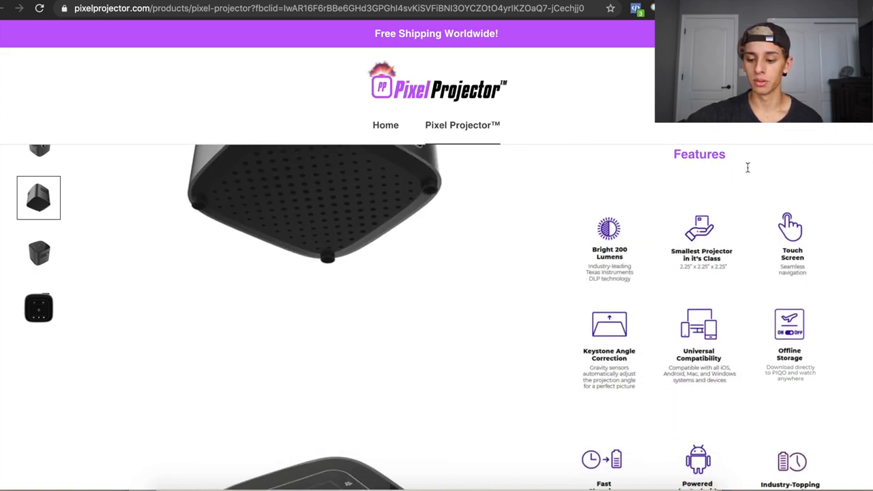
scroll(down, 3)
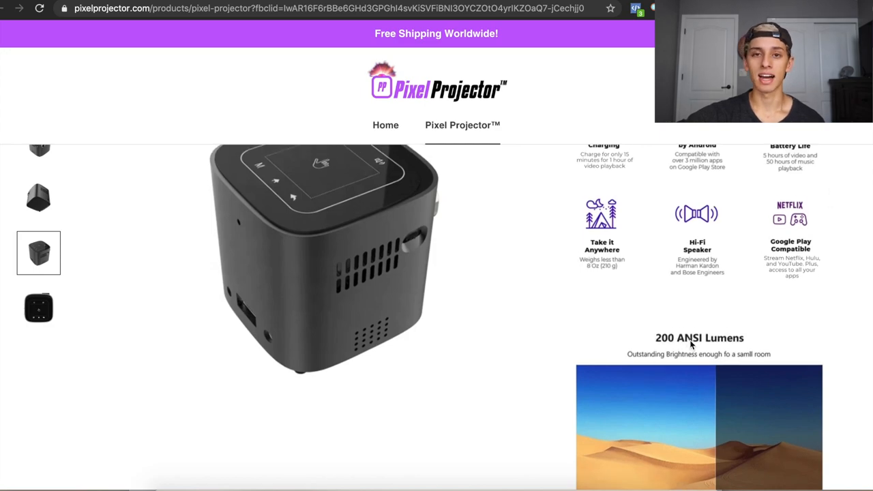
scroll(down, 3)
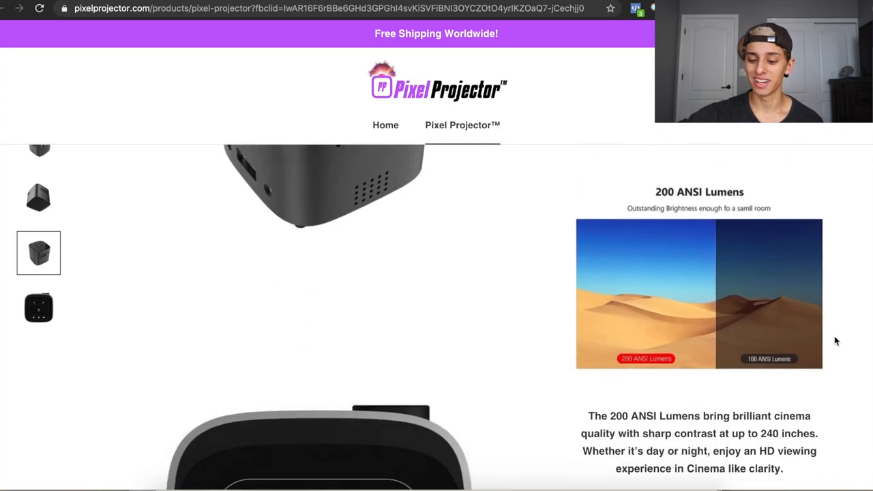
scroll(down, 3)
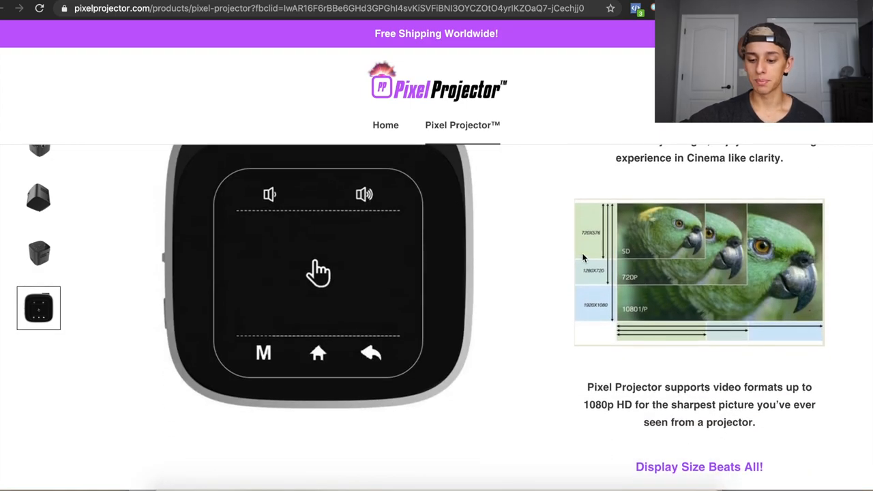
scroll(down, 3)
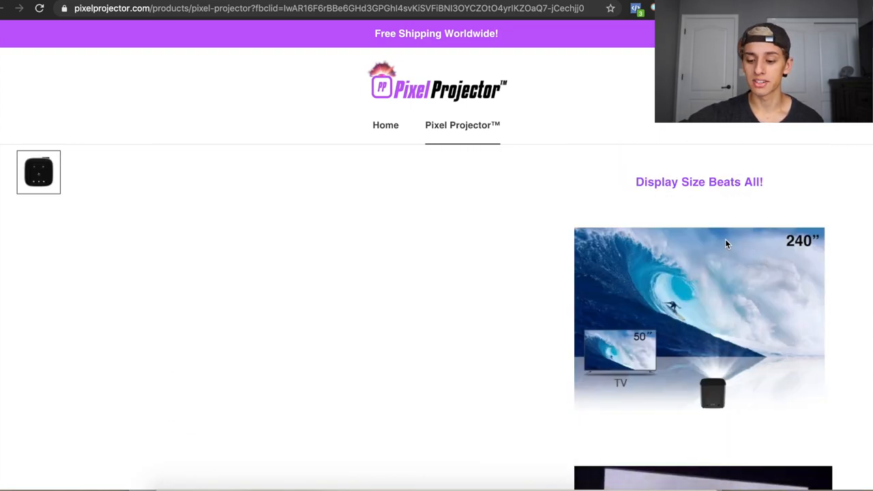
Continue past Display Size and Touch Control to Complete Universal Compatibility
scroll(down, 3)
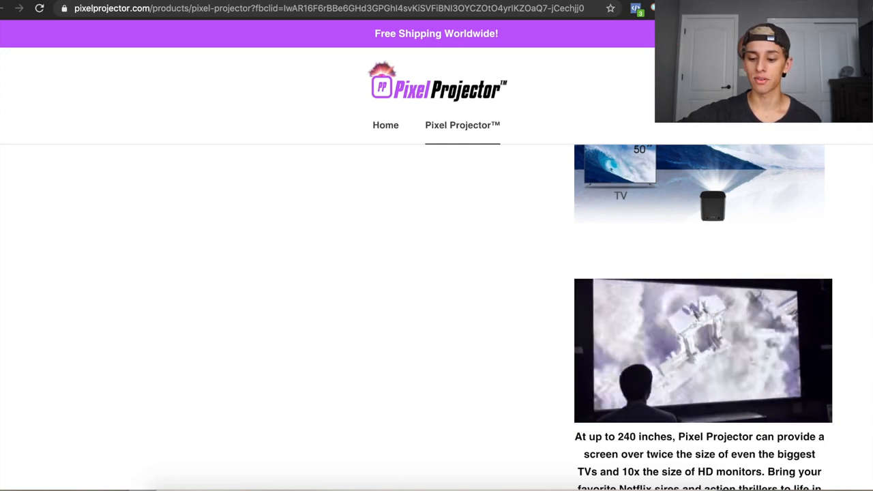
scroll(down, 3)
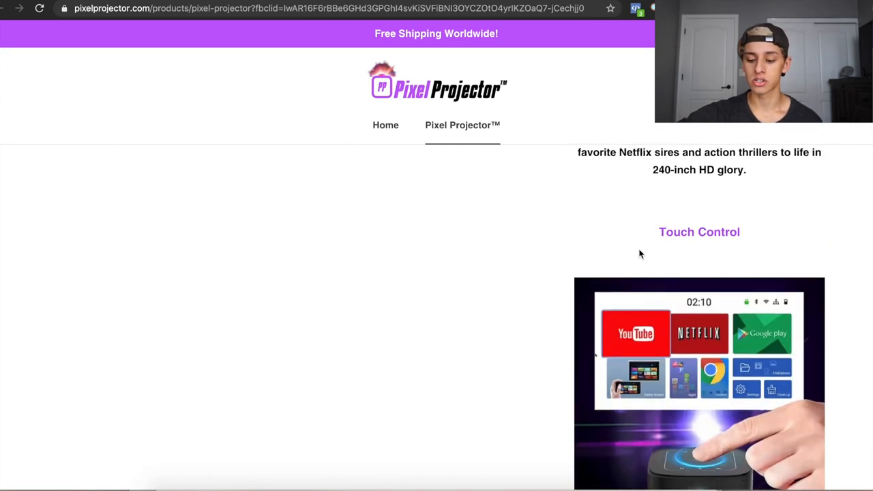
scroll(down, 3)
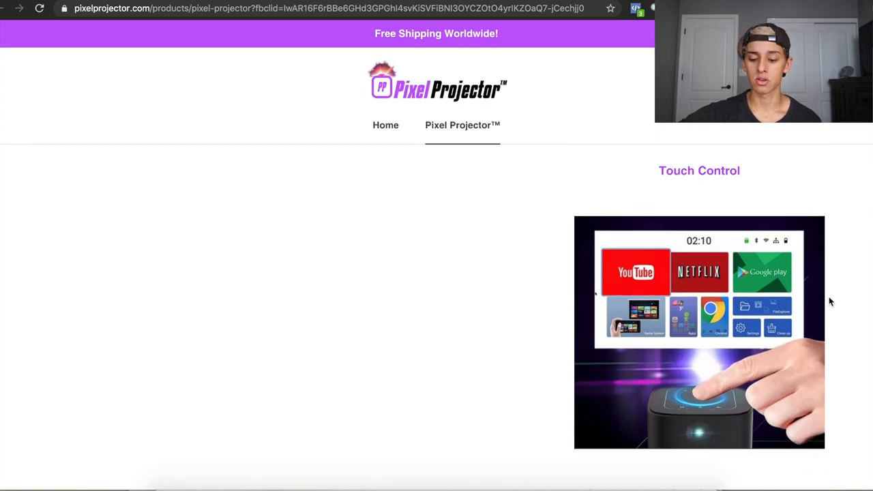
scroll(down, 3)
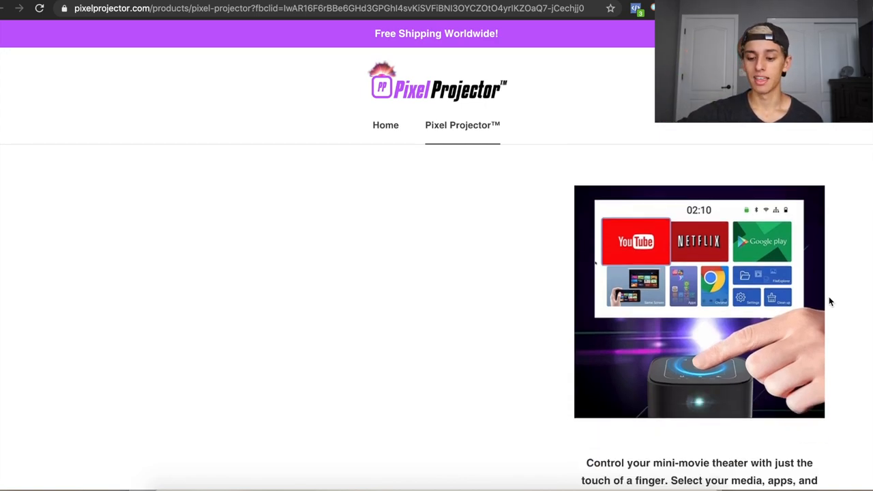
scroll(down, 3)
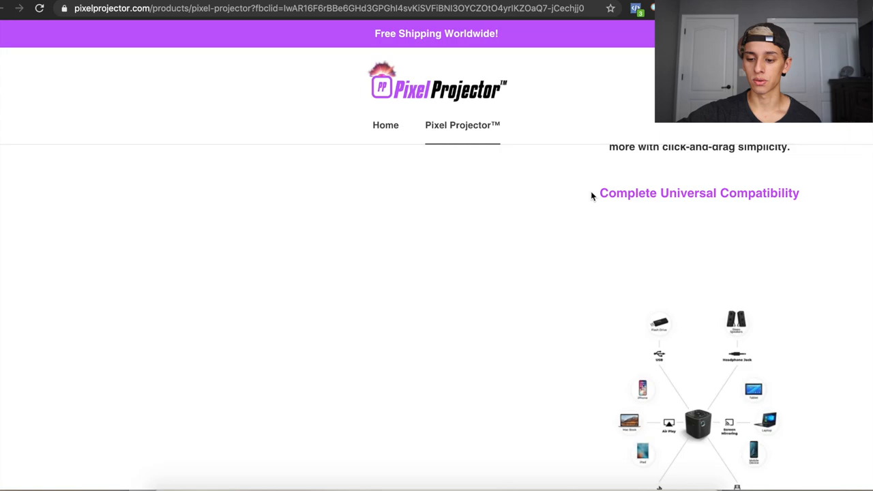
scroll(down, 3)
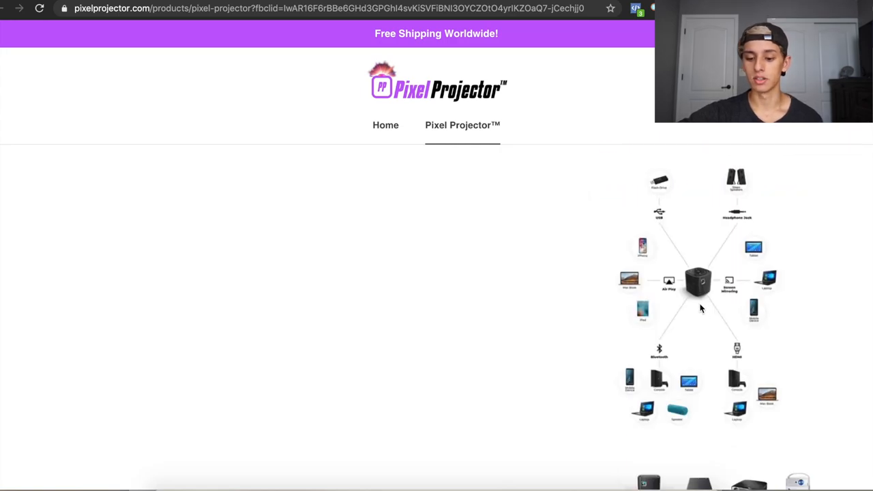
mouse_move(734, 226)
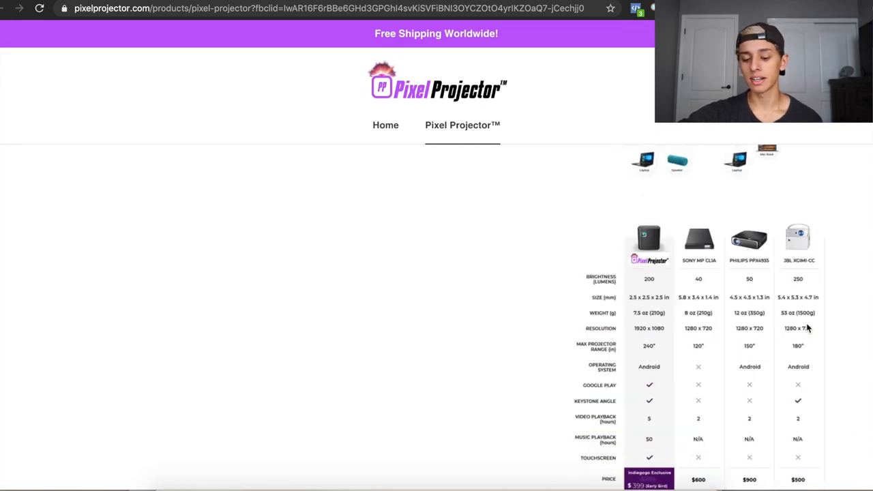
Scroll through the Pixel Projector comparison chart, Pocket Size and component diagrams
scroll(down, 3)
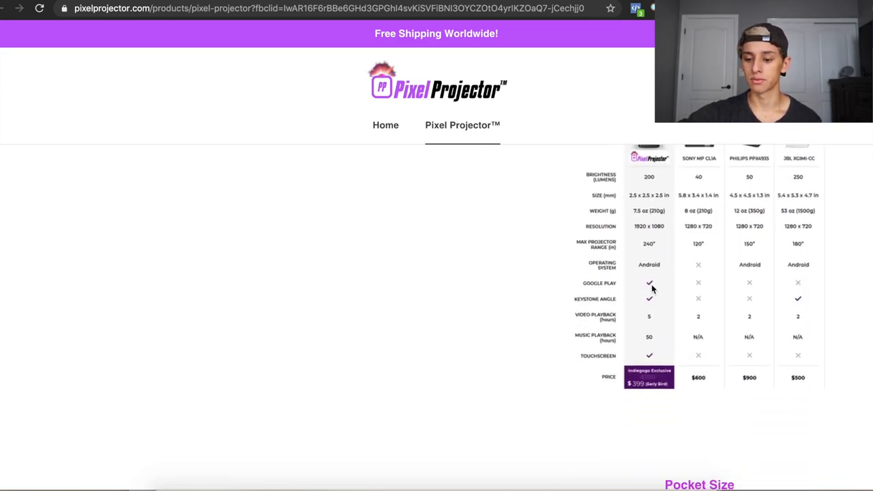
scroll(down, 3)
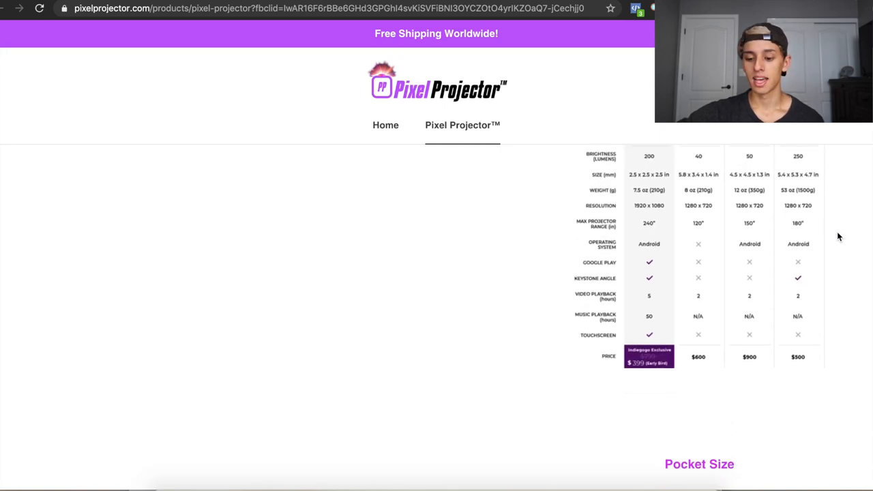
scroll(down, 3)
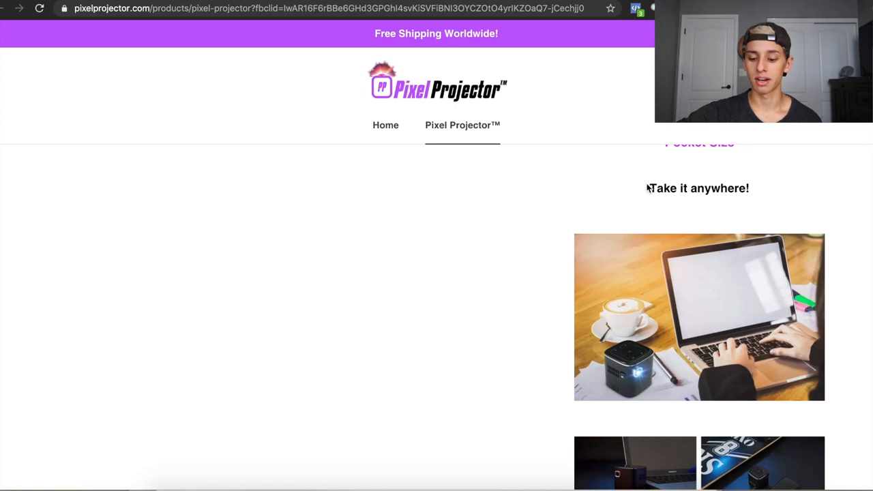
scroll(down, 3)
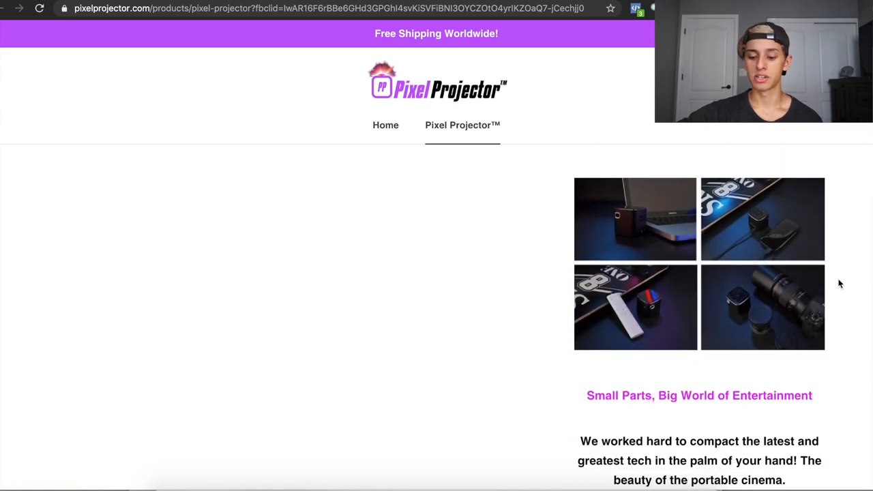
scroll(down, 3)
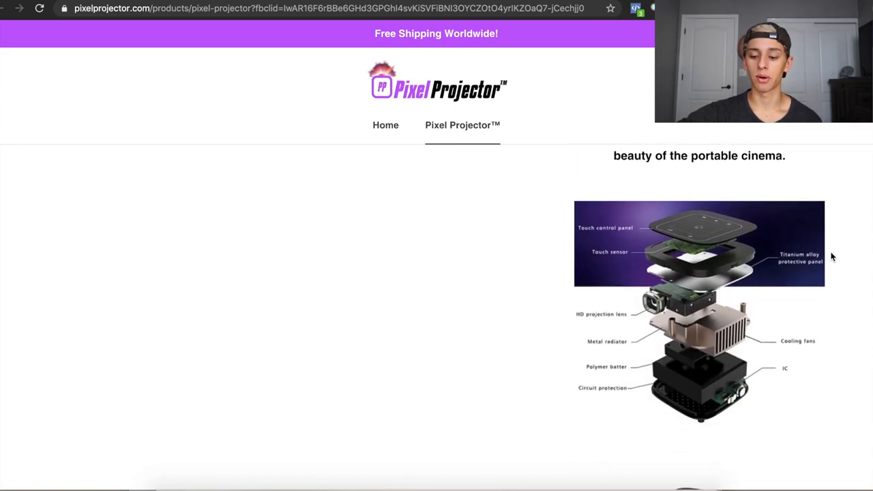
scroll(down, 3)
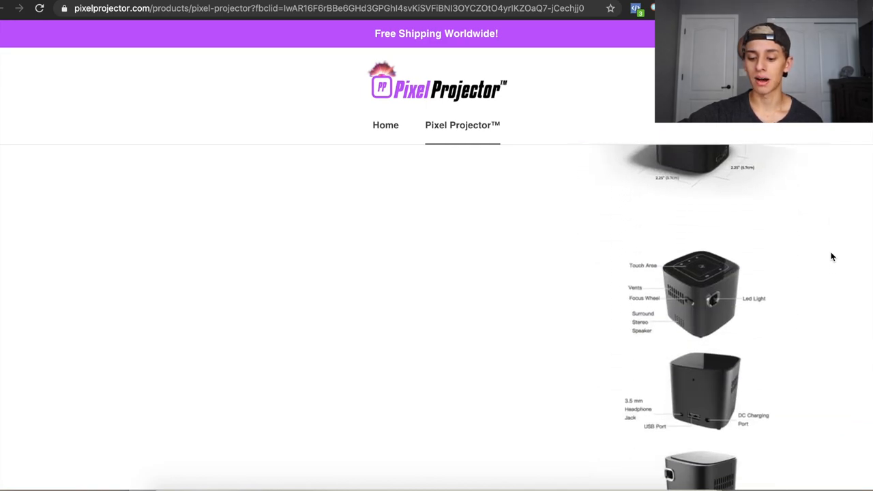
scroll(down, 3)
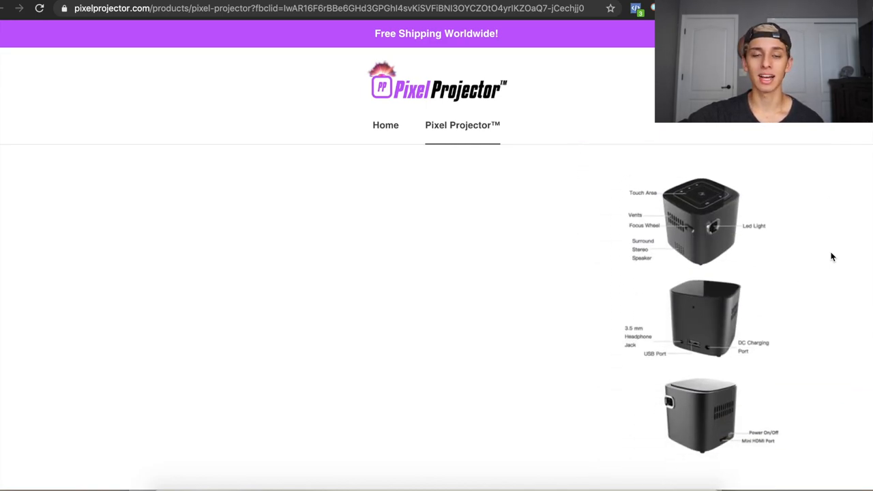
scroll(down, 3)
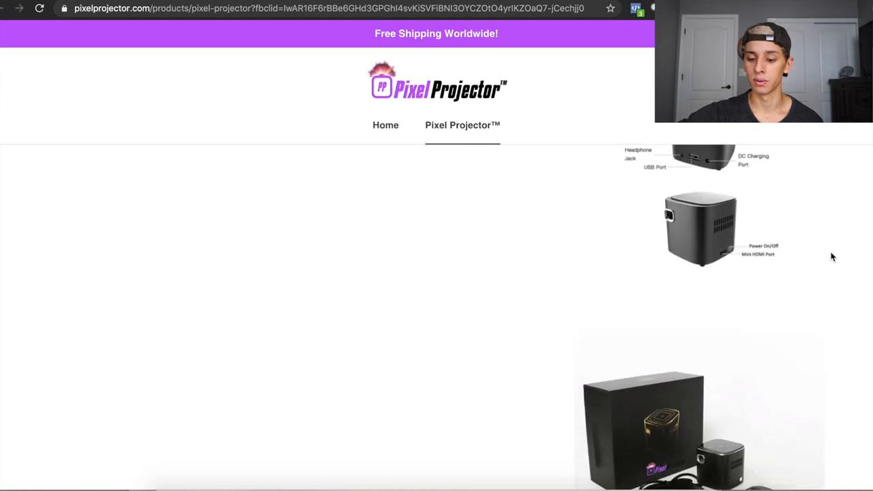
scroll(down, 3)
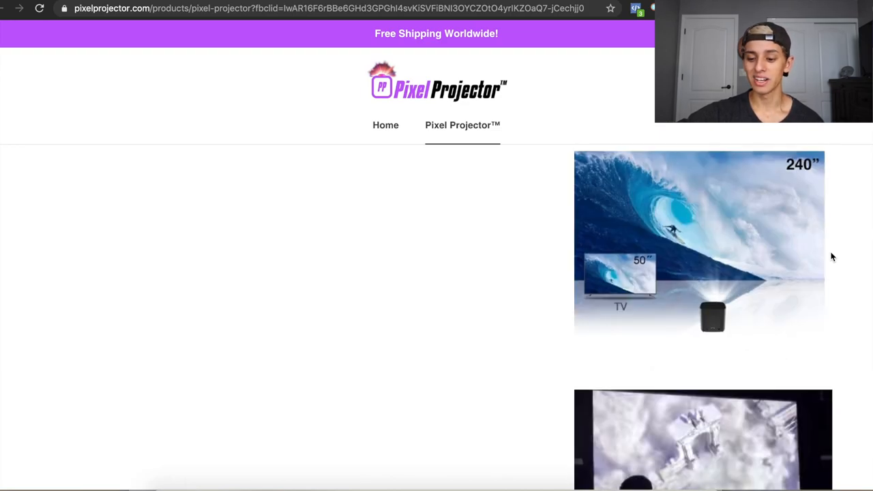
scroll(down, 3)
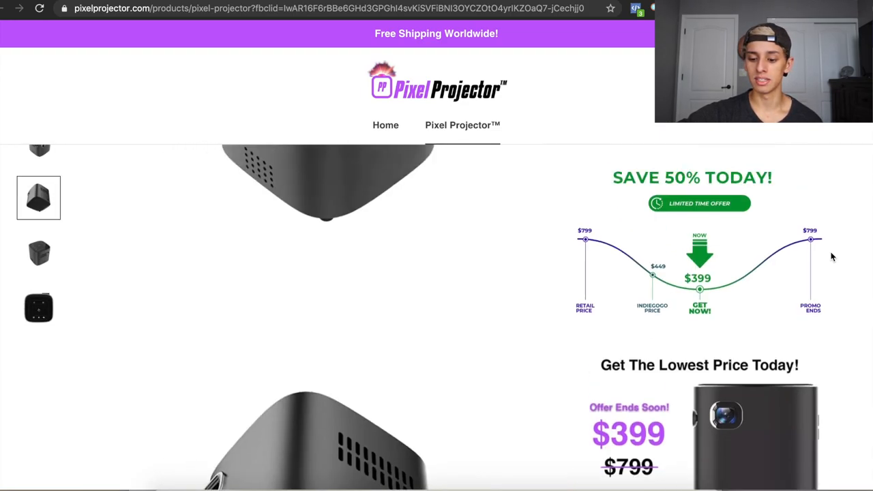
scroll(down, 3)
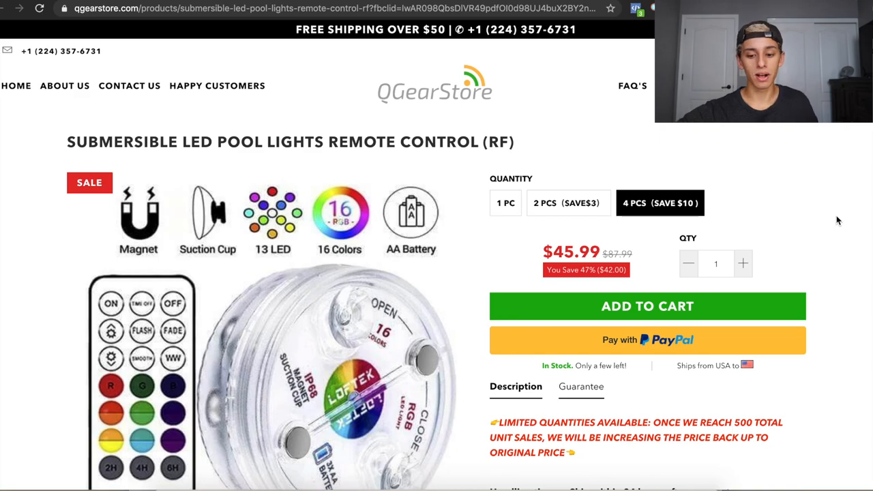
Scroll the QGearStore pool lights page through its dimension, package and warranty image slides
scroll(down, 3)
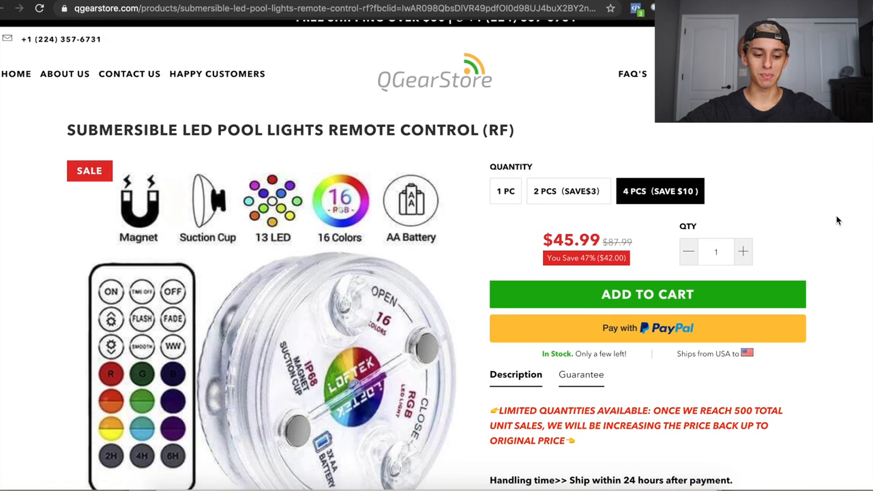
scroll(down, 3)
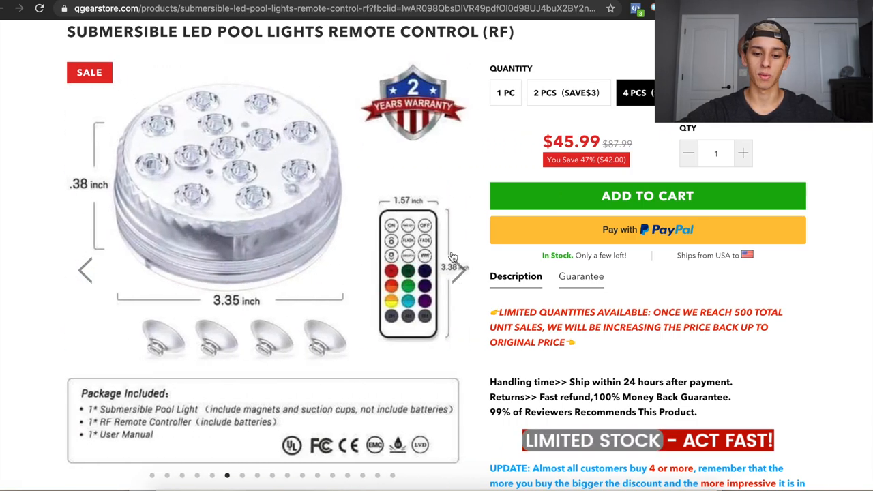
scroll(down, 3)
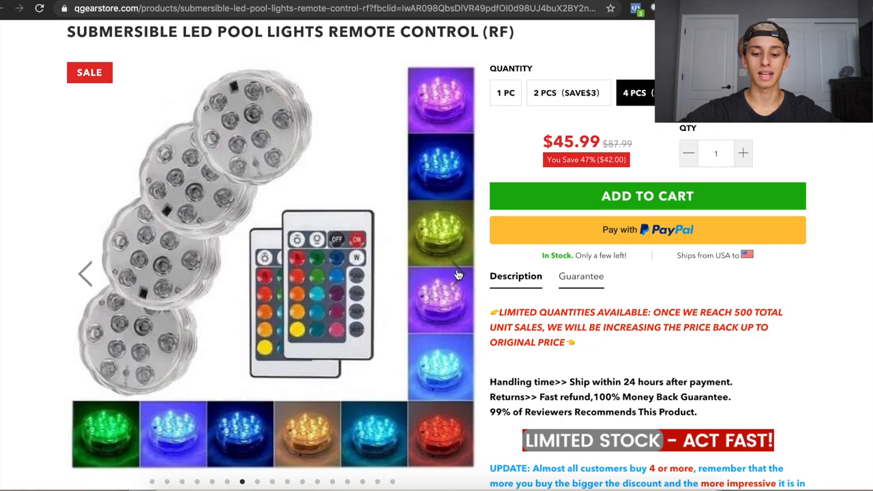
mouse_move(828, 228)
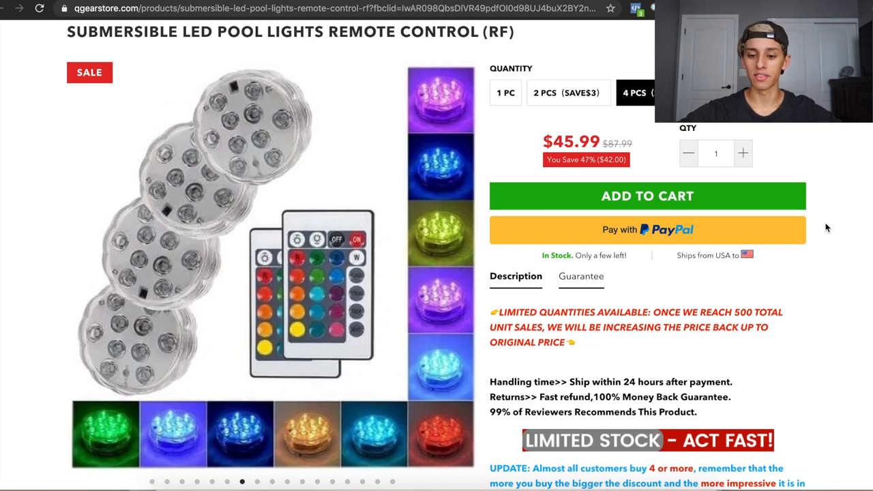
Scroll past the LIMITED STOCK notice and the 10-colour party pool photos
scroll(down, 3)
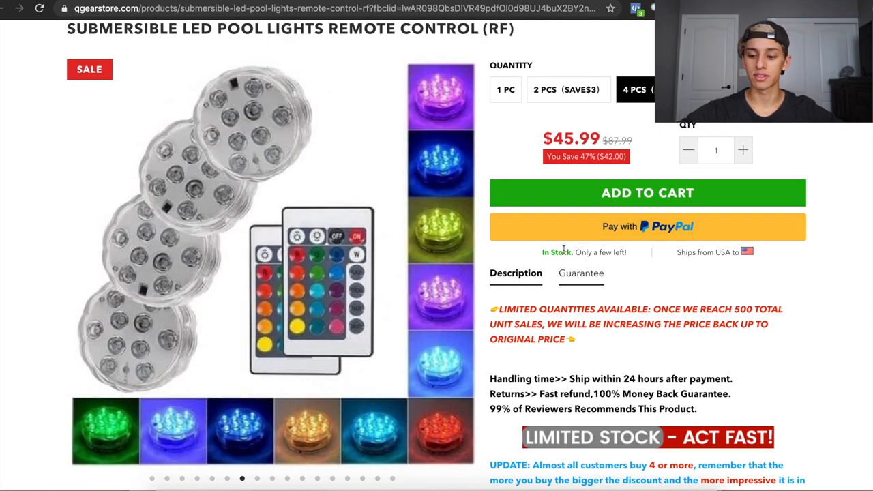
mouse_move(744, 259)
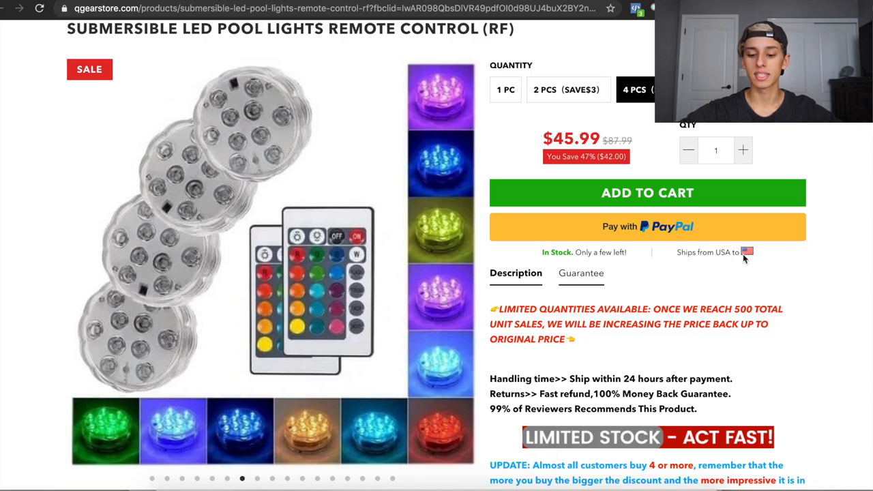
mouse_move(823, 275)
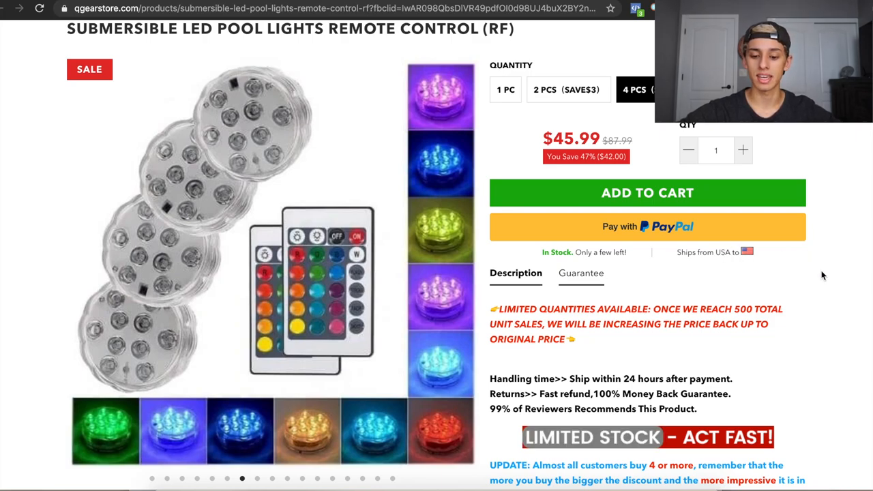
scroll(down, 3)
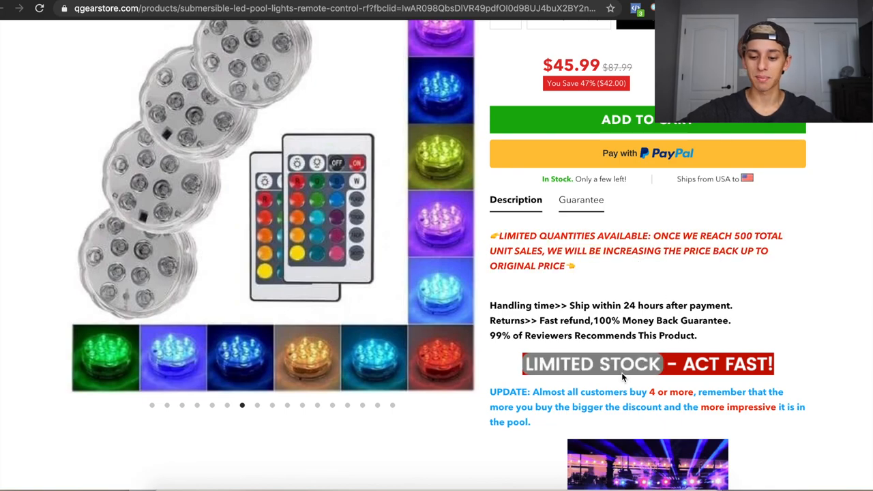
scroll(down, 3)
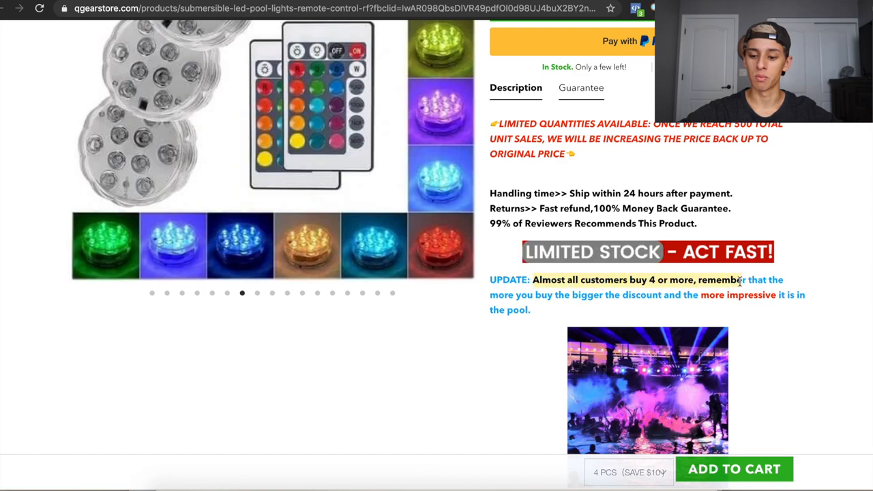
scroll(down, 3)
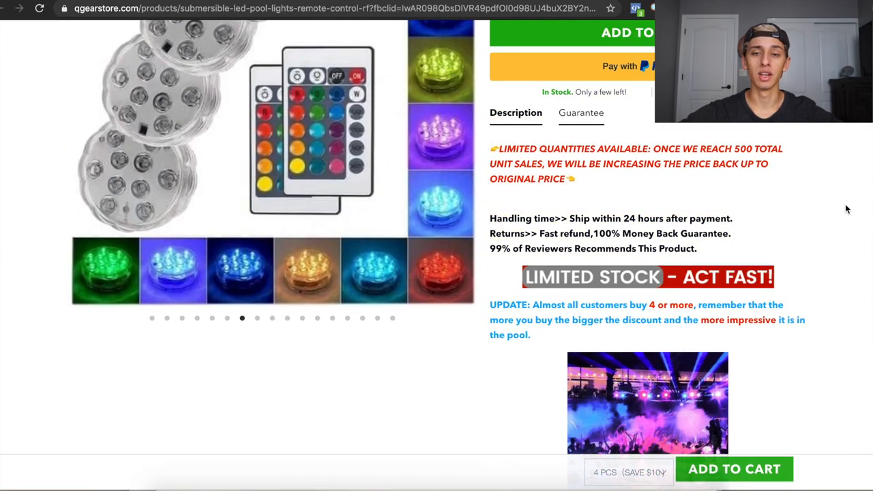
mouse_move(859, 216)
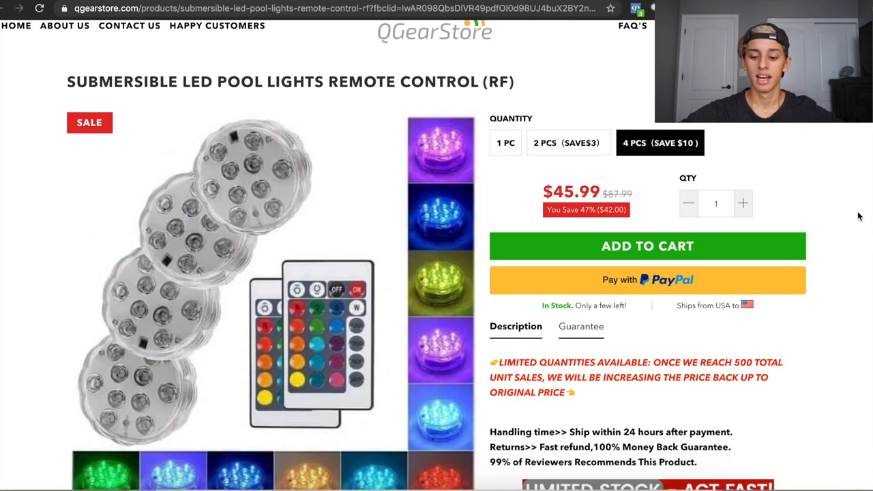
scroll(down, 3)
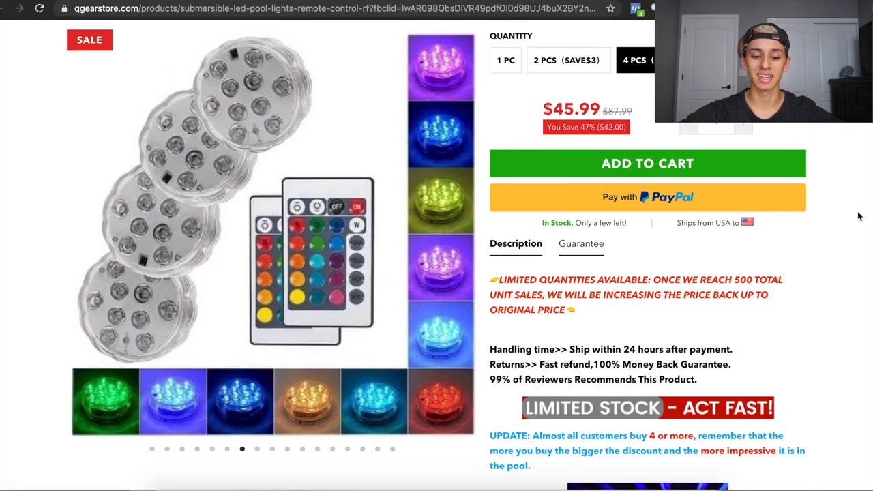
scroll(down, 3)
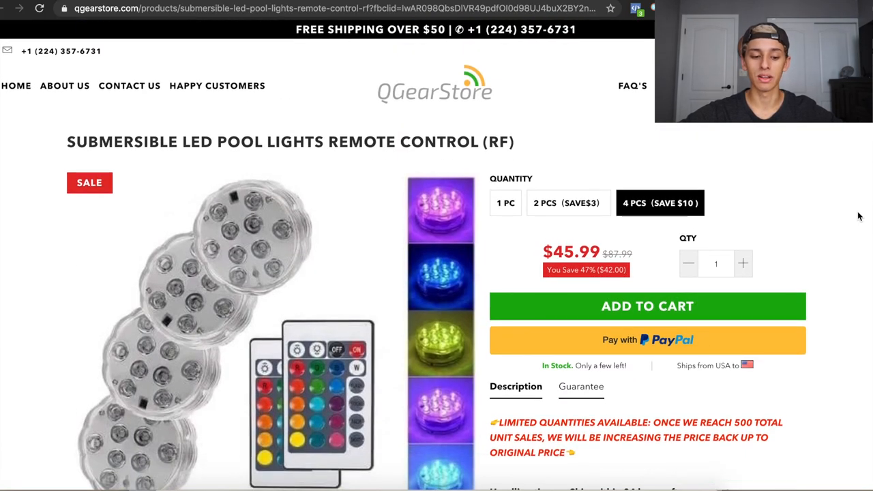
Continue down to the home decoration photos and the Small RF Remote heading
scroll(down, 3)
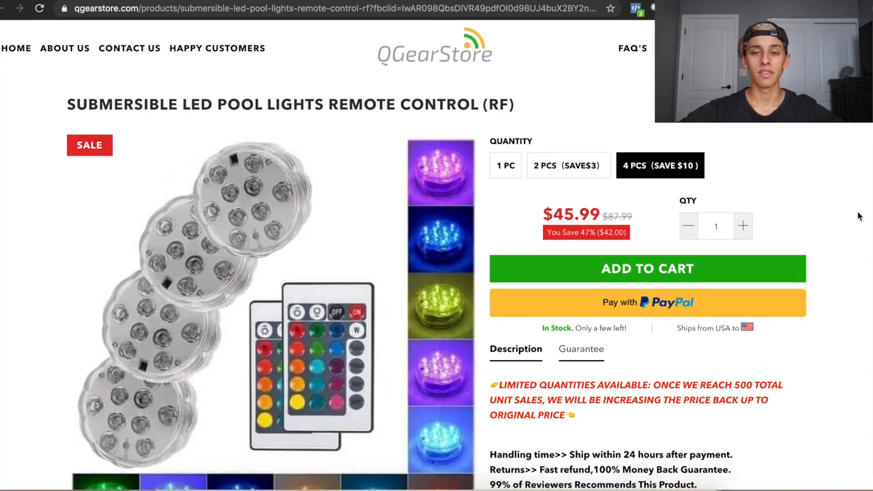
scroll(down, 3)
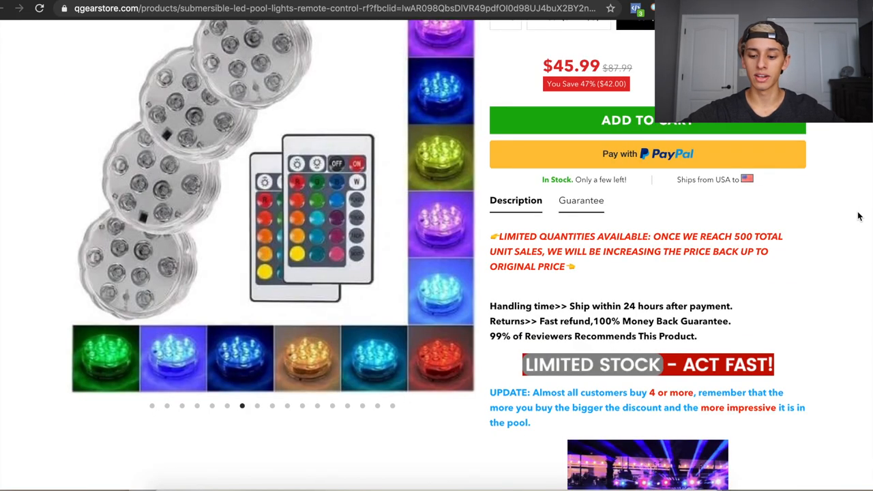
scroll(down, 3)
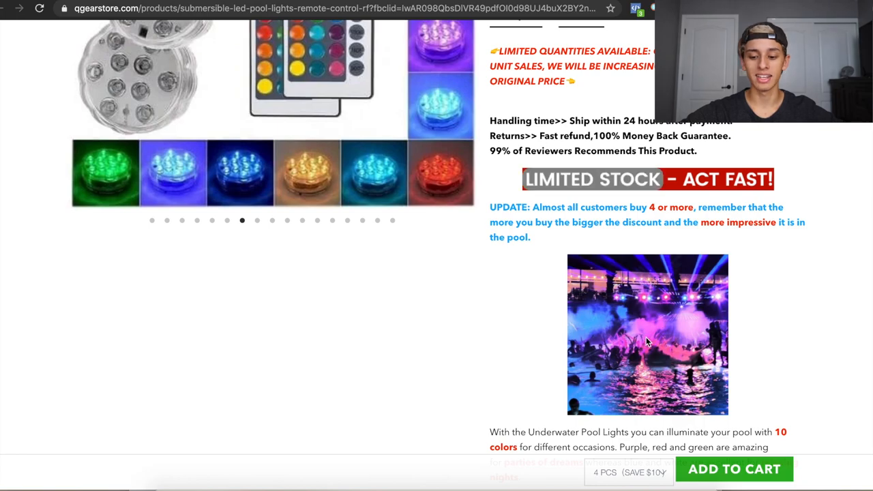
mouse_move(594, 334)
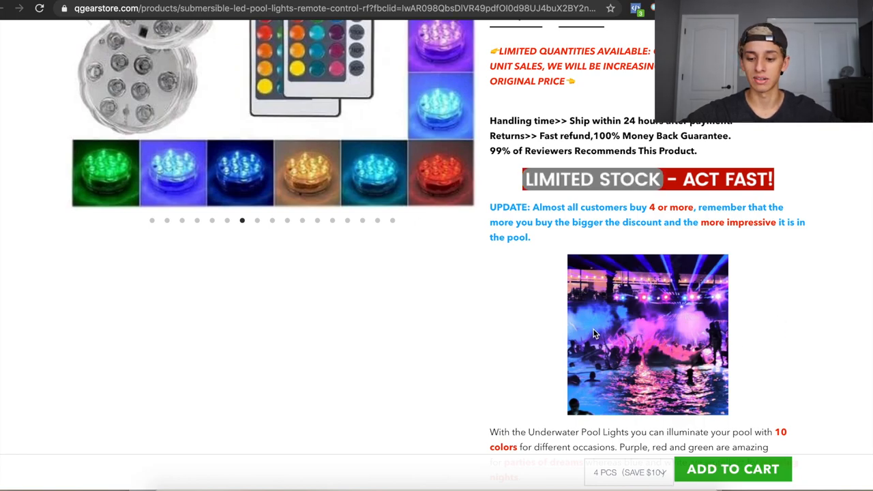
scroll(down, 3)
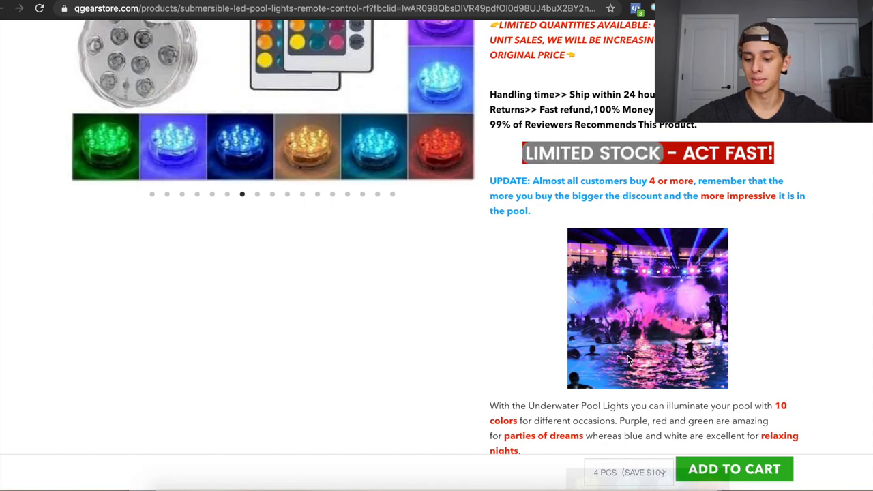
mouse_move(815, 276)
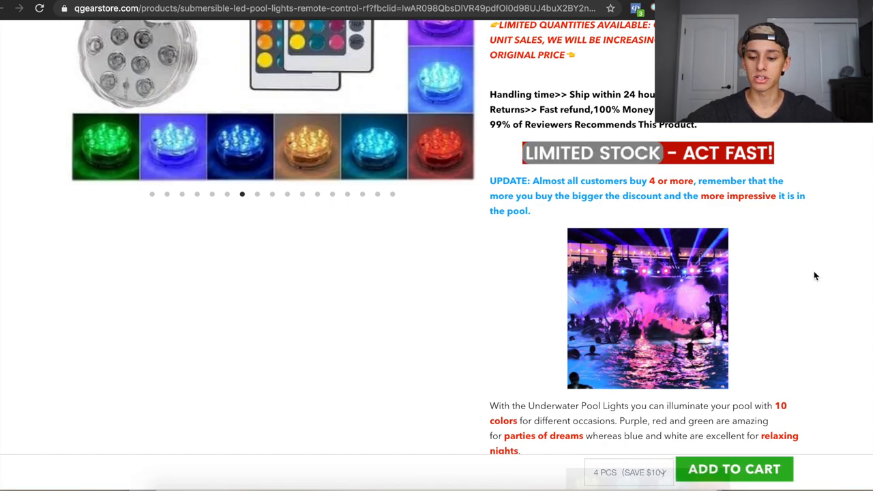
scroll(down, 3)
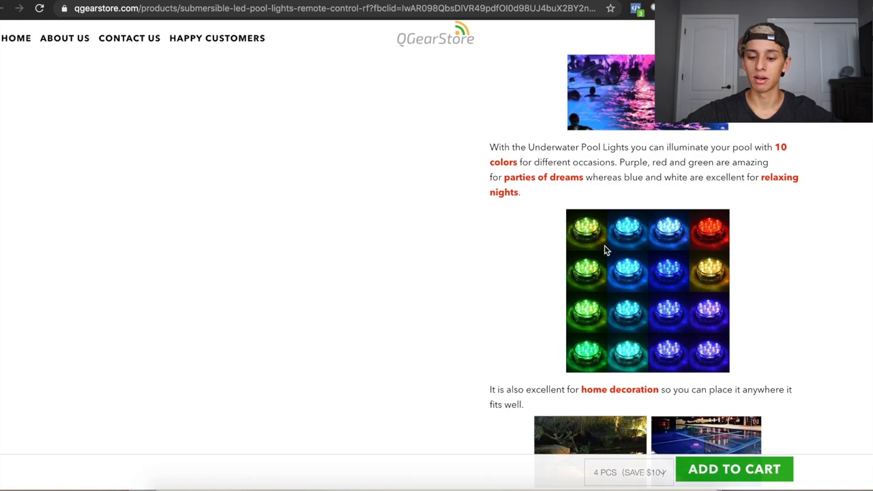
scroll(down, 3)
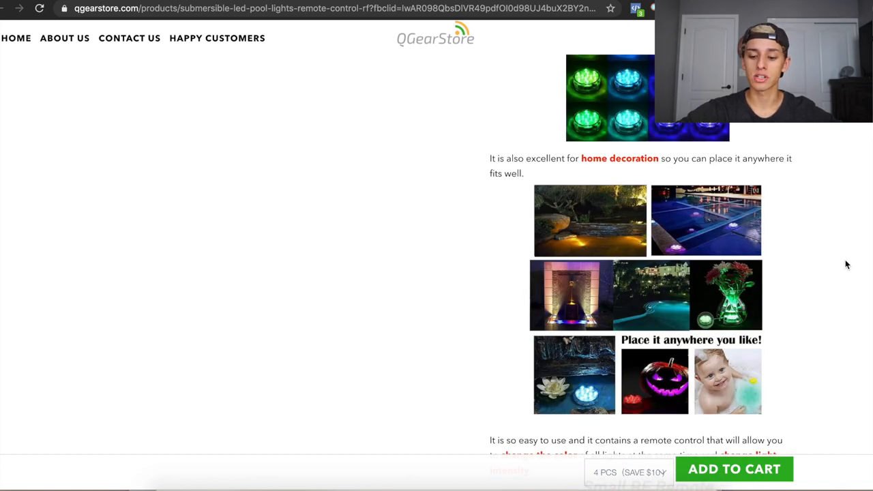
mouse_move(679, 232)
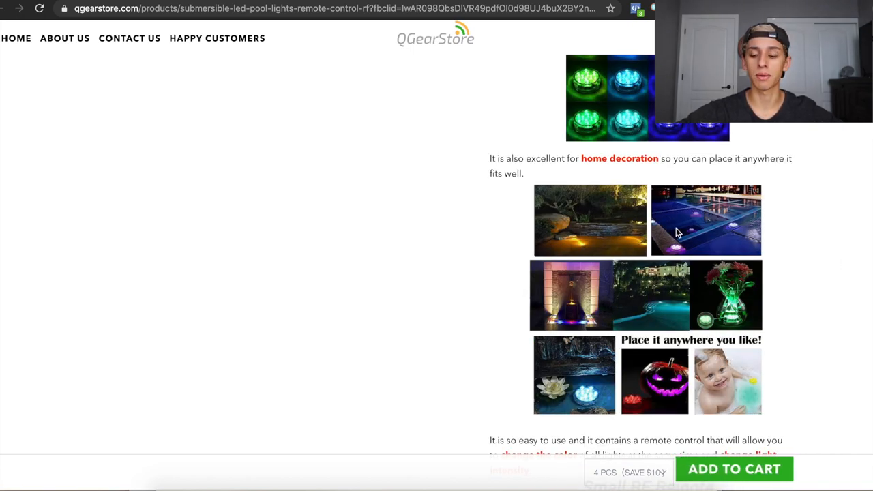
mouse_move(825, 232)
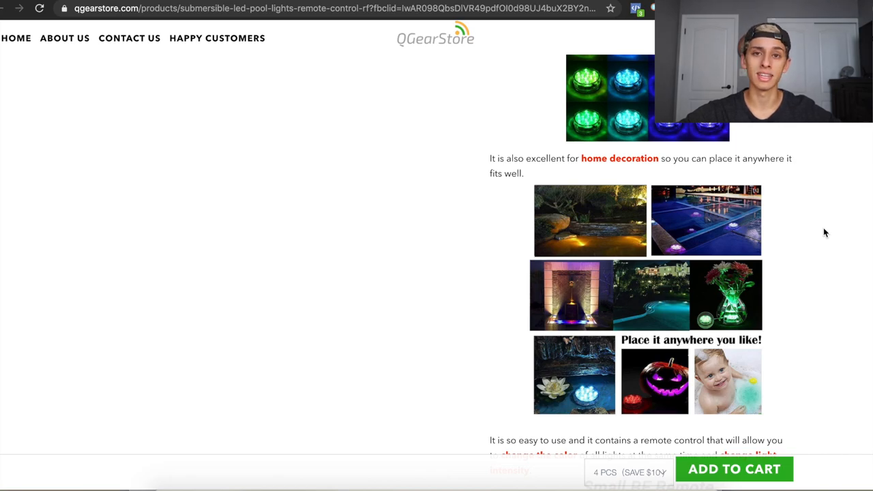
scroll(down, 3)
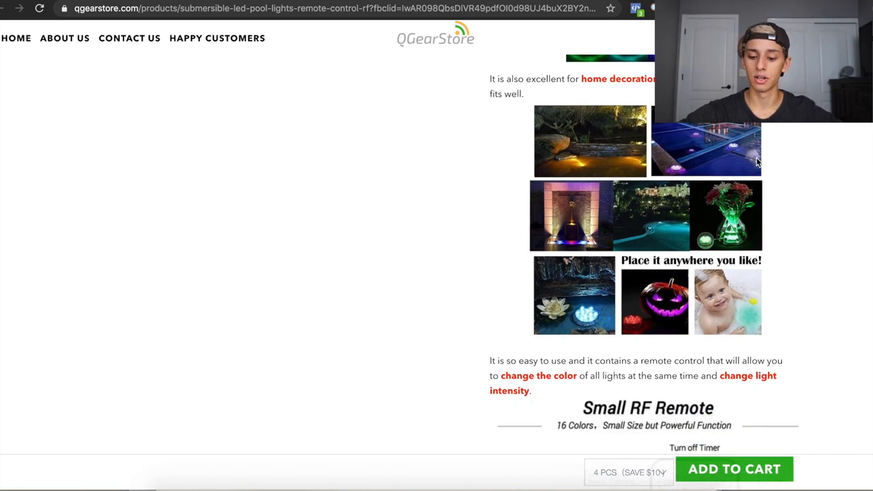
Scroll past the 16-colour remote diagram and battery, 2 m depth notes to the 30-day guarantee
scroll(down, 3)
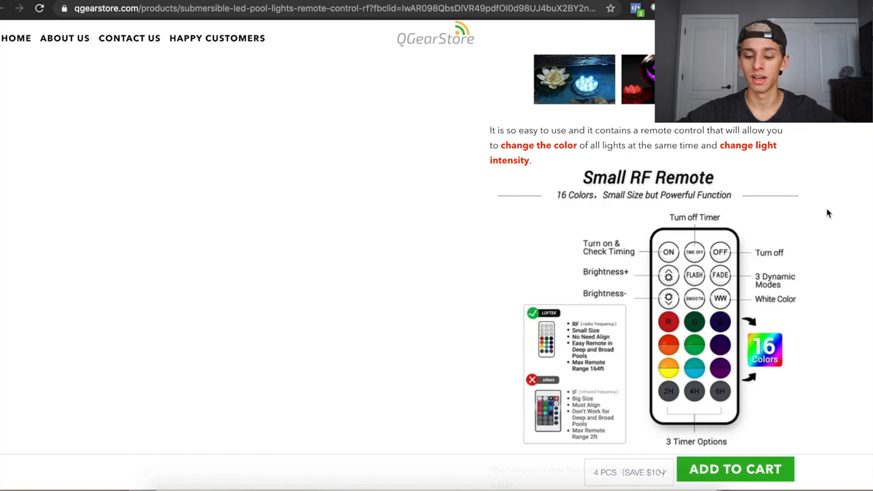
scroll(down, 3)
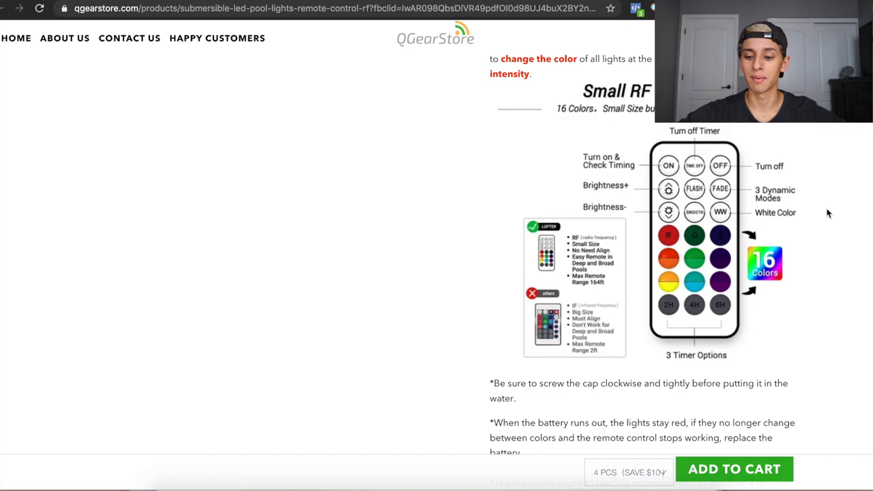
scroll(down, 3)
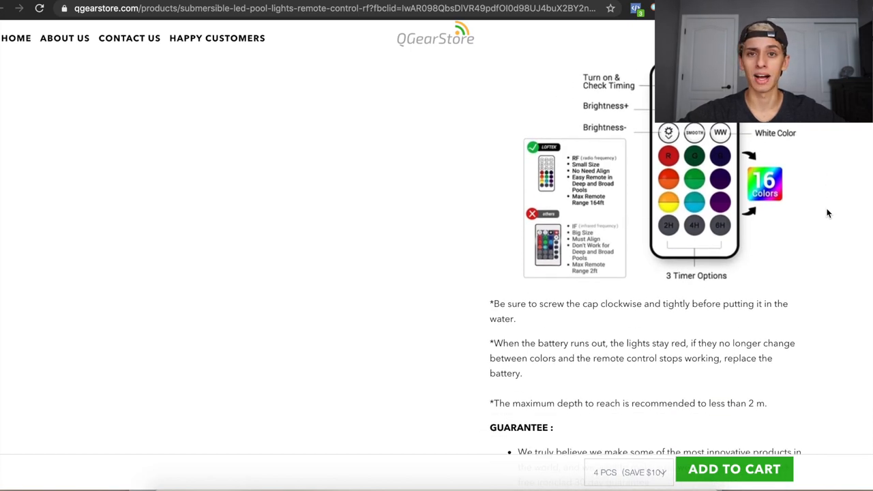
scroll(down, 3)
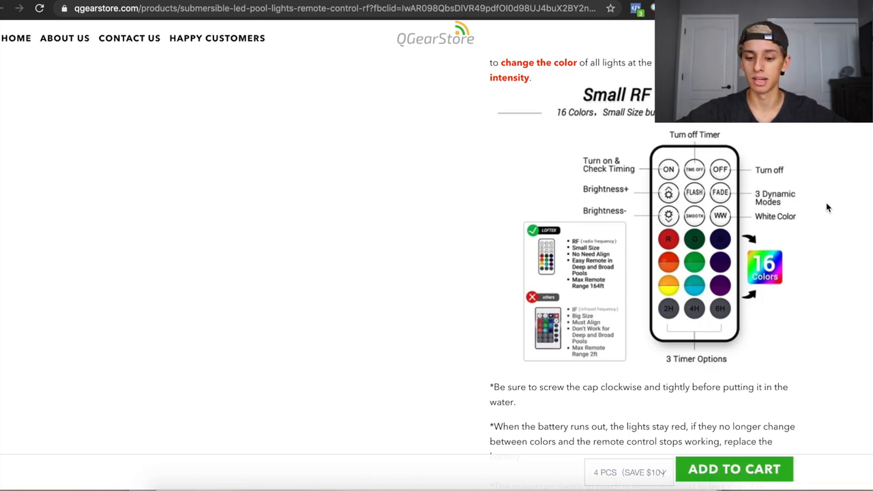
scroll(down, 3)
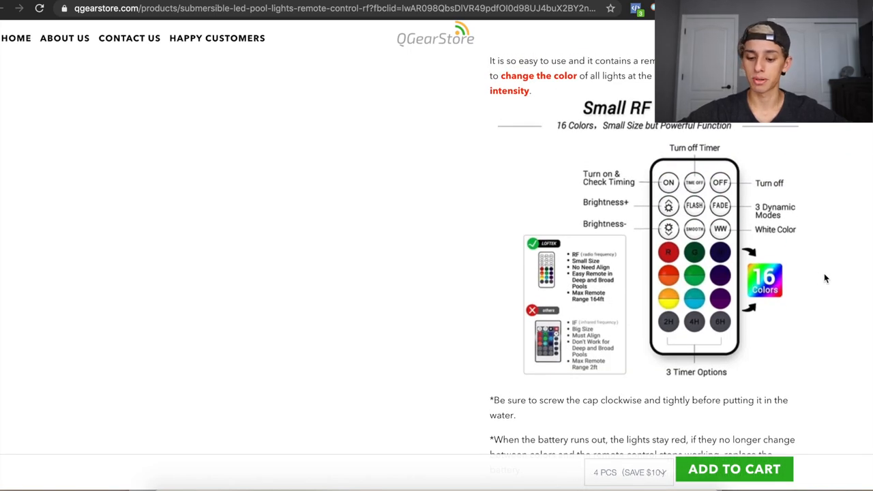
scroll(down, 3)
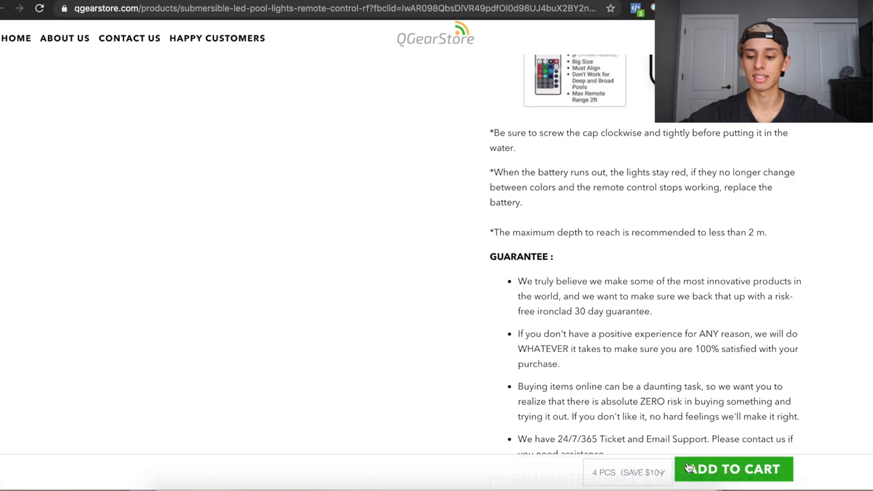
Scroll the QGearStore pool lights page down to the Guaranteed Safe & Secure Checkout badges
scroll(down, 3)
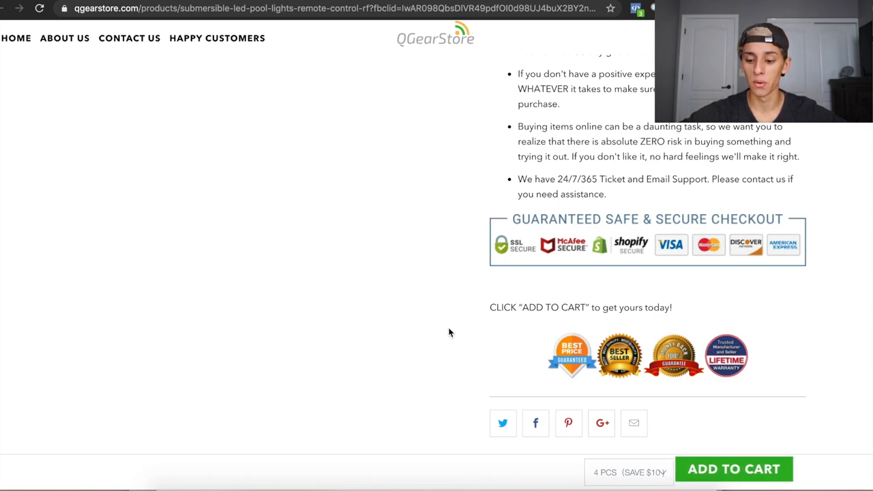
mouse_move(475, 285)
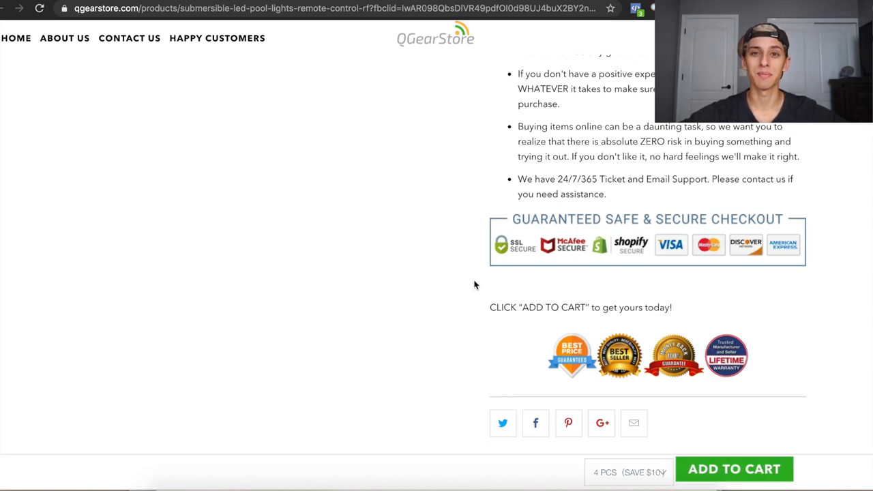
scroll(down, 3)
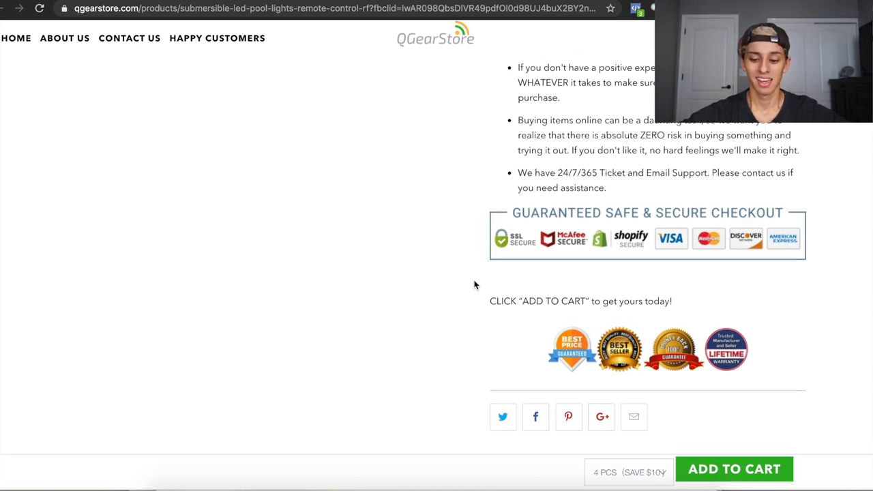
scroll(down, 3)
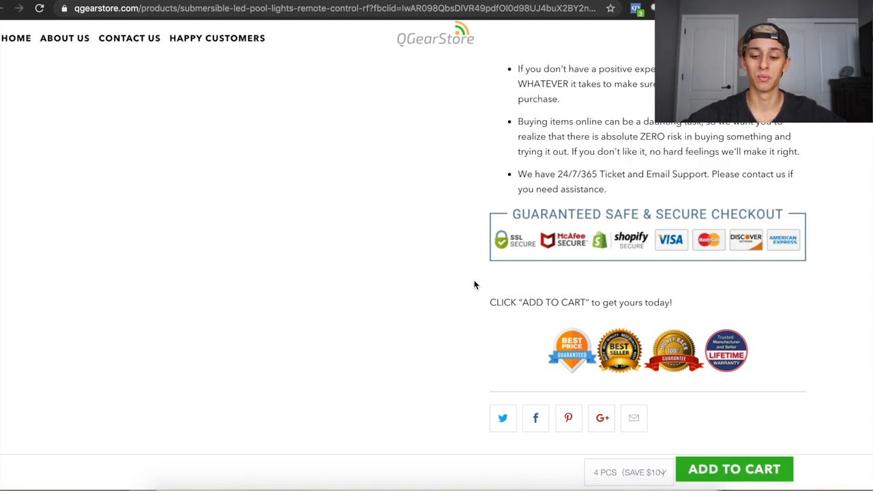
scroll(down, 3)
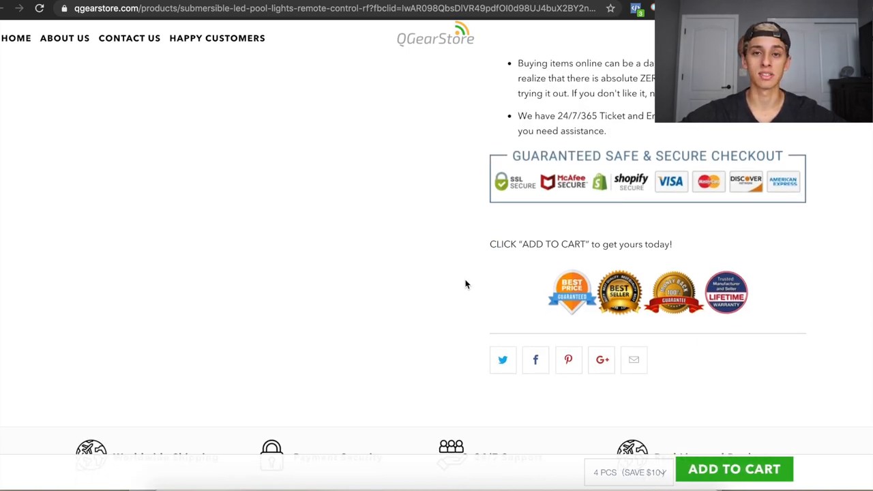
scroll(down, 3)
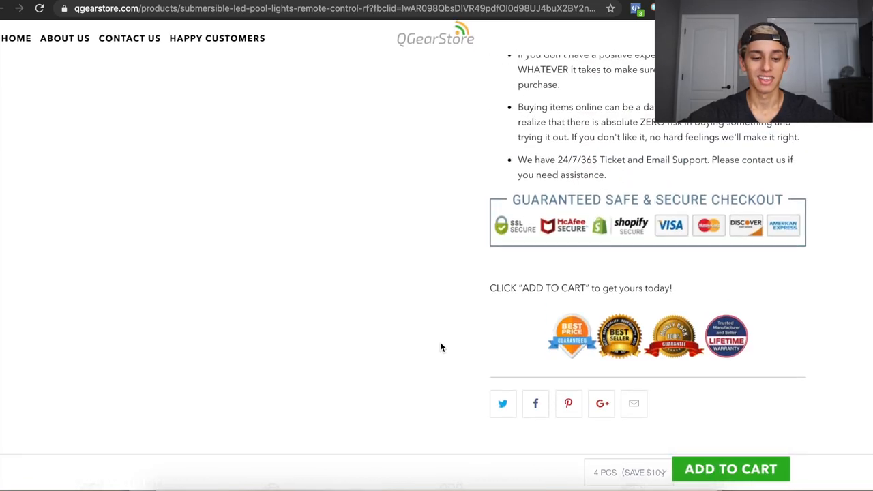
scroll(down, 3)
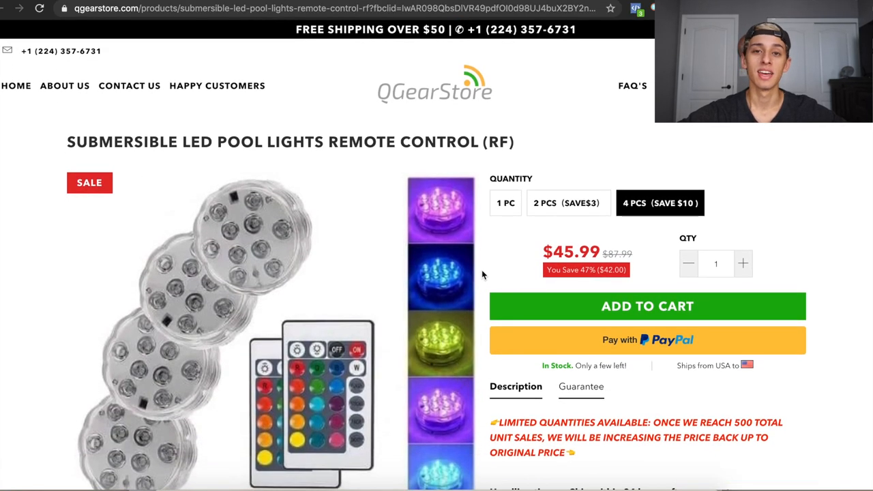
scroll(down, 3)
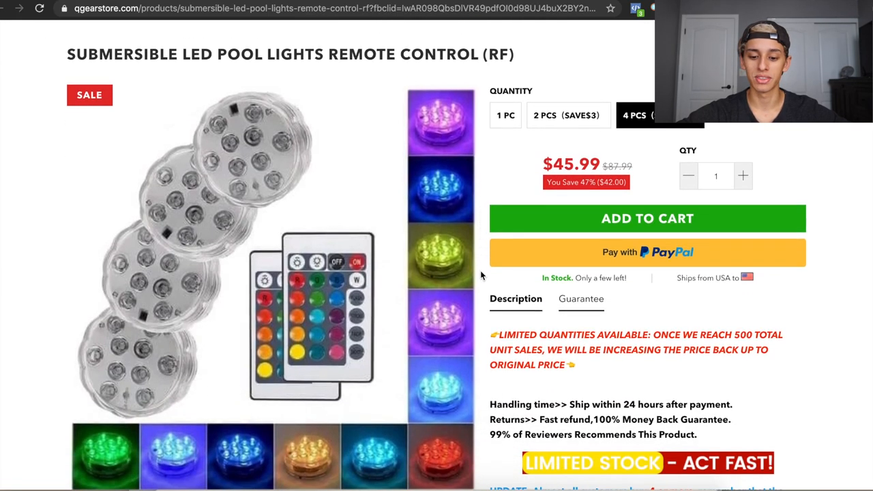
scroll(down, 3)
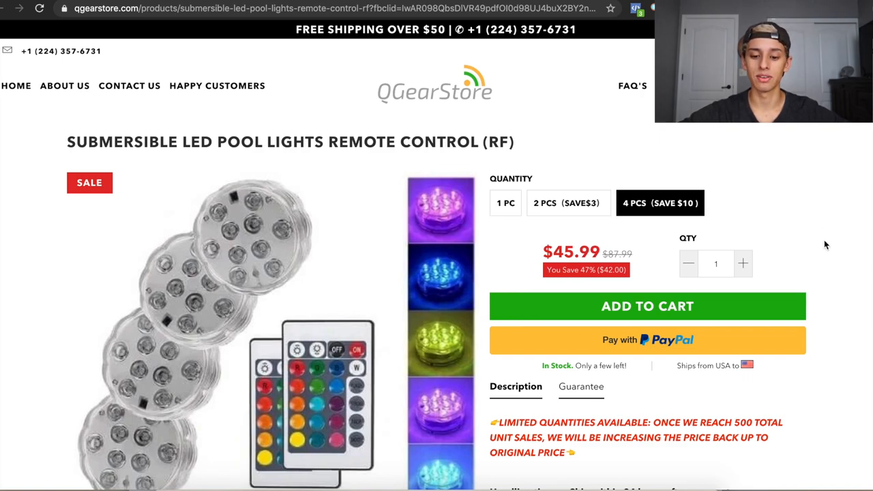
scroll(down, 3)
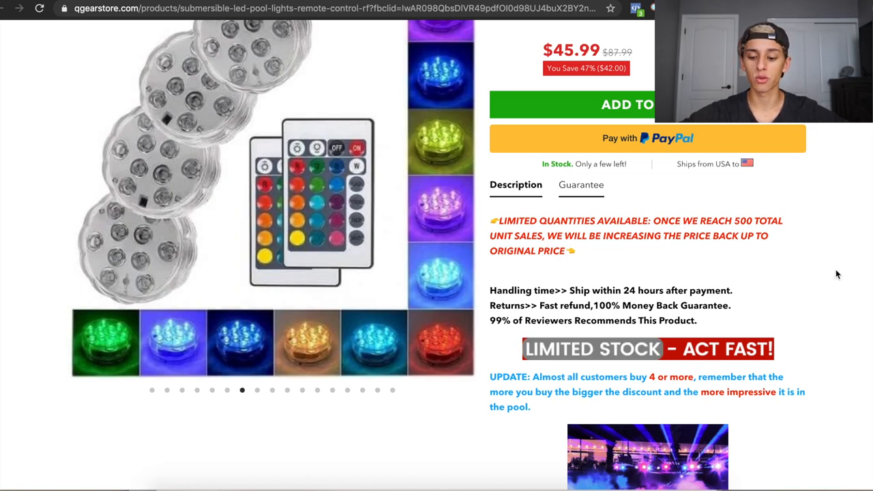
scroll(down, 3)
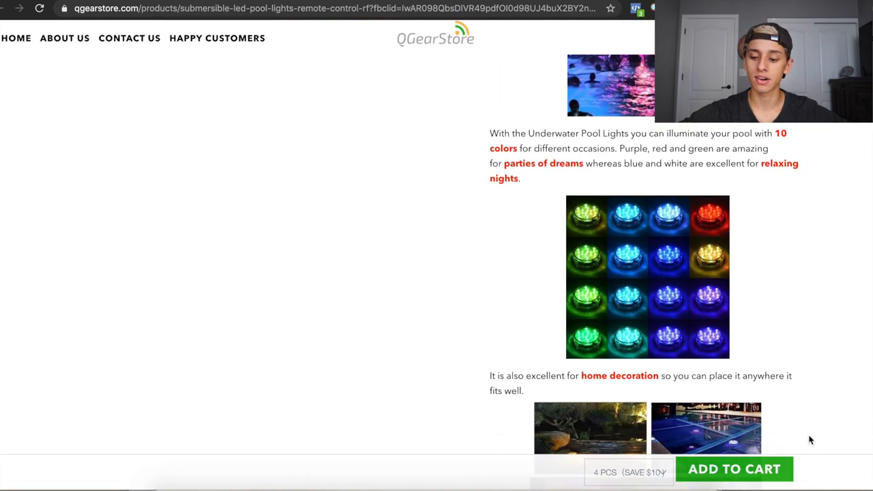
scroll(down, 3)
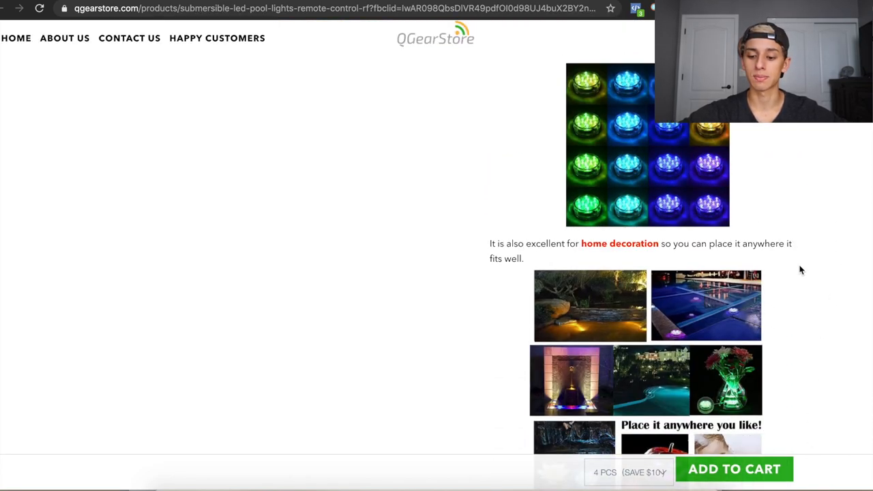
scroll(down, 3)
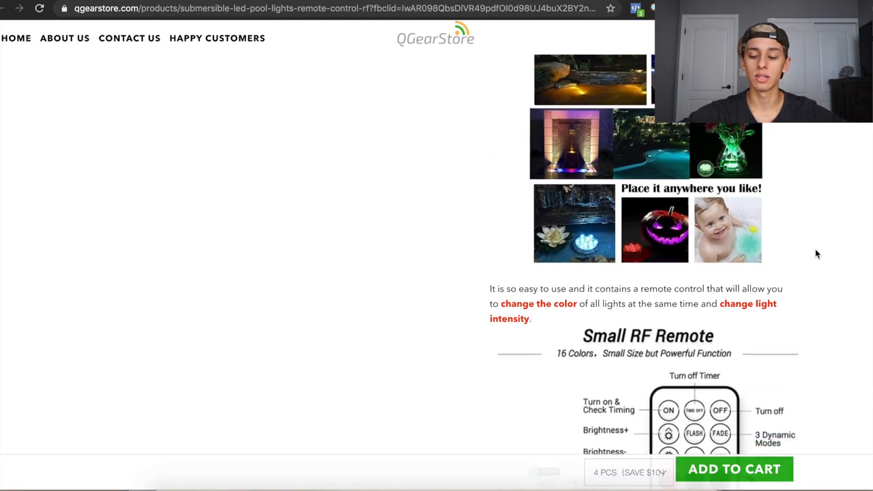
scroll(down, 3)
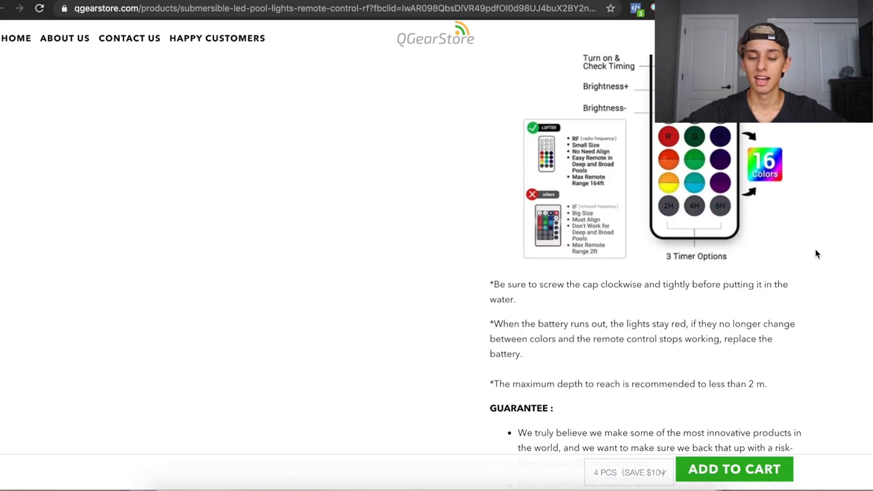
scroll(down, 3)
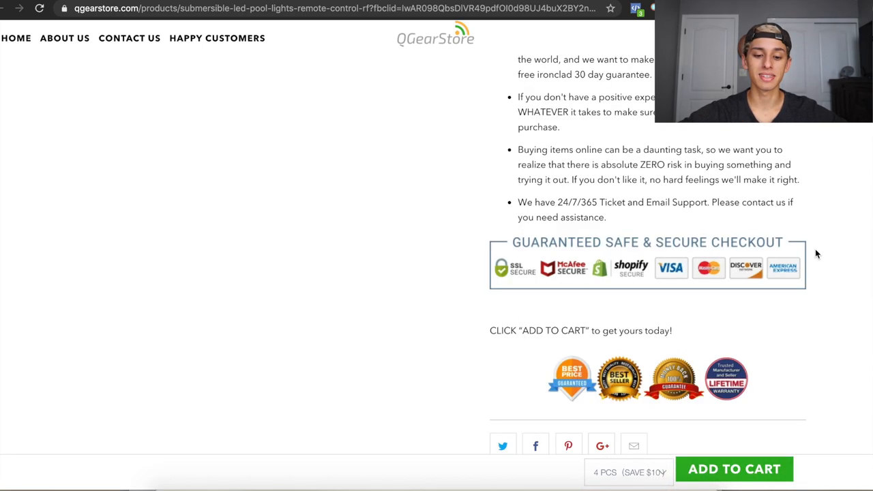
scroll(down, 3)
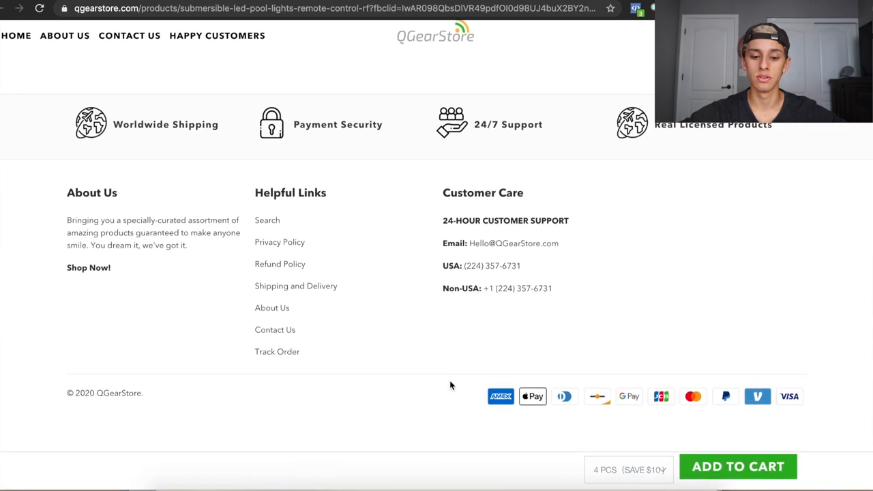
scroll(up, 3)
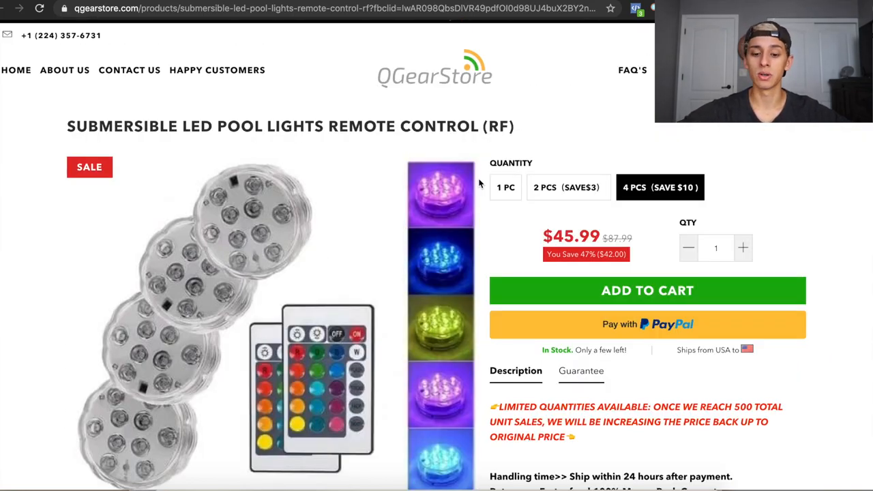
scroll(down, 3)
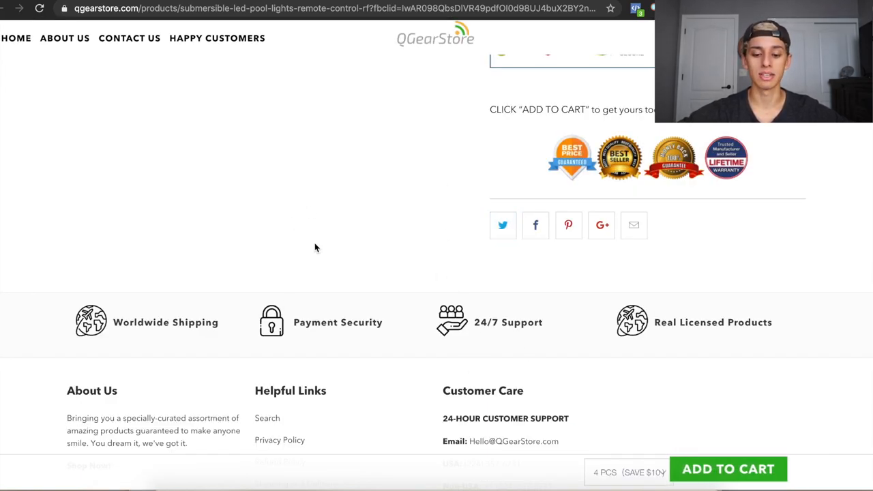
mouse_move(478, 223)
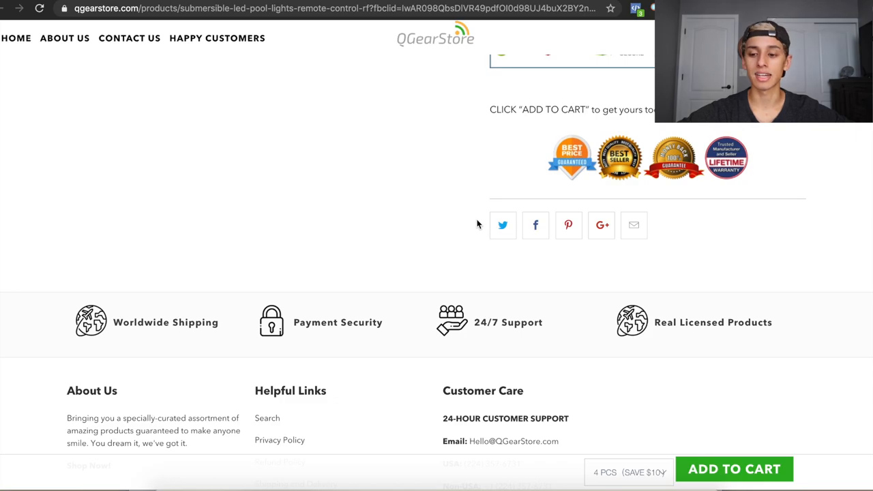
scroll(up, 3)
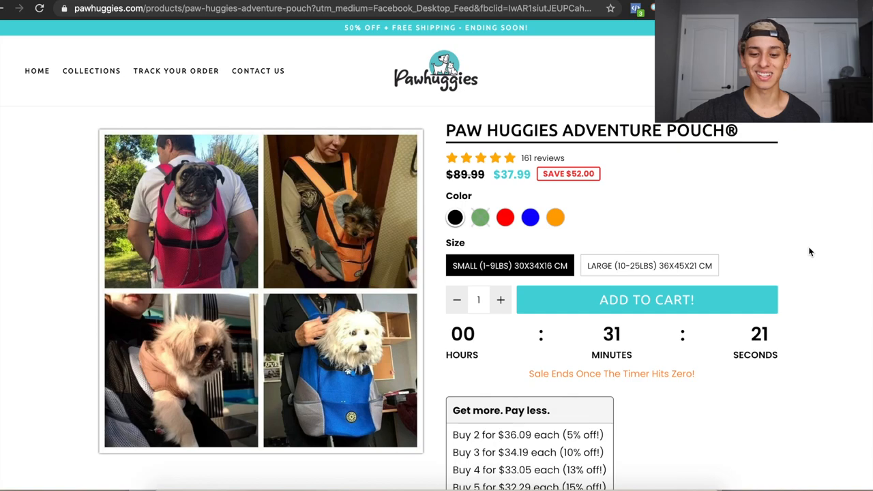
mouse_move(828, 208)
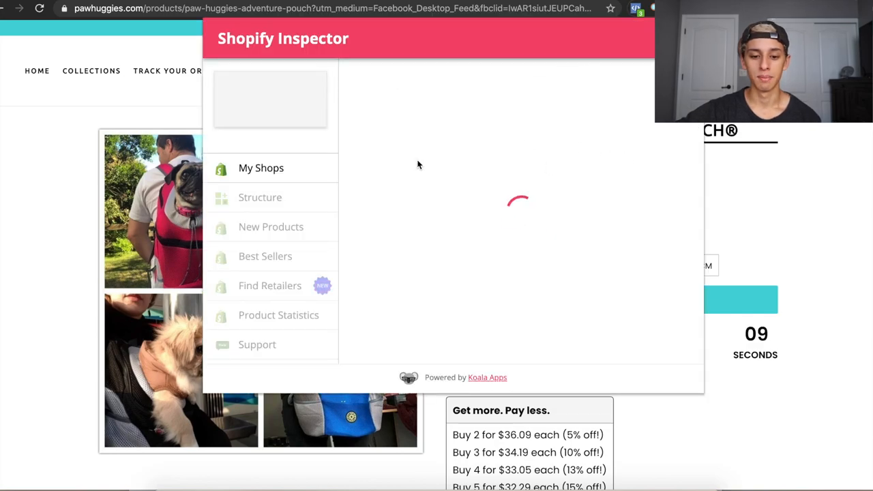
Open Structure in Shopify Inspector to see Pawhuggies' theme and apps like Justuno and TinyIMG
click(261, 197)
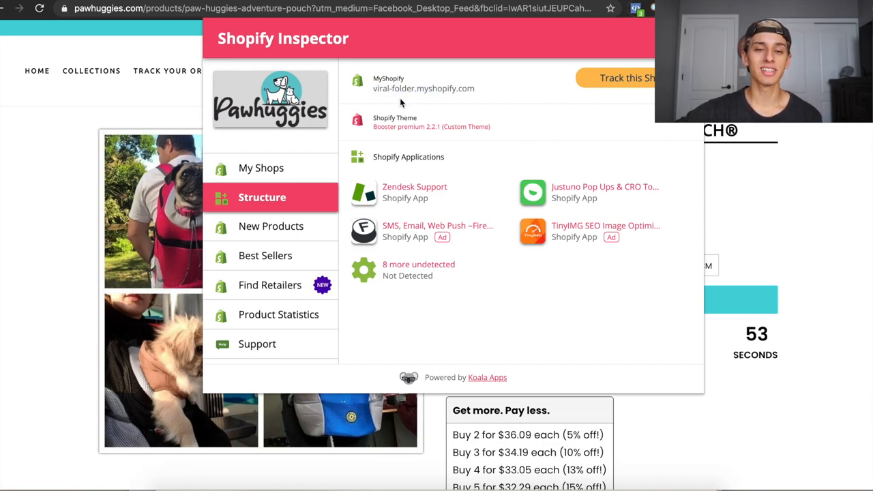
mouse_move(584, 168)
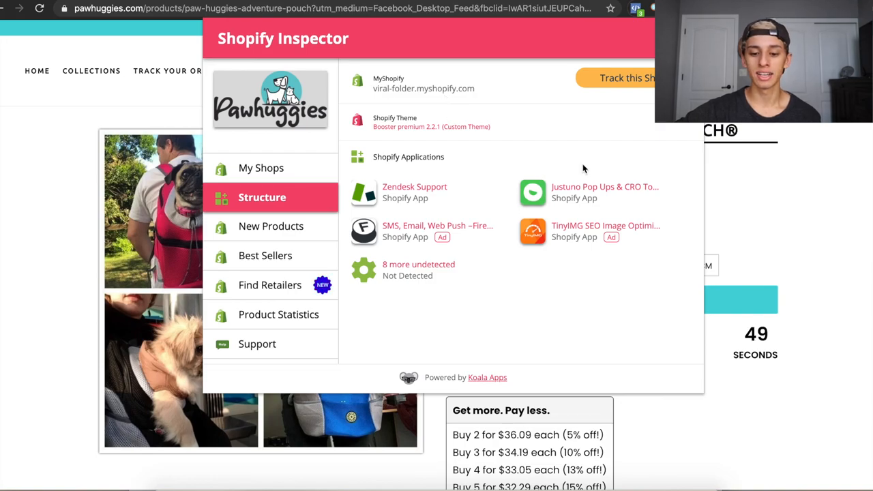
mouse_move(409, 140)
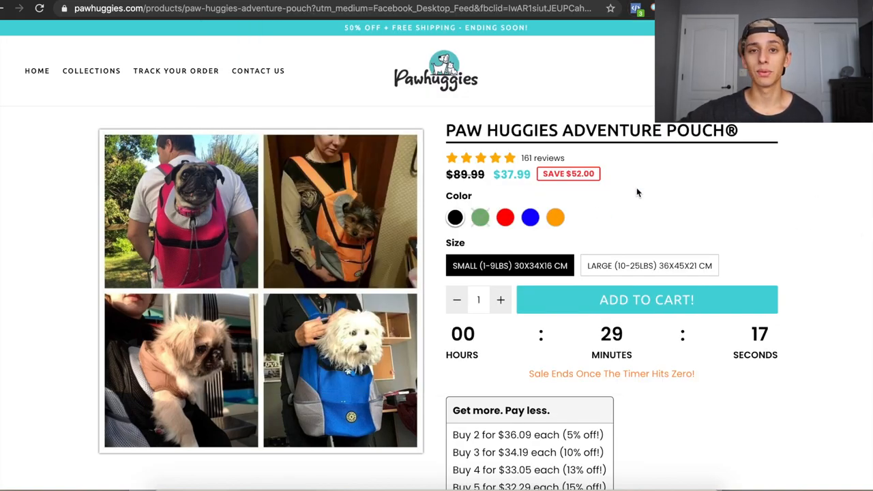
mouse_move(614, 173)
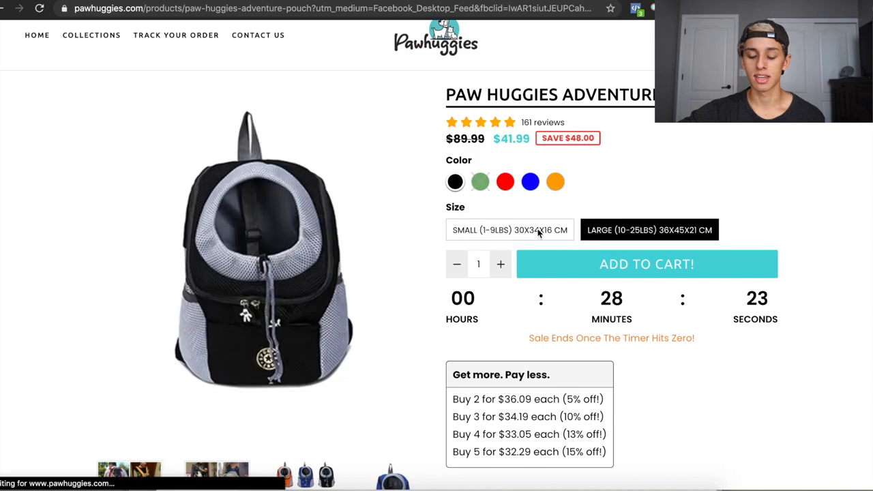
Switch the Adventure Pouch to SMALL (1-9LBS) and scroll down to the Product Details
click(510, 230)
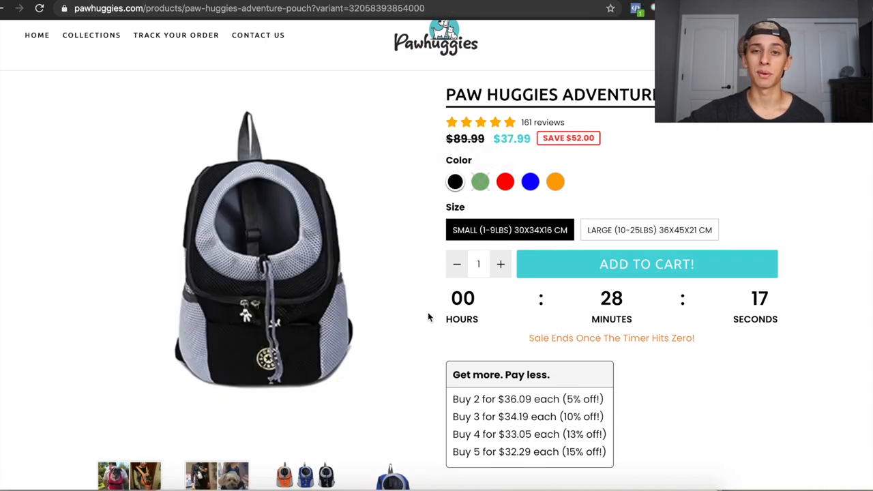
mouse_move(789, 327)
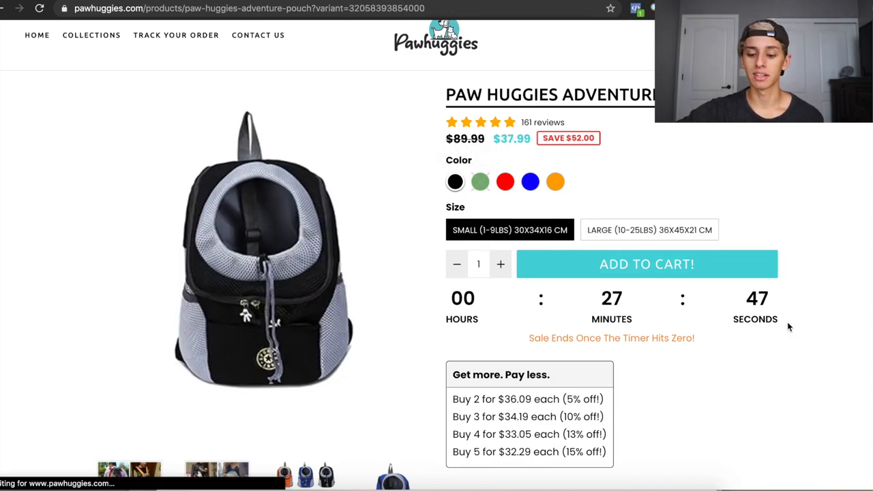
mouse_move(696, 344)
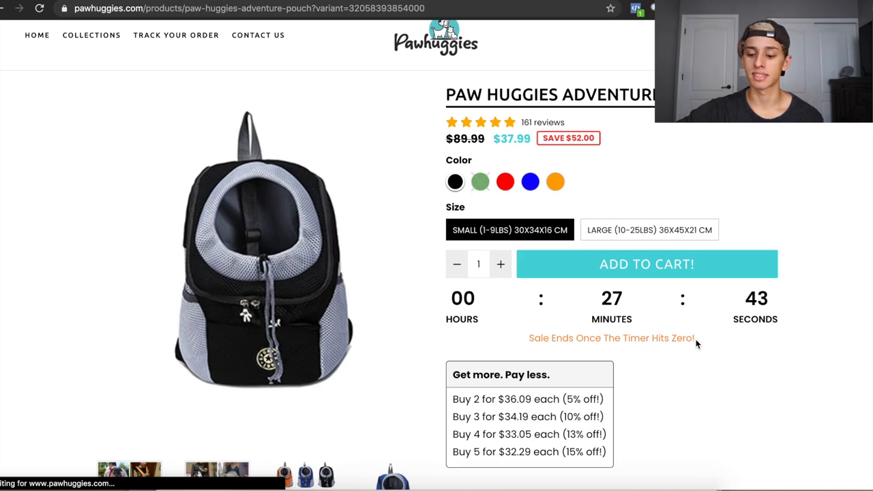
scroll(down, 3)
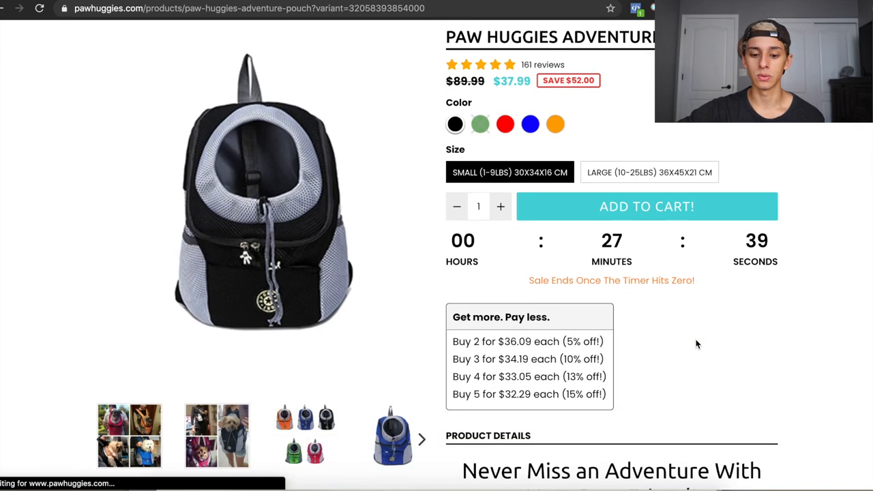
scroll(down, 3)
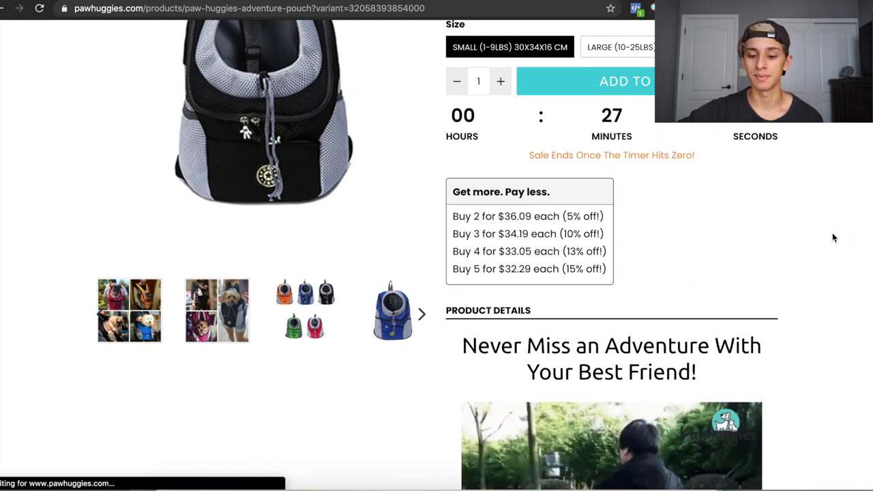
scroll(down, 3)
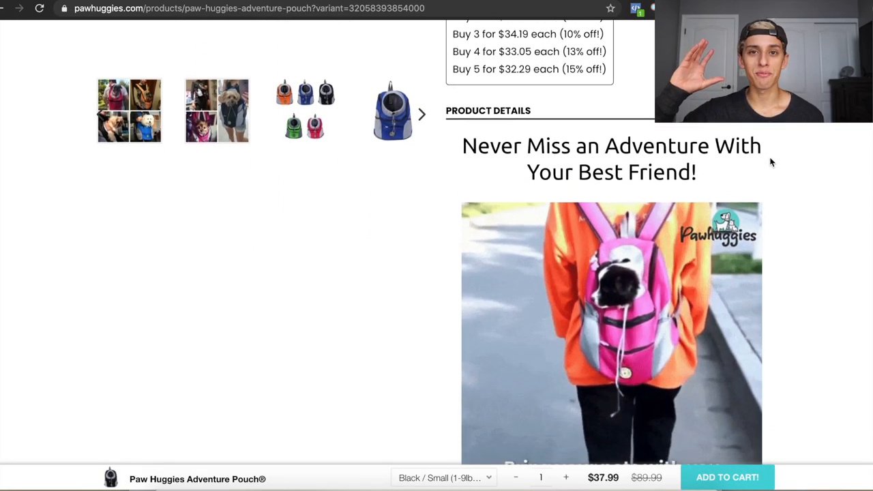
scroll(down, 3)
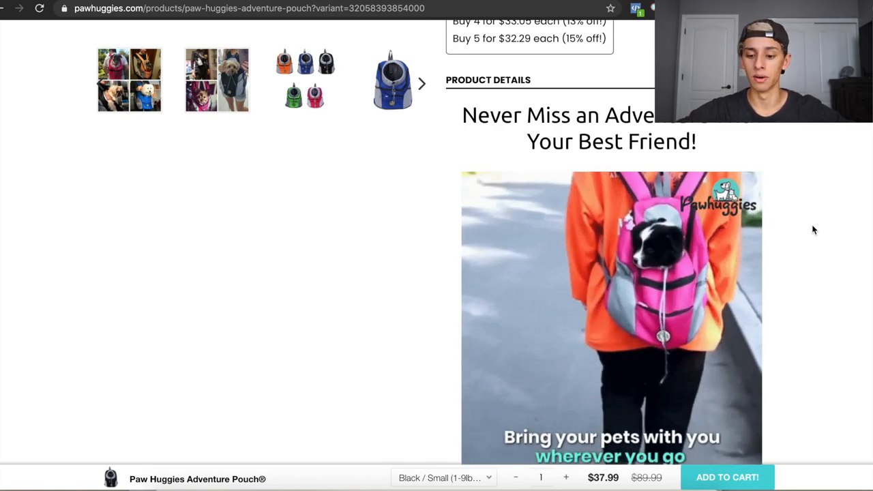
scroll(down, 3)
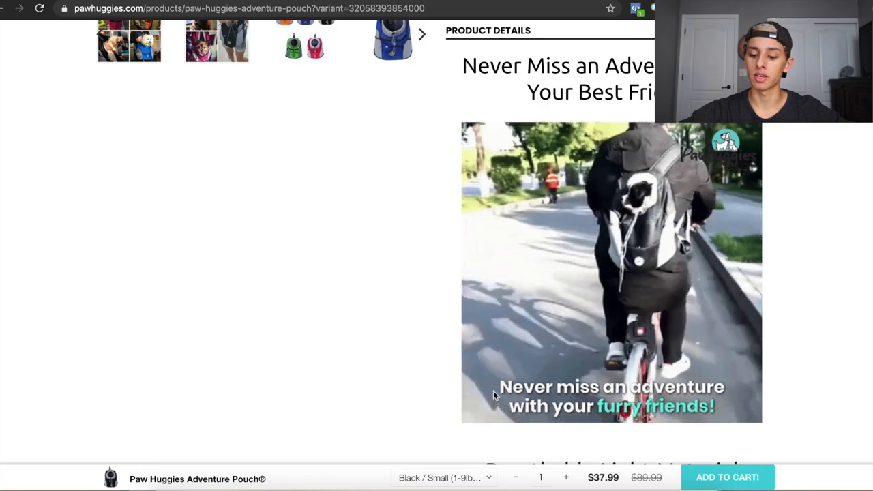
scroll(down, 3)
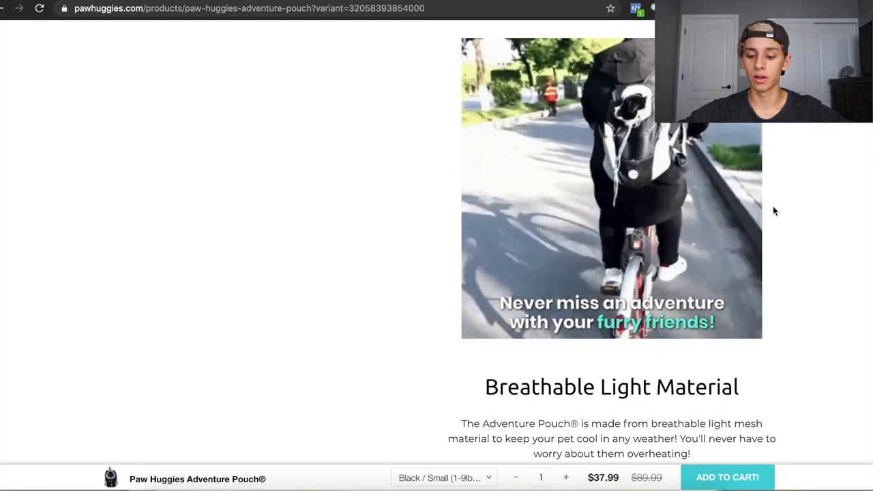
scroll(down, 3)
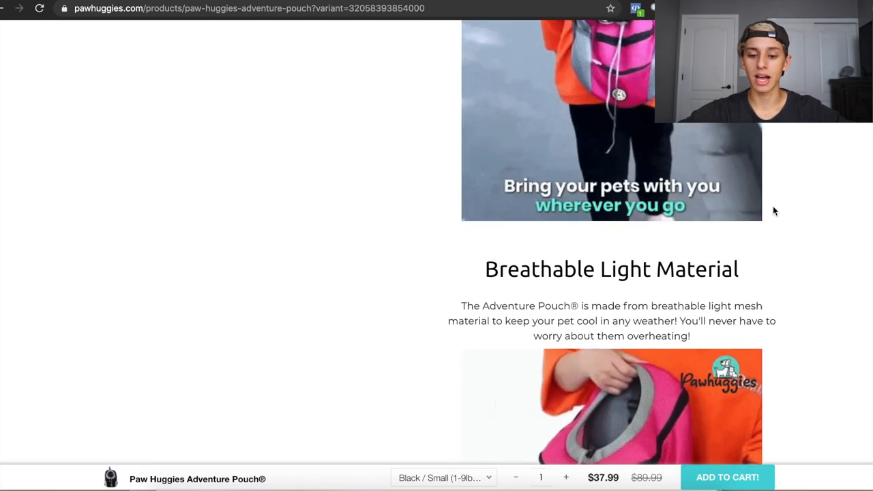
scroll(down, 3)
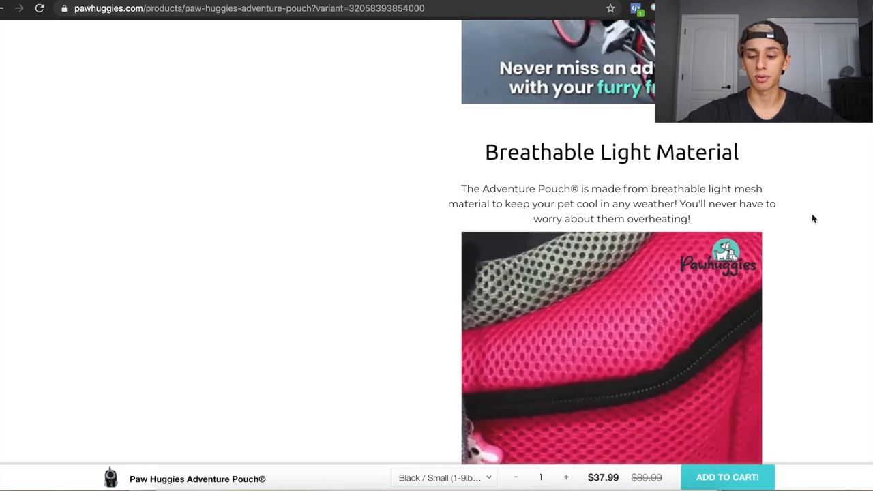
scroll(down, 3)
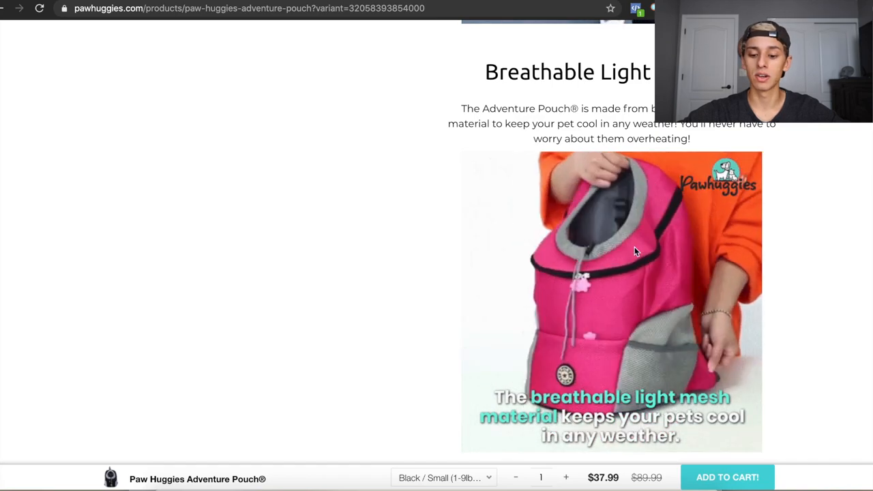
mouse_move(824, 273)
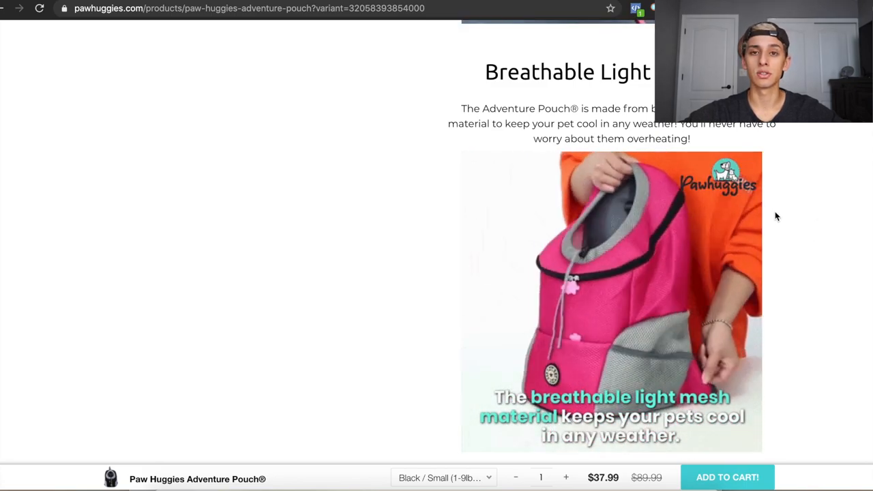
scroll(down, 3)
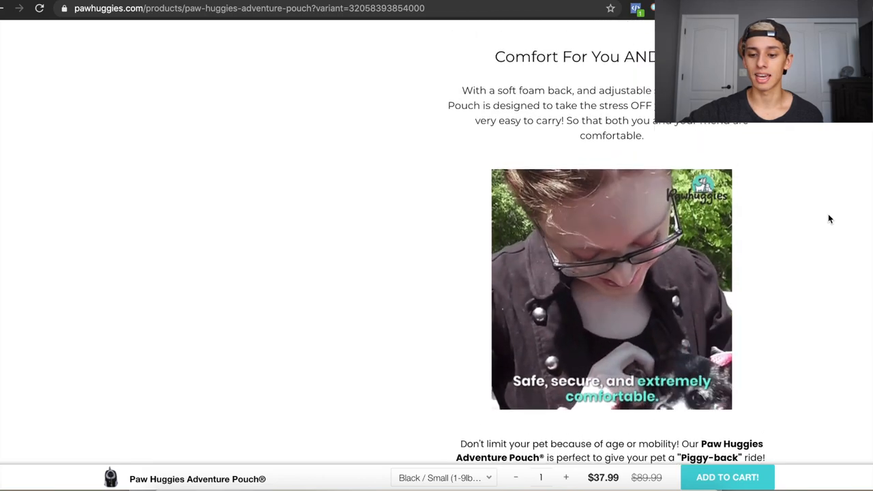
Scroll past the Adventure Pouch size chart to the FREE Shipping & Tracking section
scroll(down, 3)
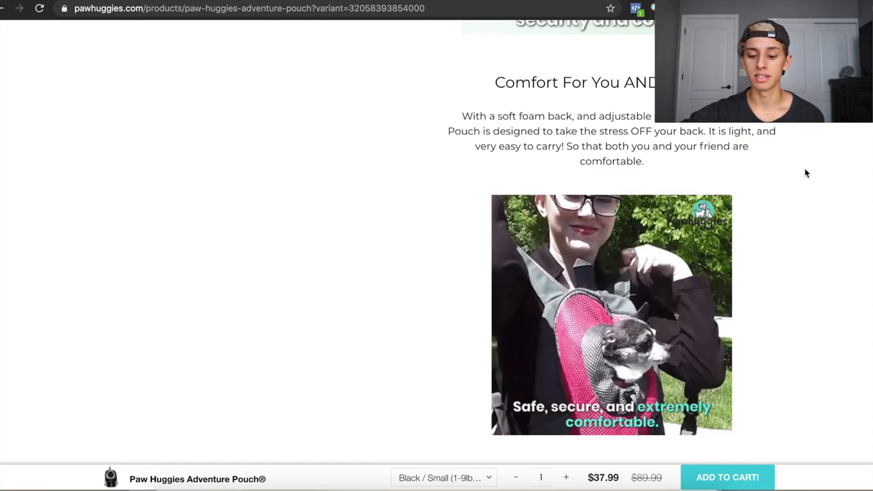
scroll(down, 3)
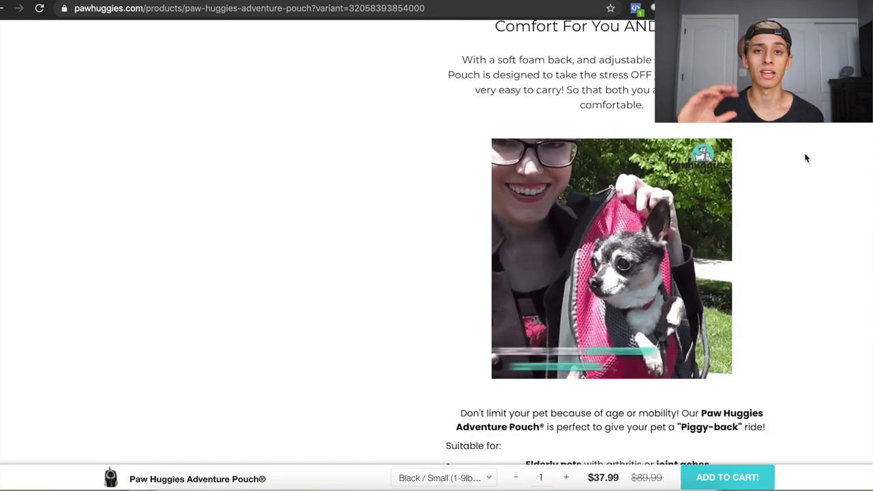
scroll(down, 3)
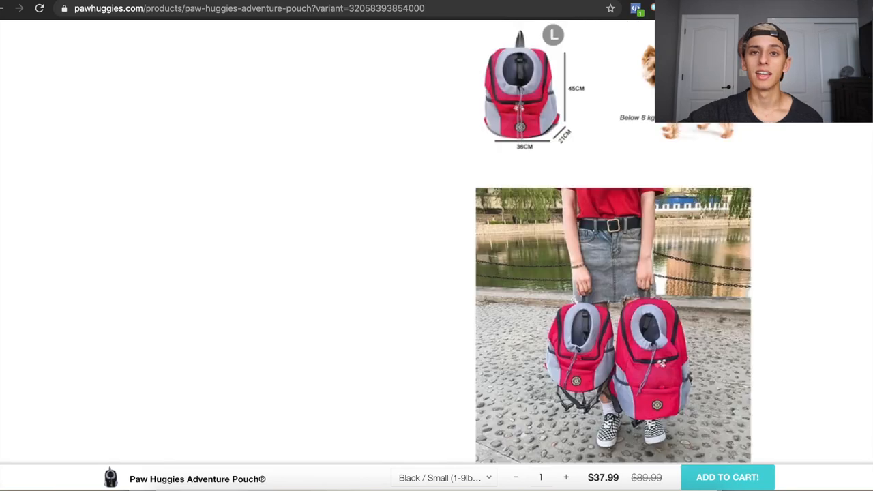
scroll(down, 3)
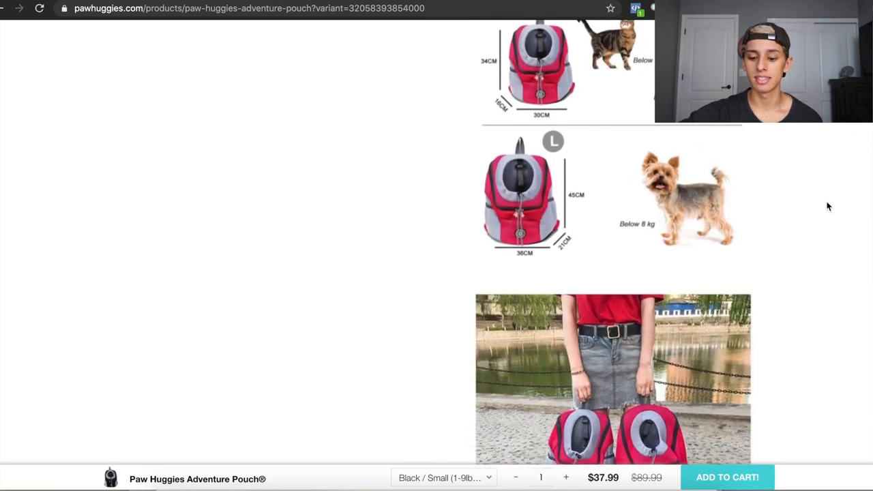
scroll(down, 3)
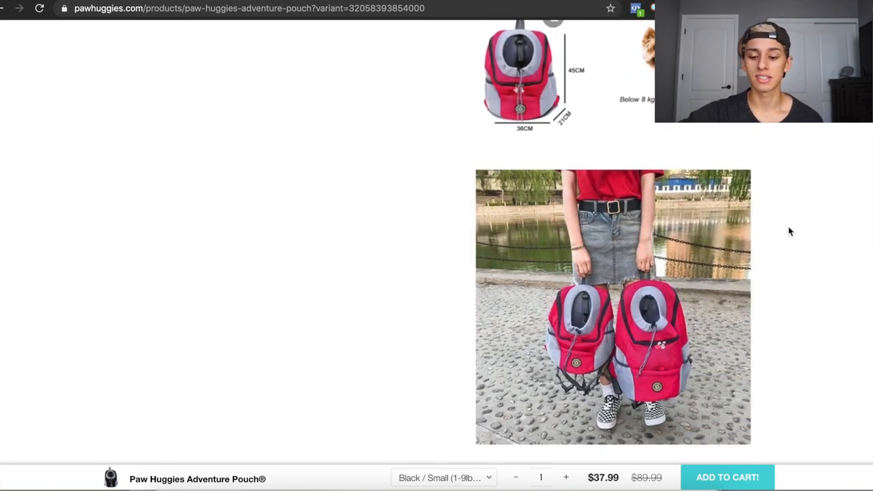
scroll(down, 3)
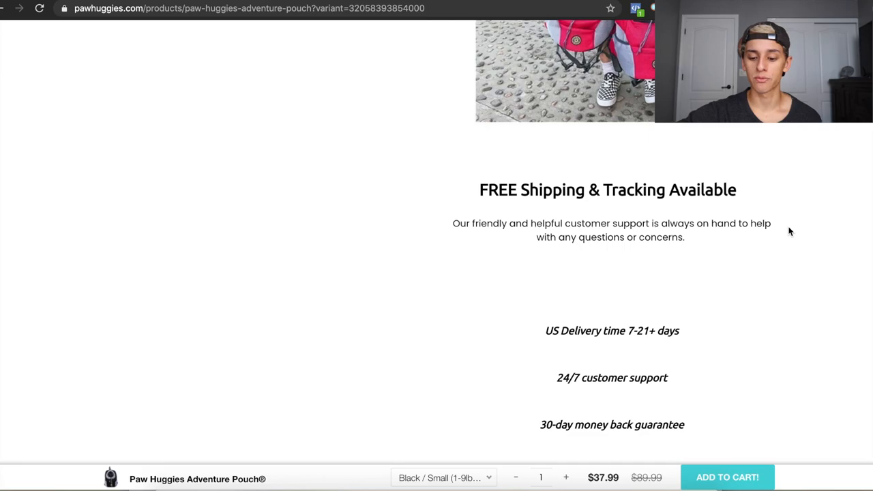
scroll(down, 3)
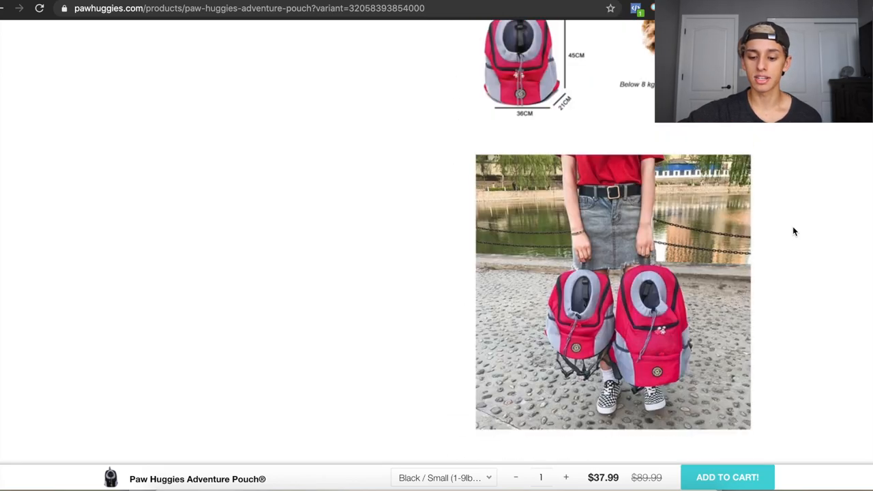
mouse_move(568, 295)
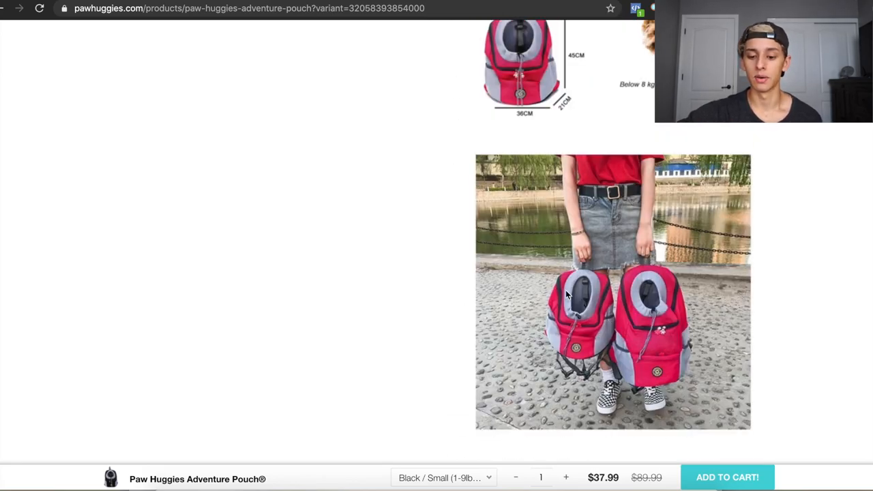
scroll(down, 3)
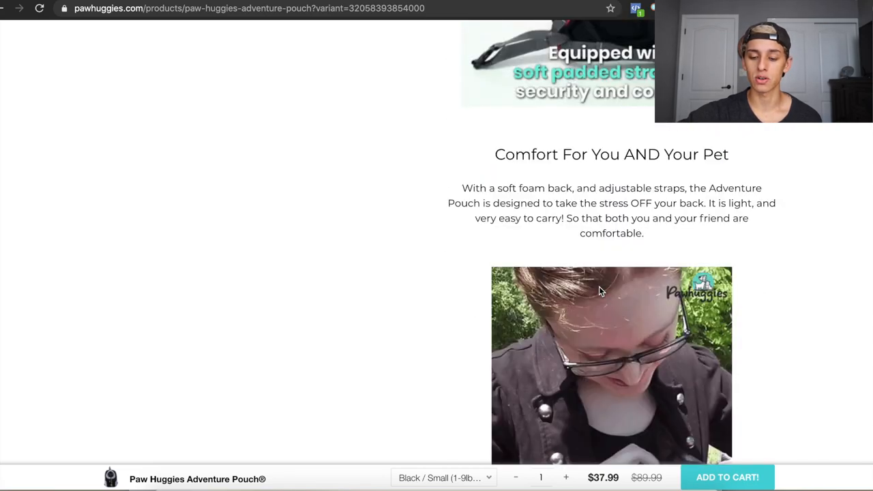
scroll(down, 3)
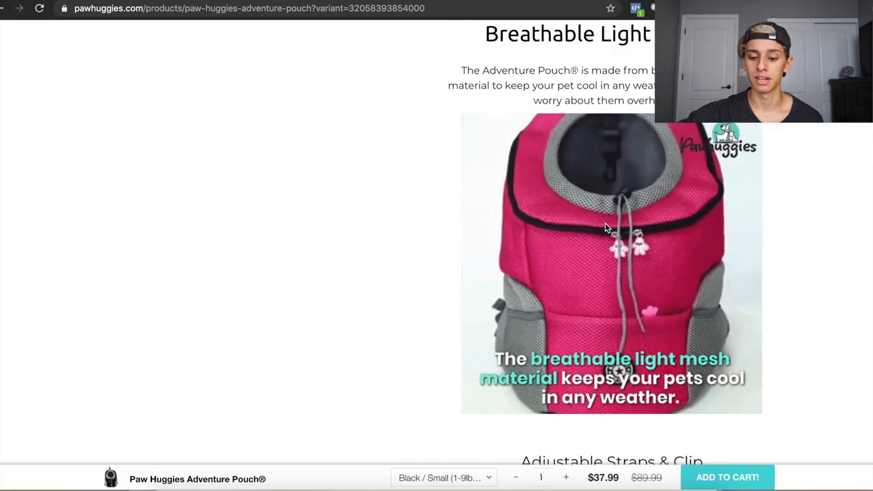
scroll(down, 3)
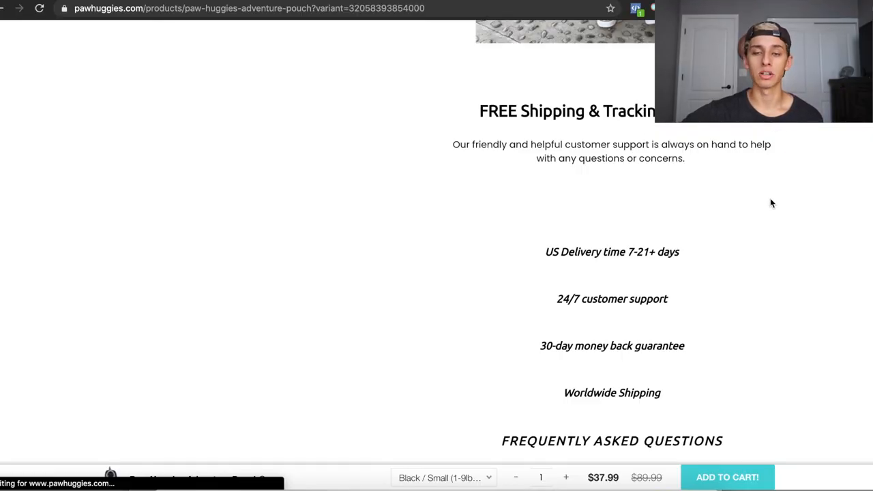
mouse_move(782, 207)
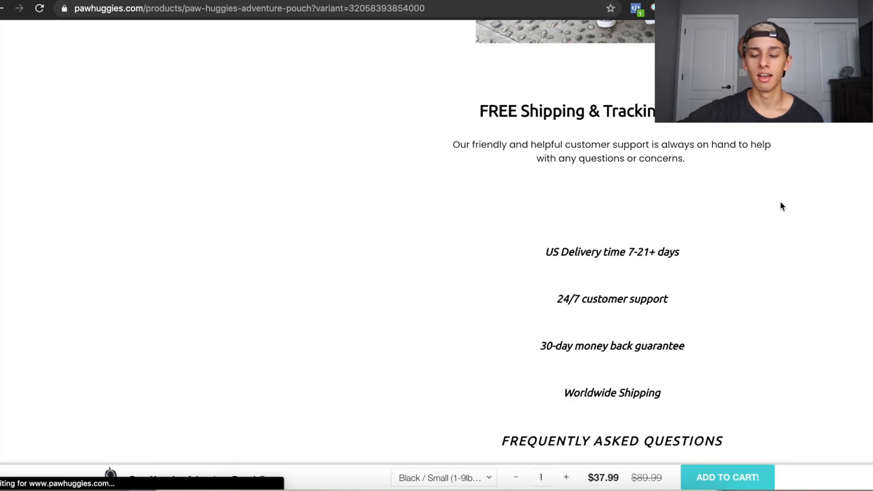
Scroll past the FAQ and checkout badges to Related Products like FlashPad and Nail Buddy
scroll(down, 3)
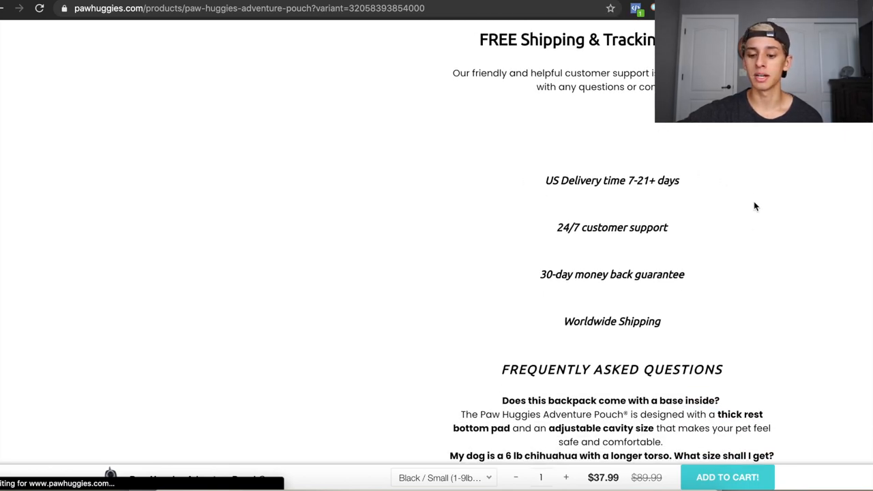
mouse_move(697, 289)
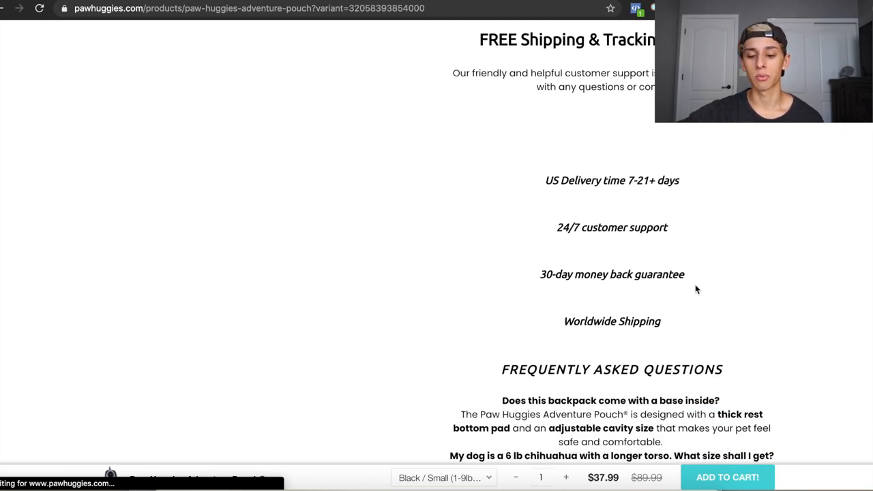
scroll(down, 3)
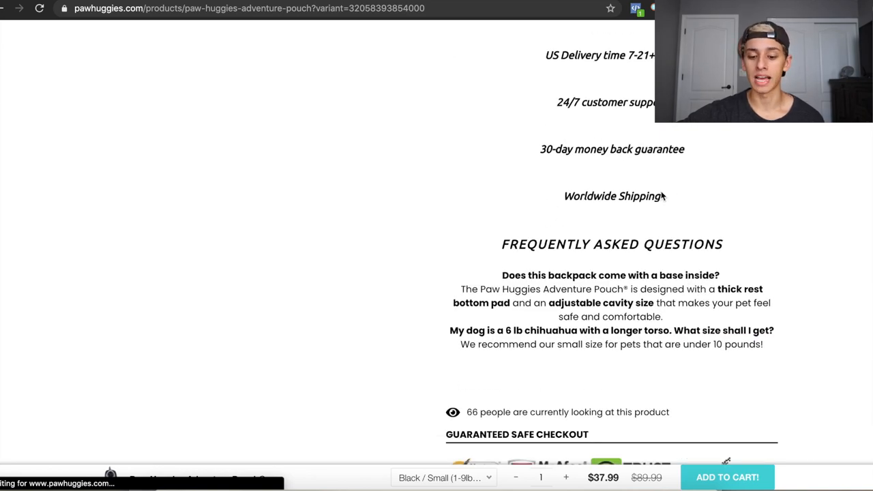
mouse_move(556, 198)
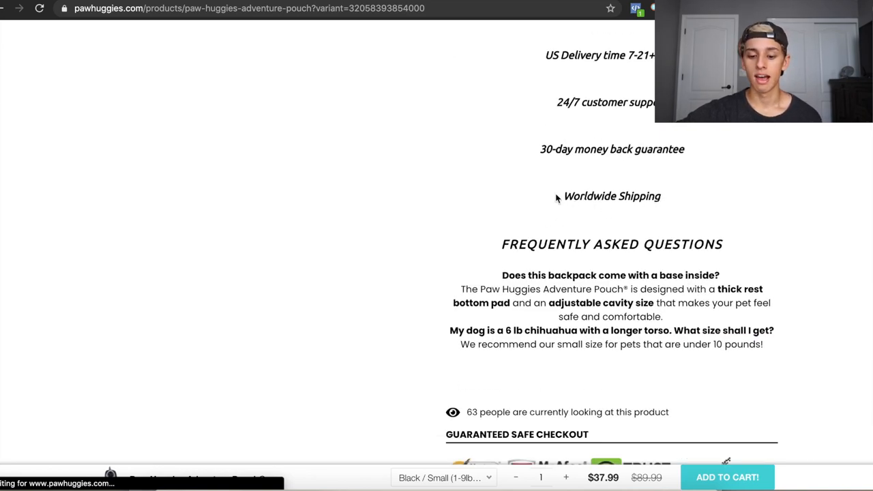
scroll(down, 3)
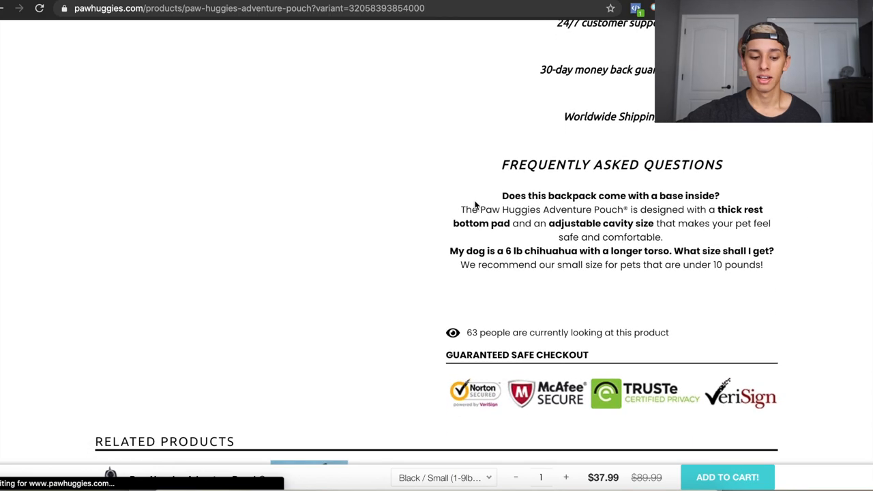
scroll(down, 3)
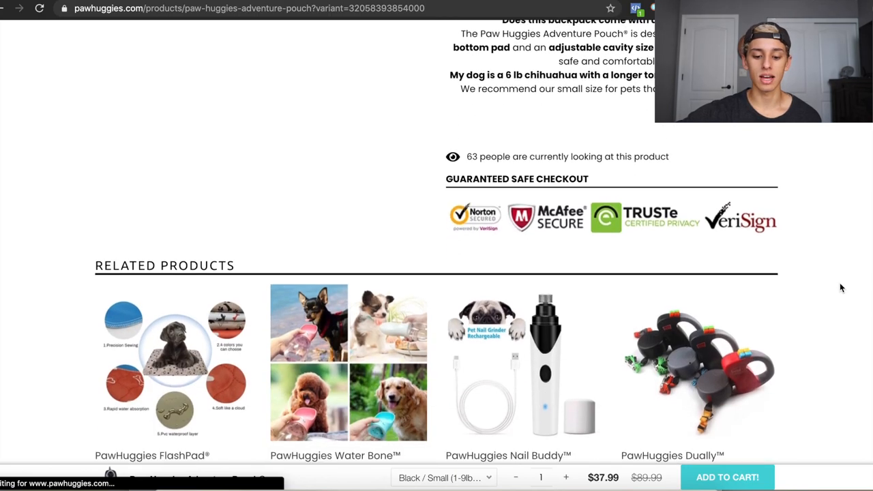
Browse the Adventure Pouch's 161 photo review cards, scrolling down and back up
scroll(down, 3)
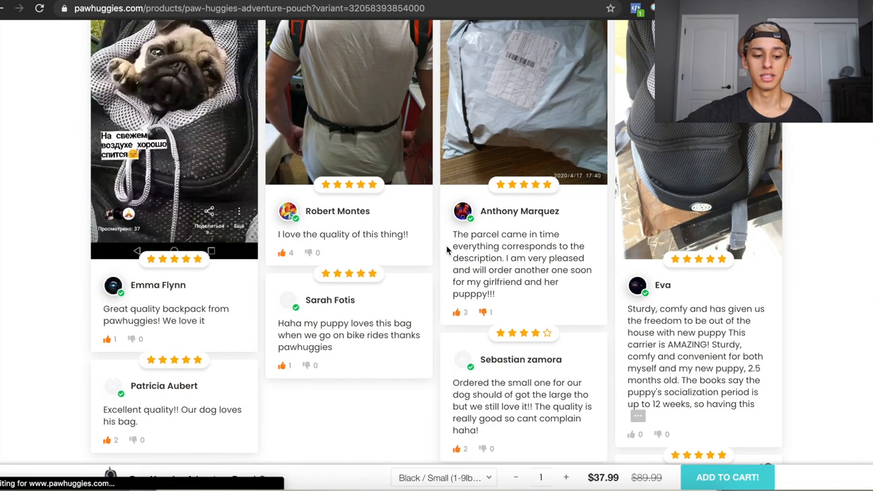
scroll(down, 3)
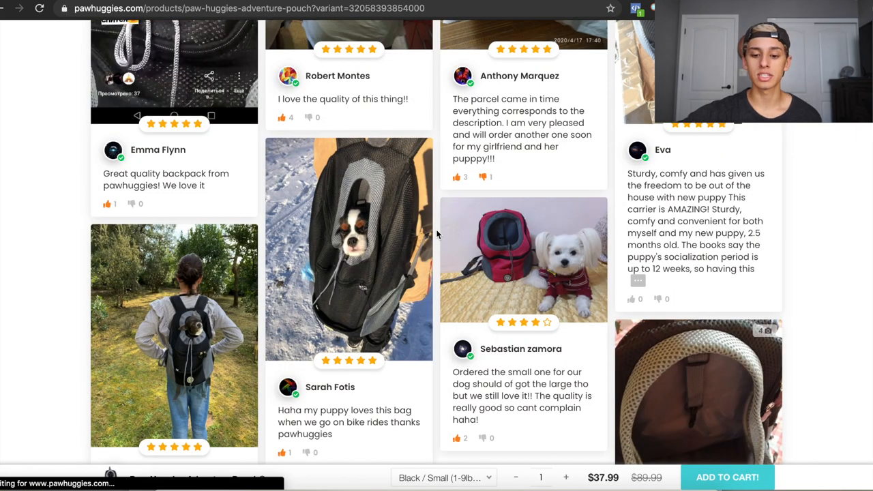
scroll(up, 3)
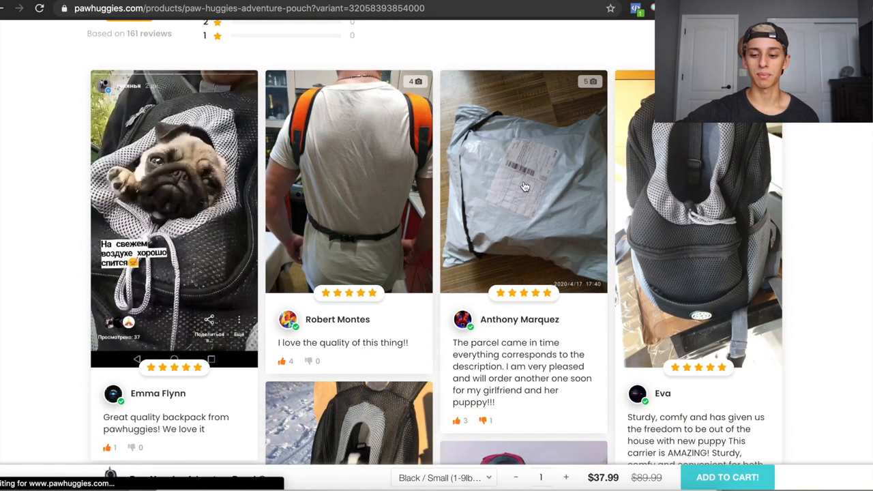
mouse_move(718, 202)
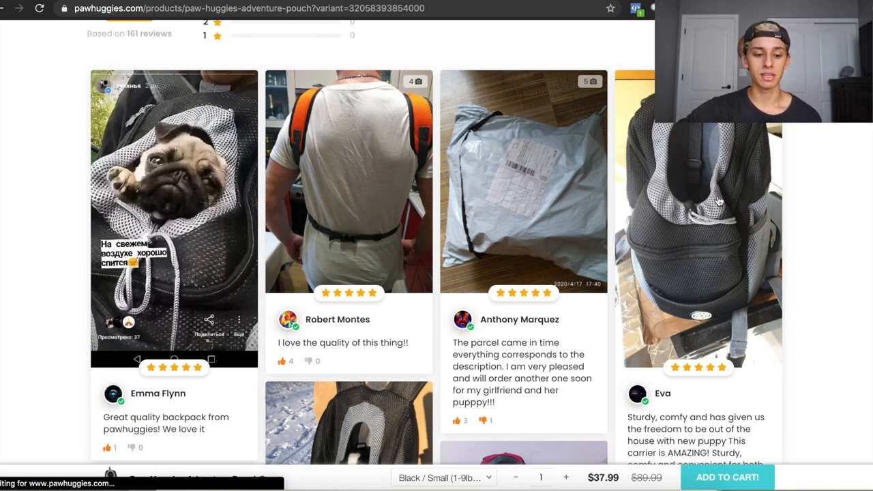
scroll(down, 3)
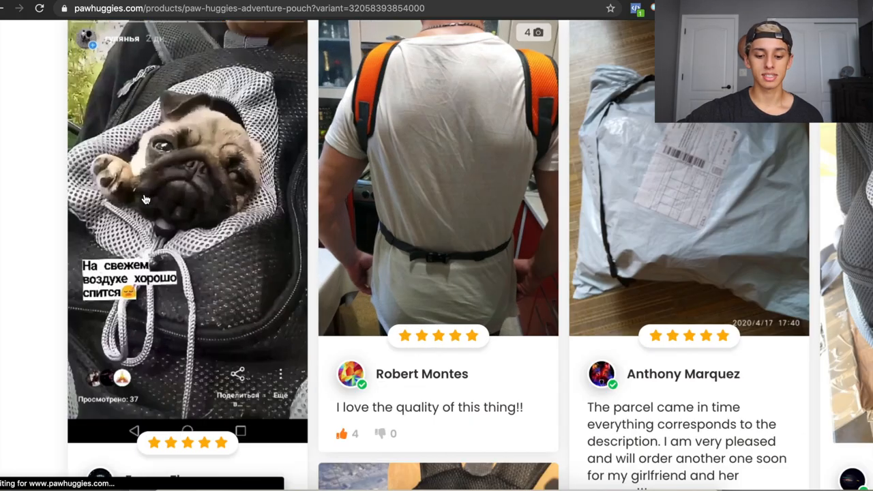
scroll(down, 3)
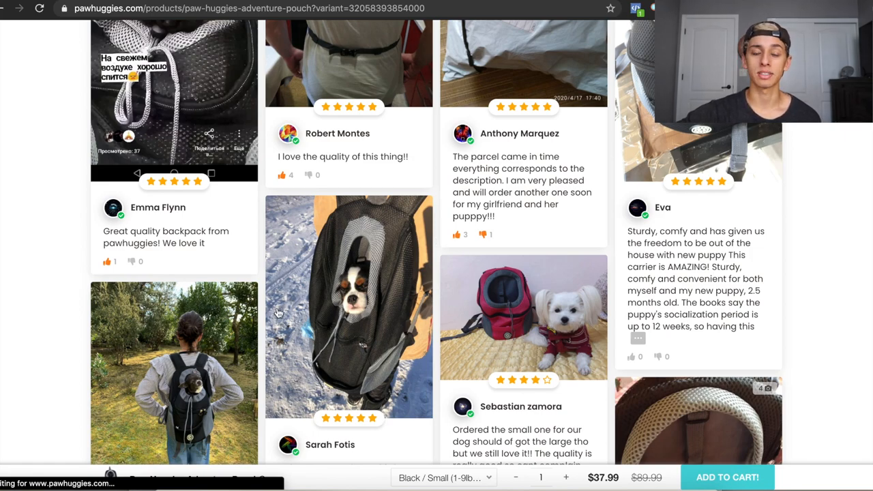
scroll(up, 3)
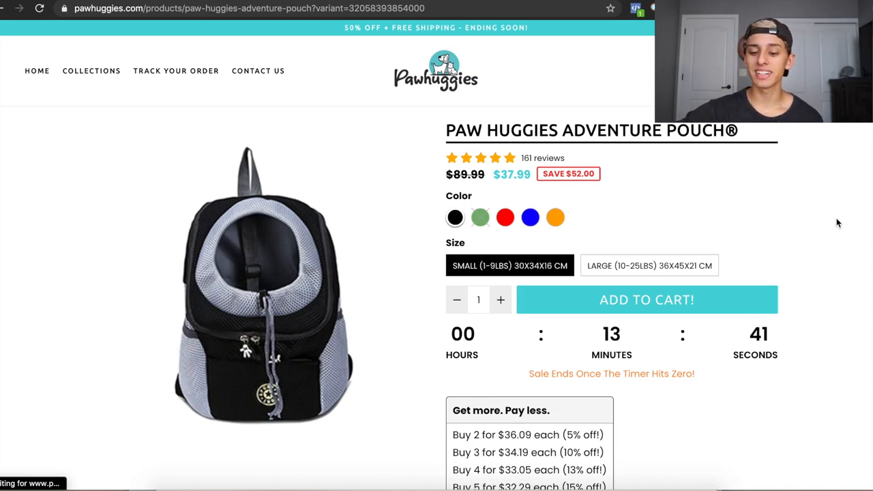
scroll(down, 3)
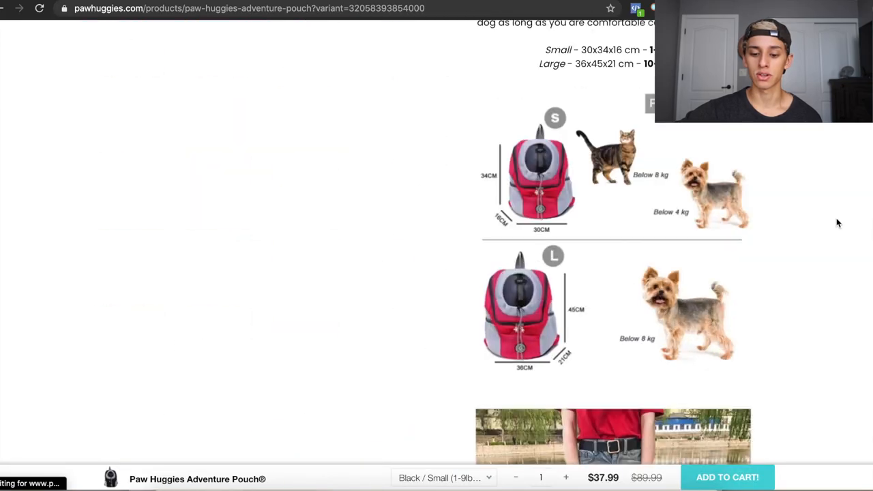
scroll(down, 3)
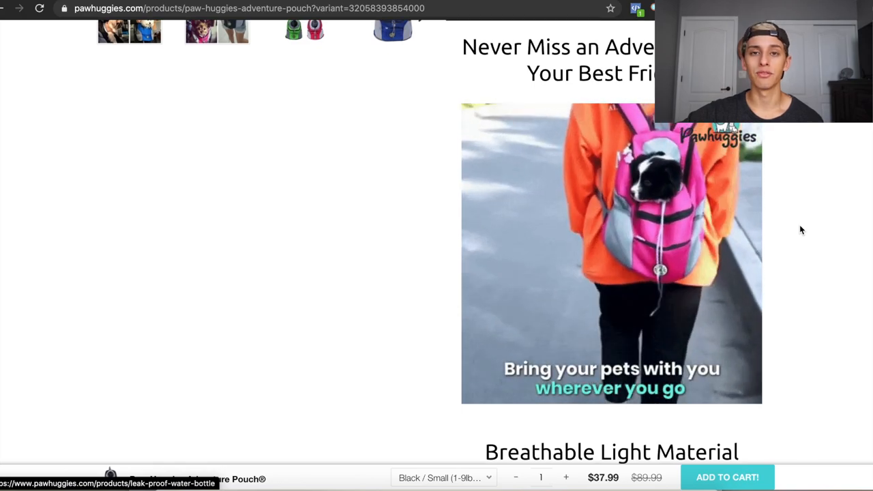
scroll(up, 3)
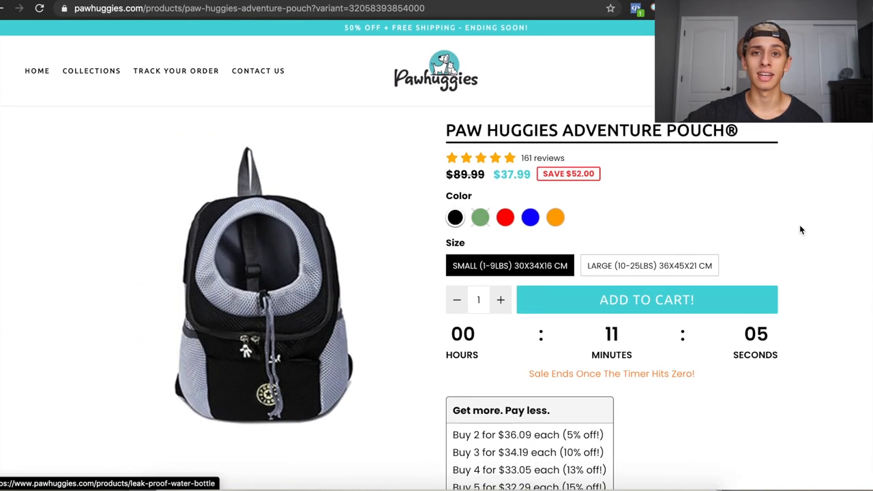